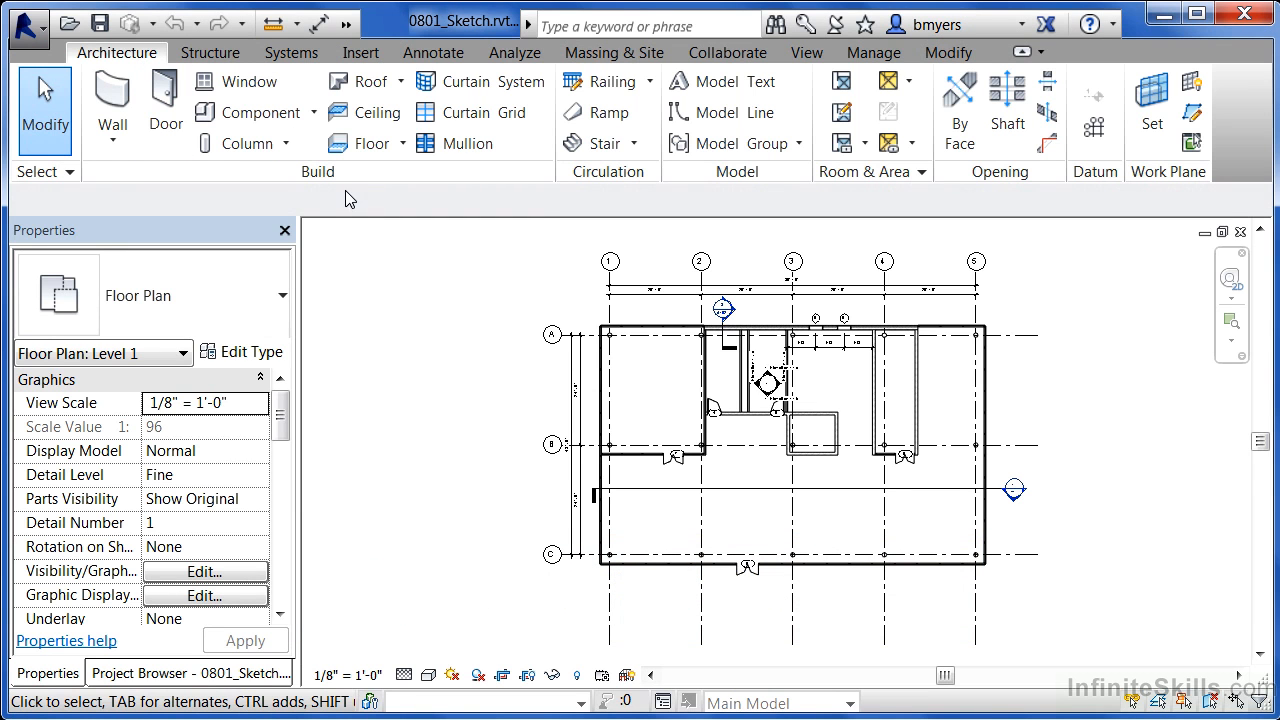
mouse_move(372, 144)
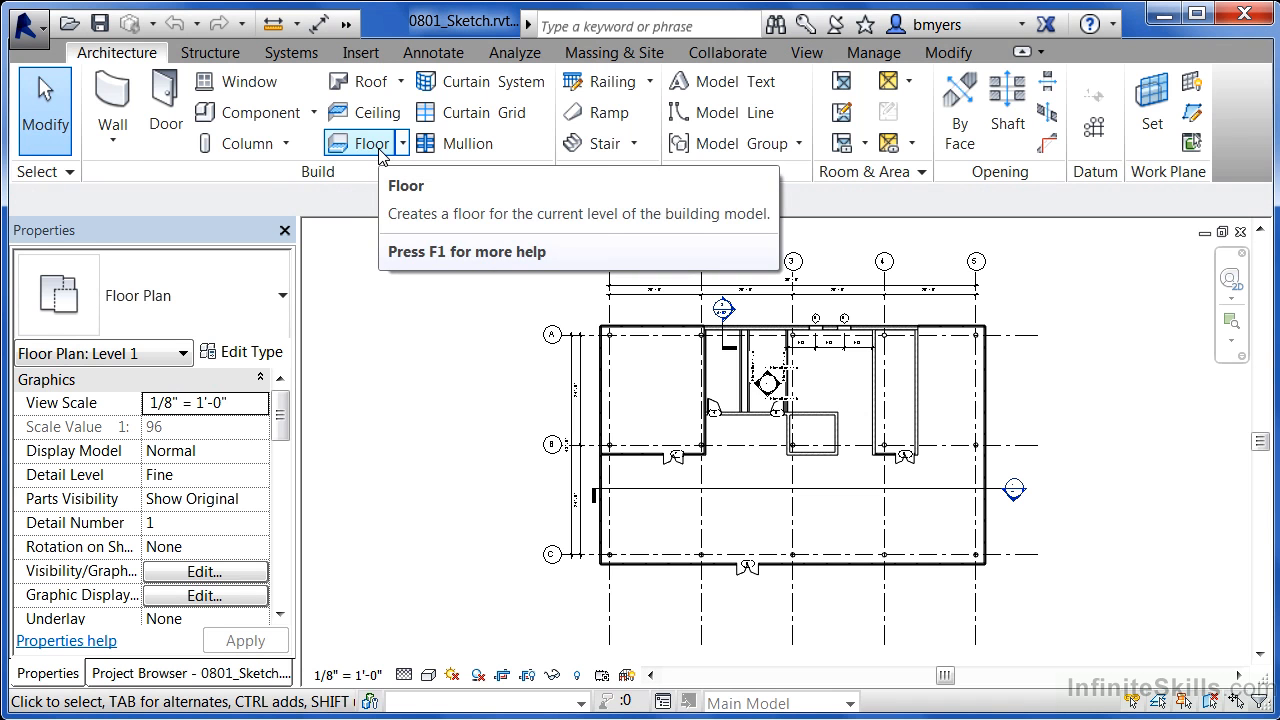
- Begin a new Floor on Level 1, entering boundary sketch mode with the generic 12-inch type
click(372, 144)
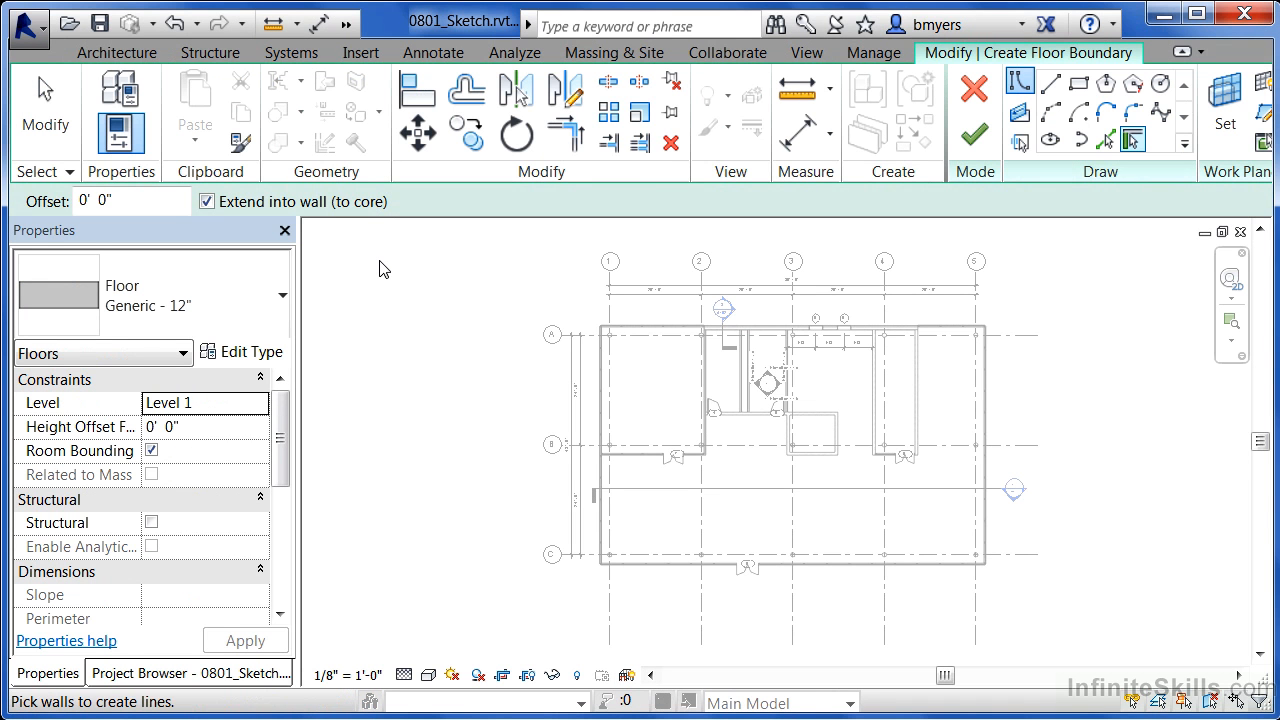
click(282, 296)
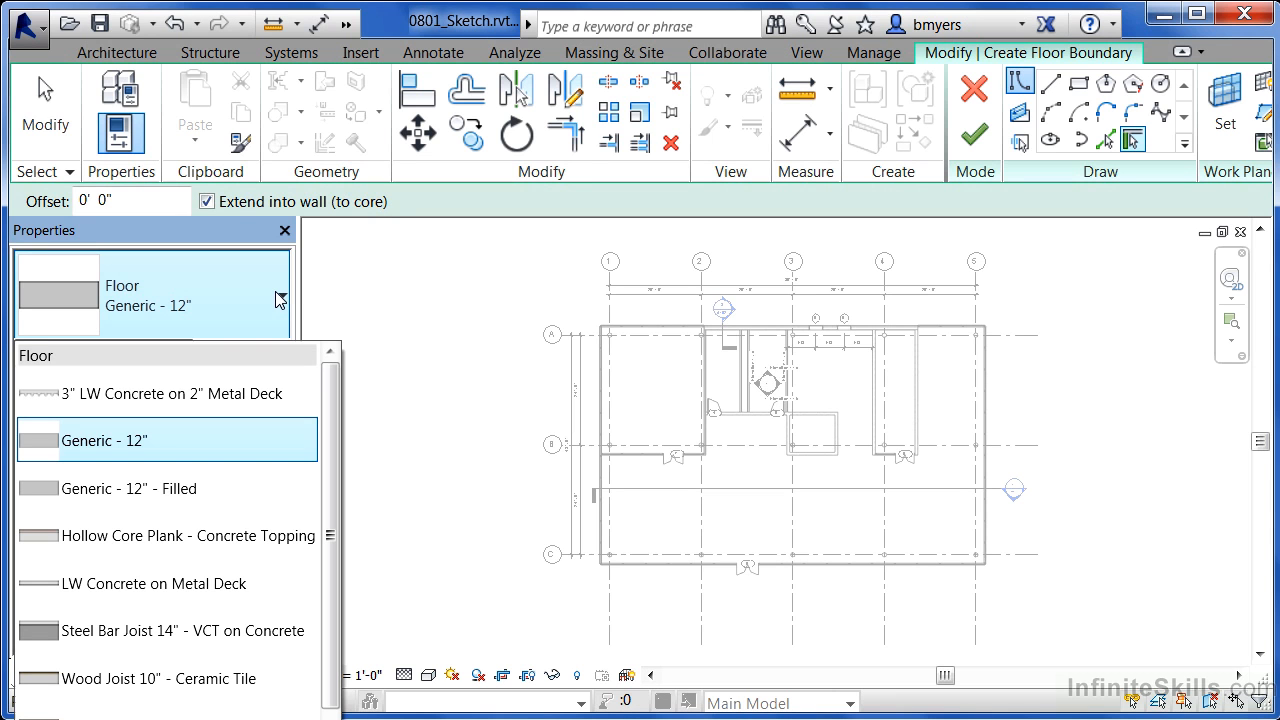
mouse_move(544, 318)
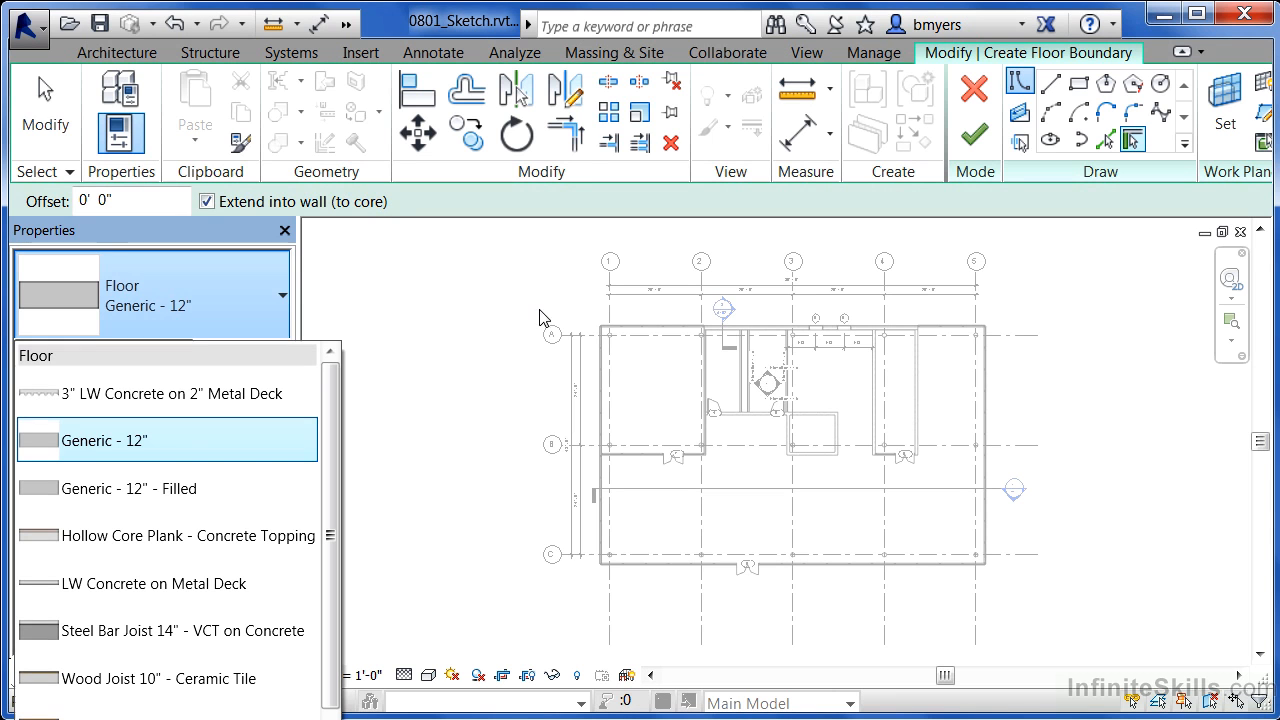
mouse_move(504, 442)
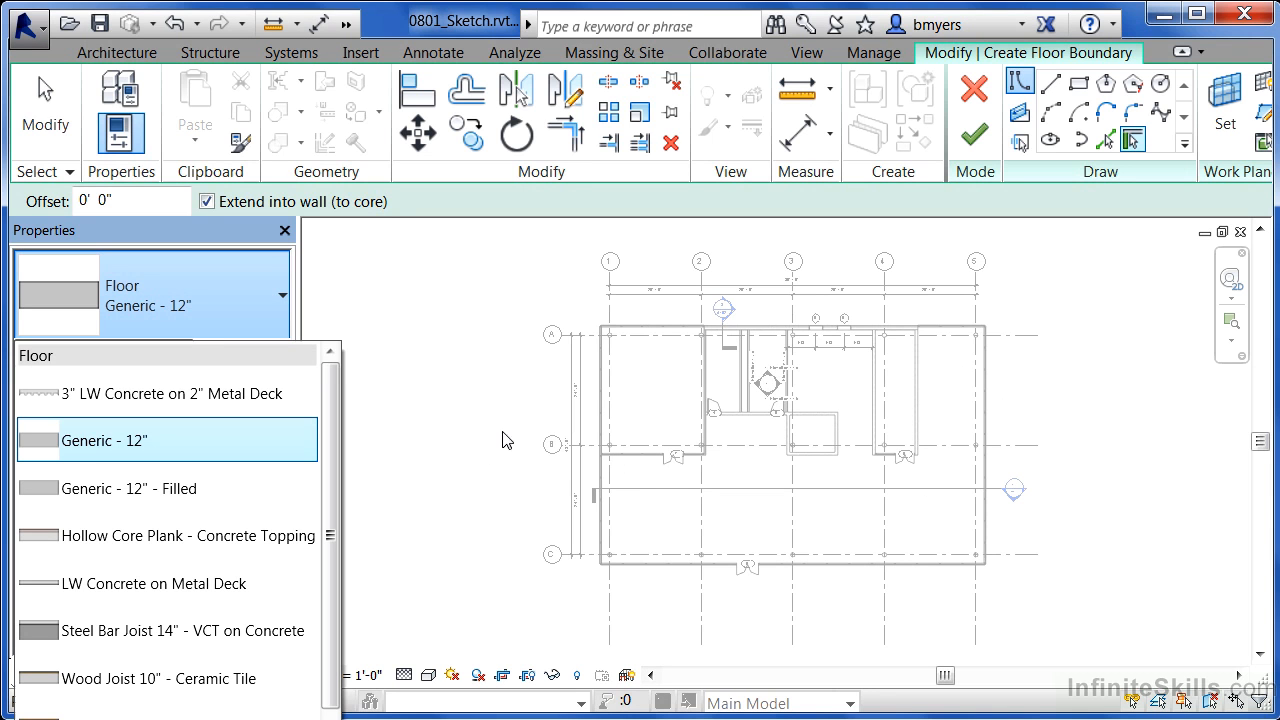
mouse_move(440, 520)
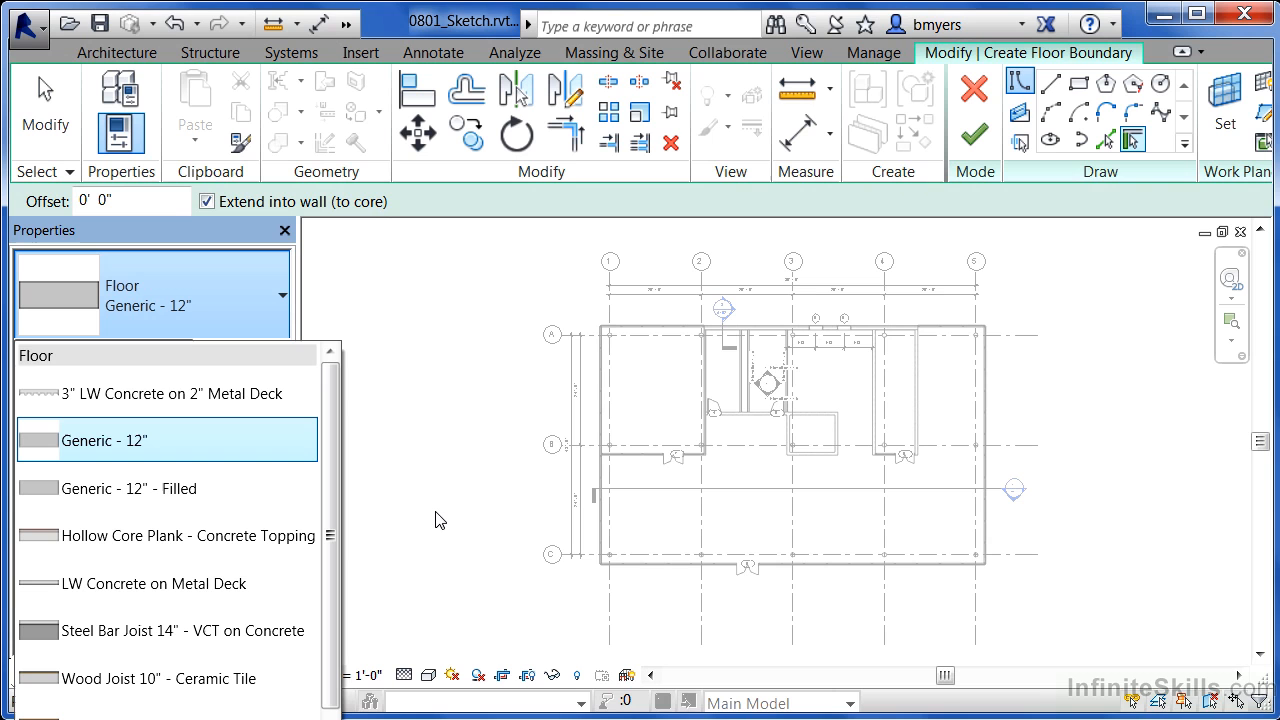
mouse_move(156, 442)
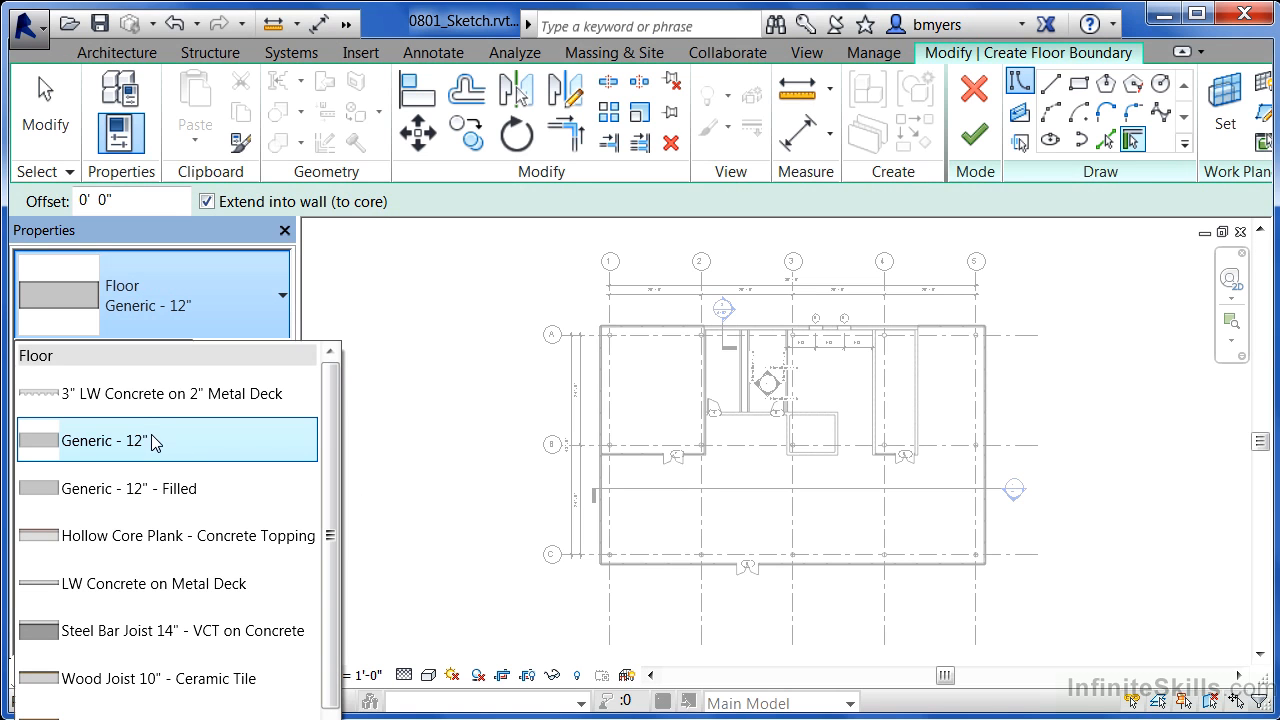
mouse_move(156, 442)
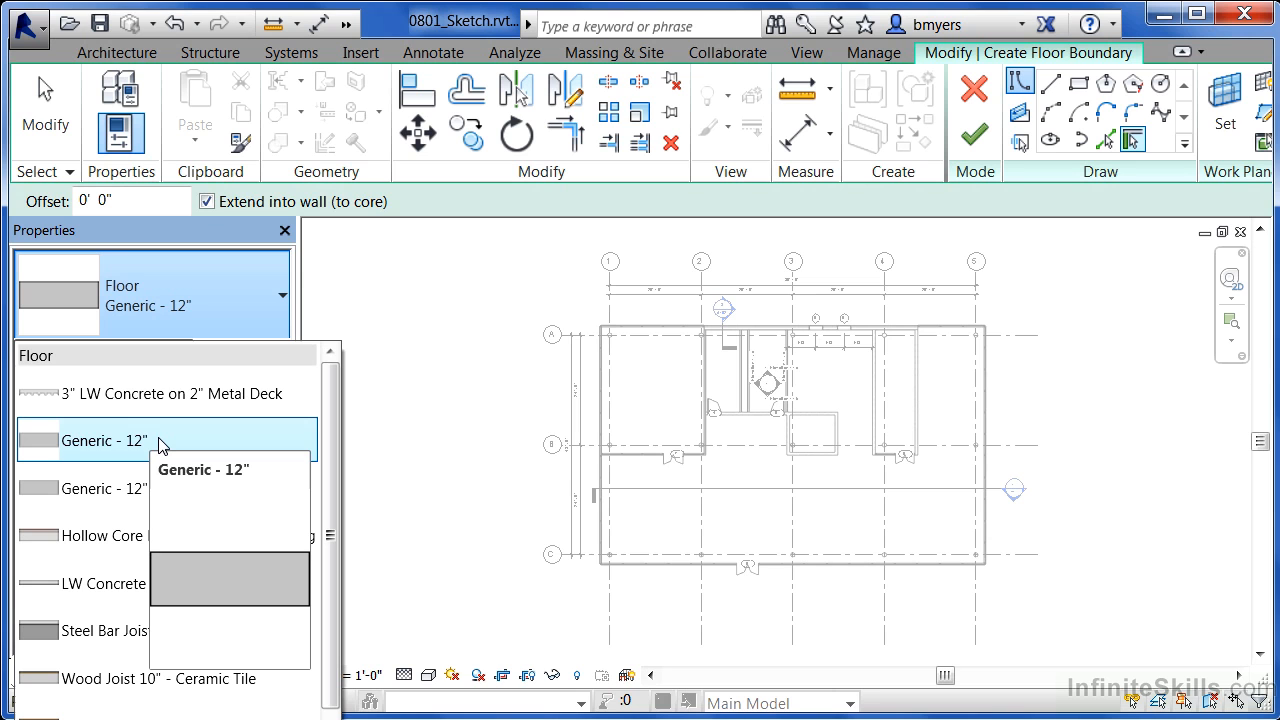
mouse_move(144, 448)
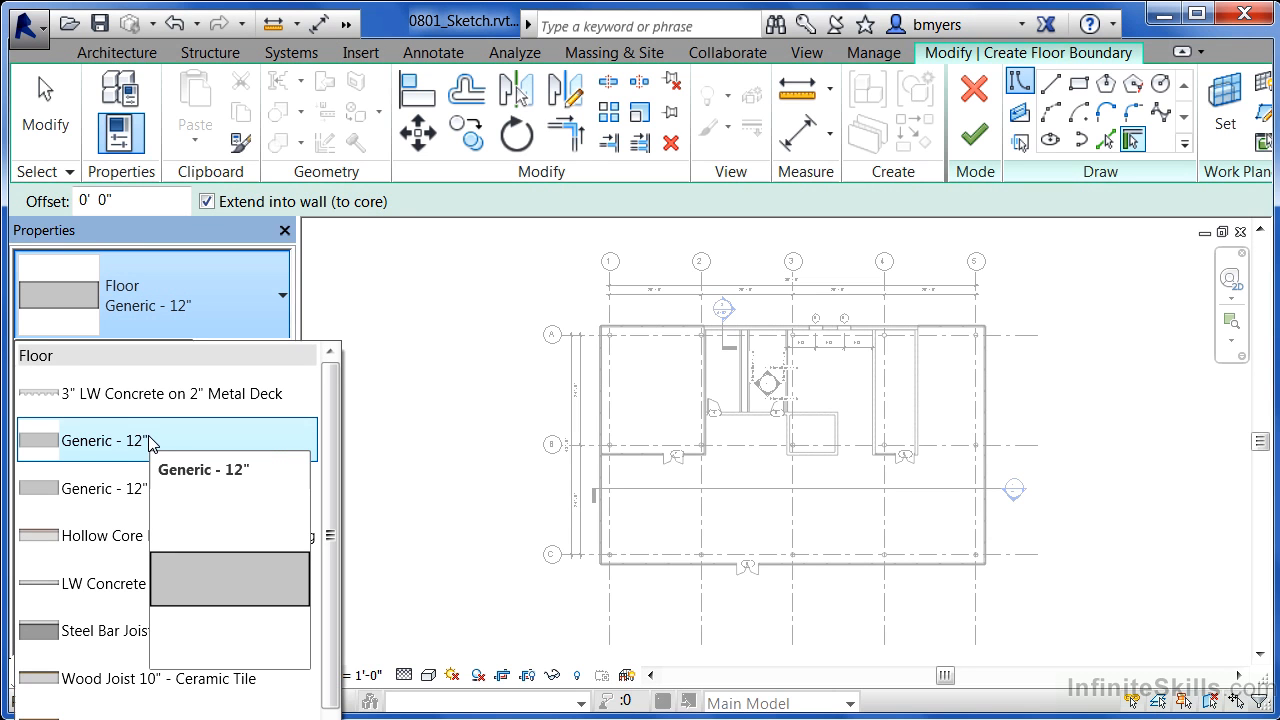
click(100, 440)
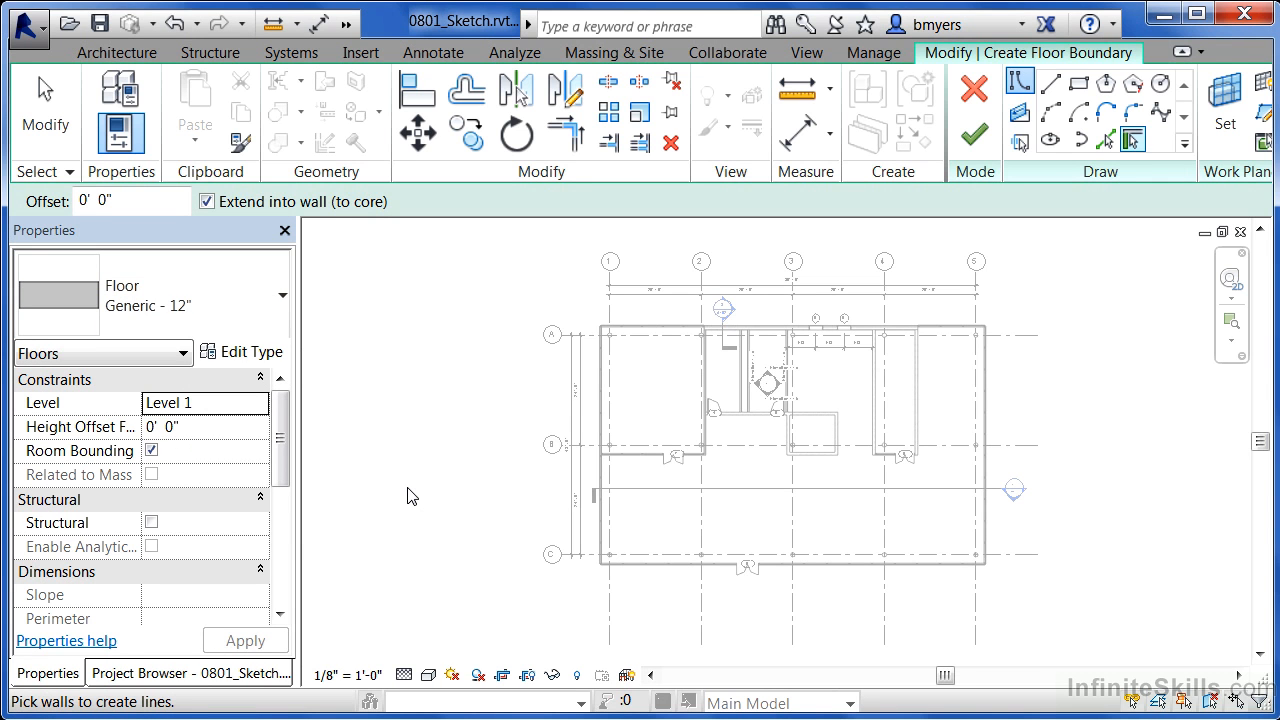
mouse_move(400, 430)
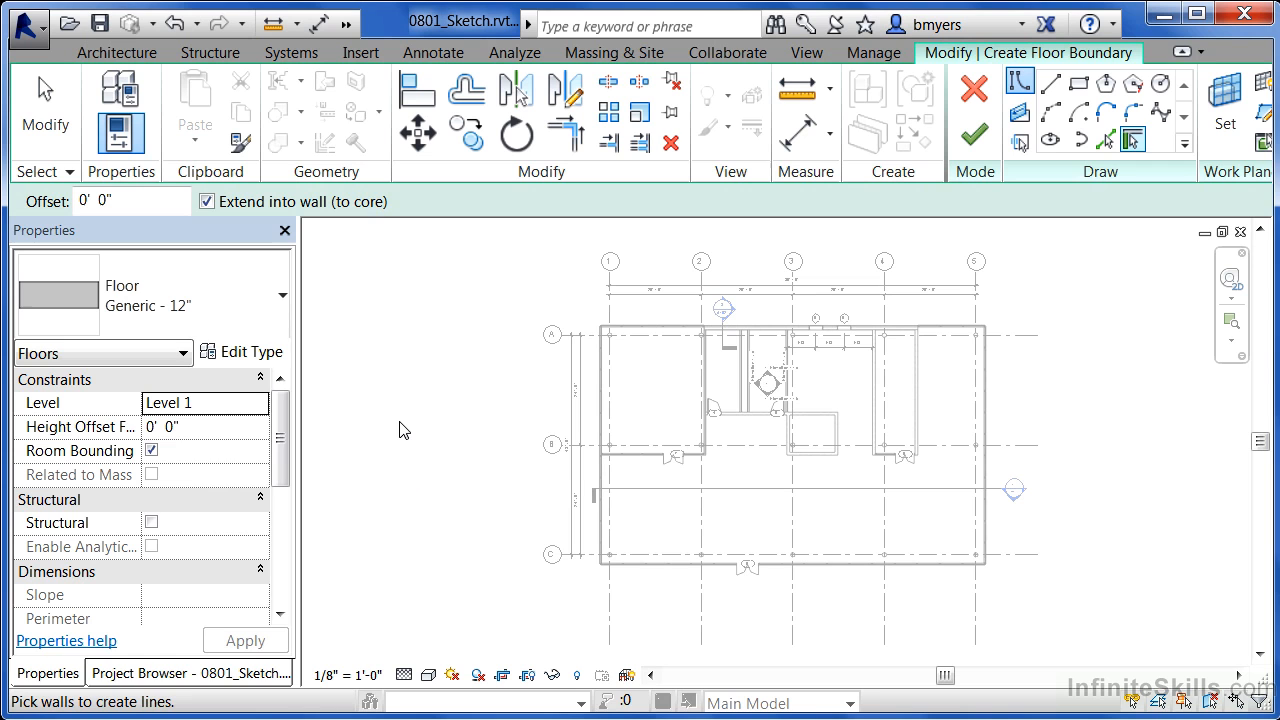
mouse_move(62, 412)
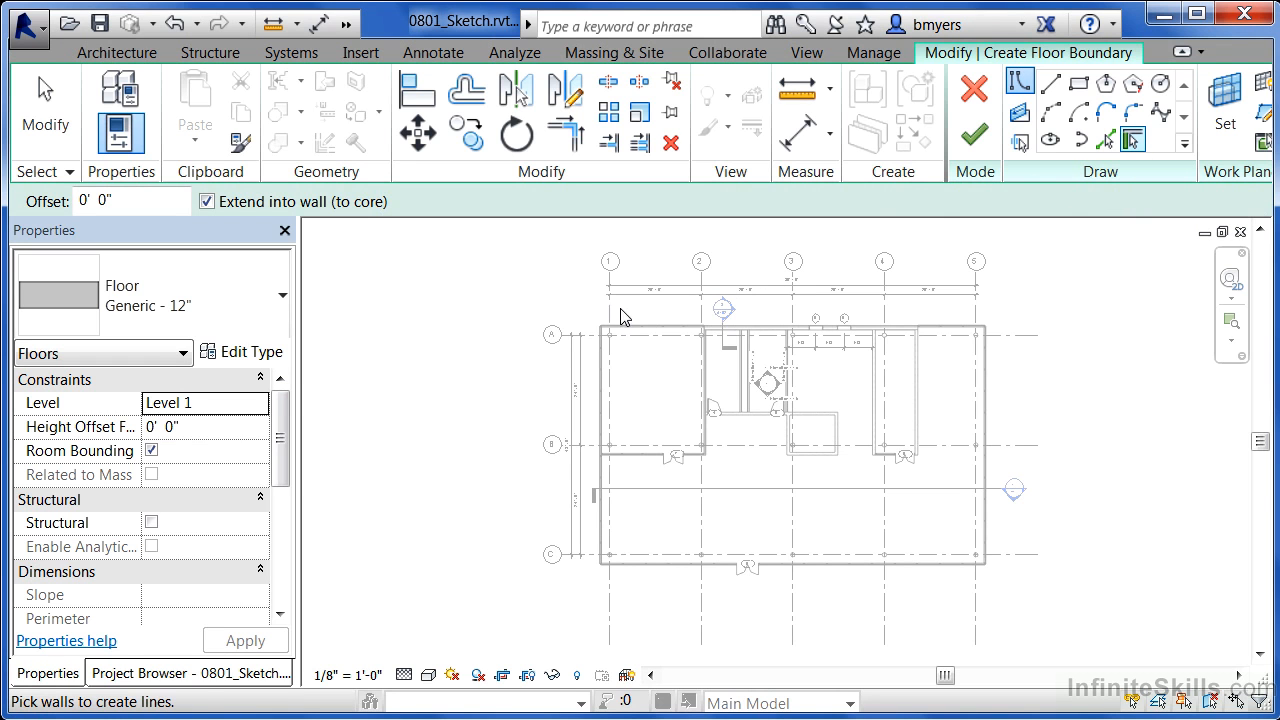
mouse_move(604, 504)
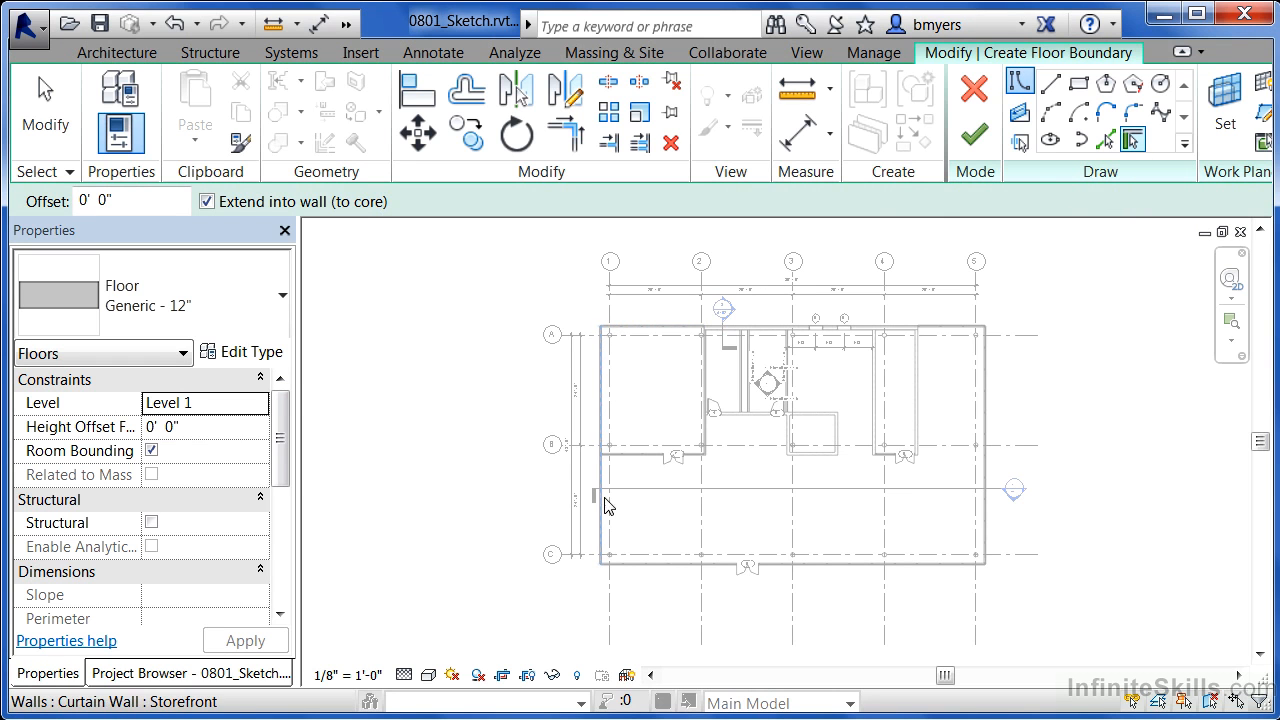
mouse_move(700, 304)
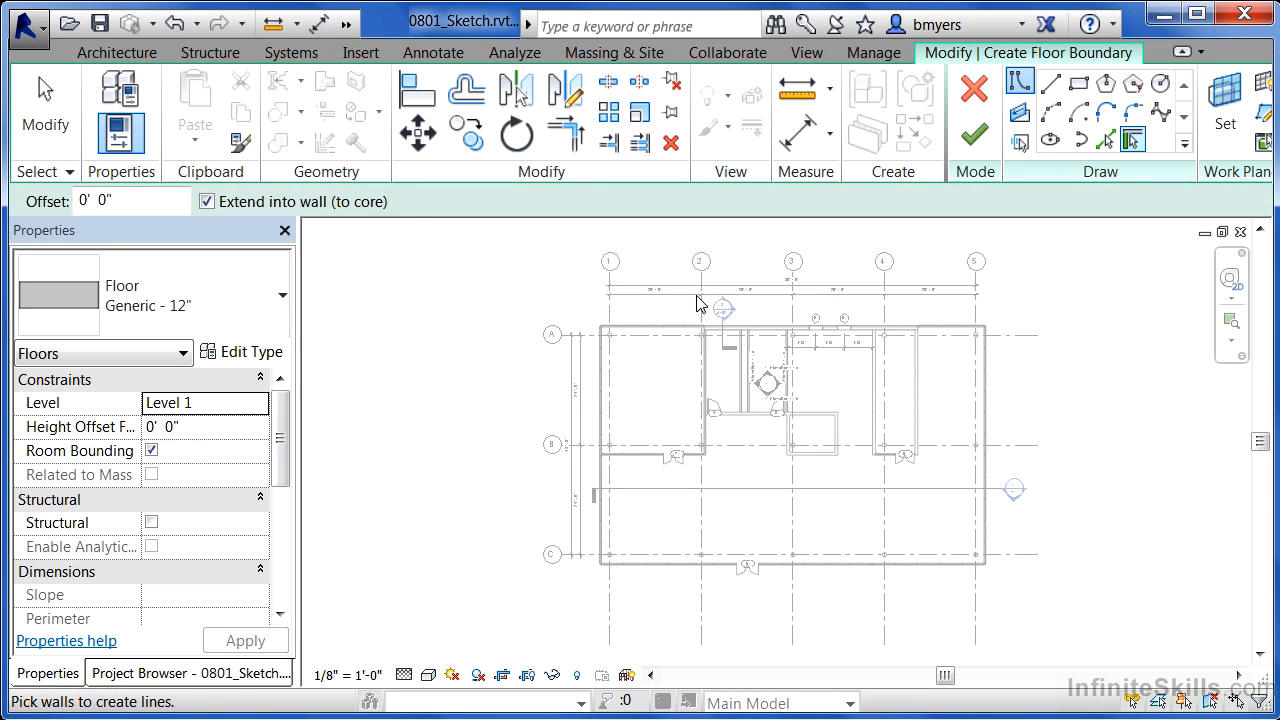
mouse_move(562, 298)
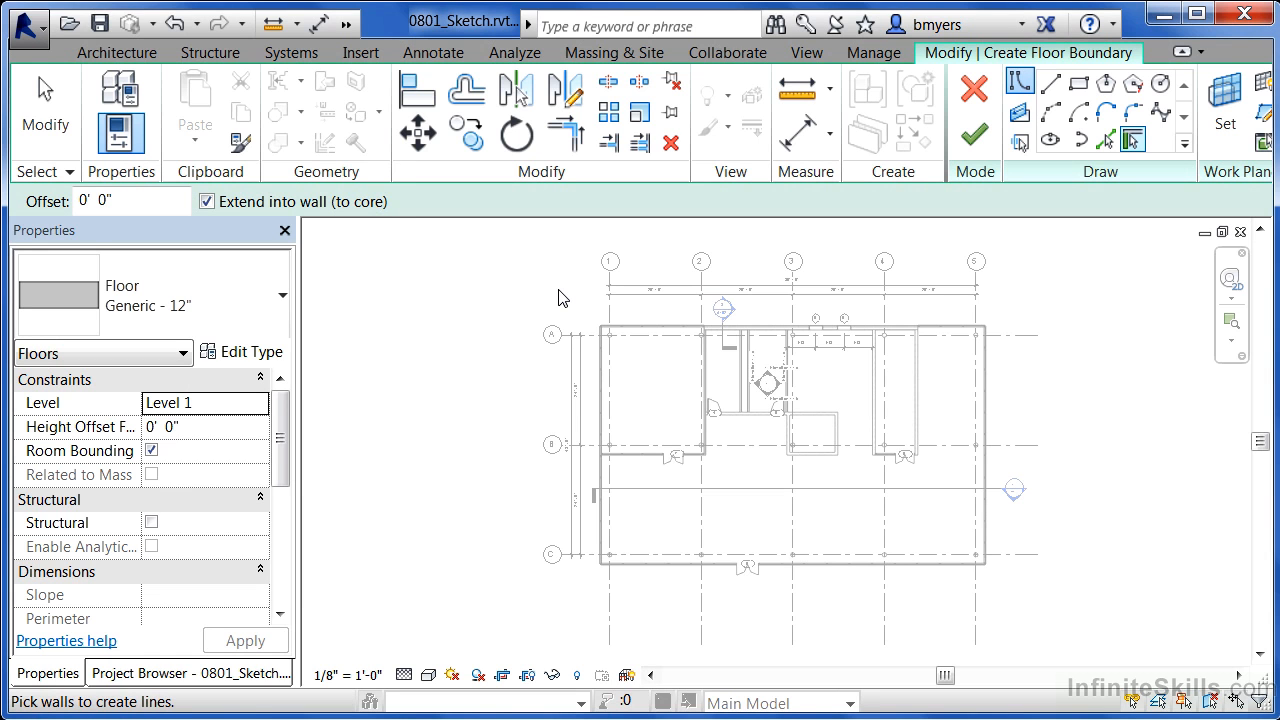
mouse_move(1008, 218)
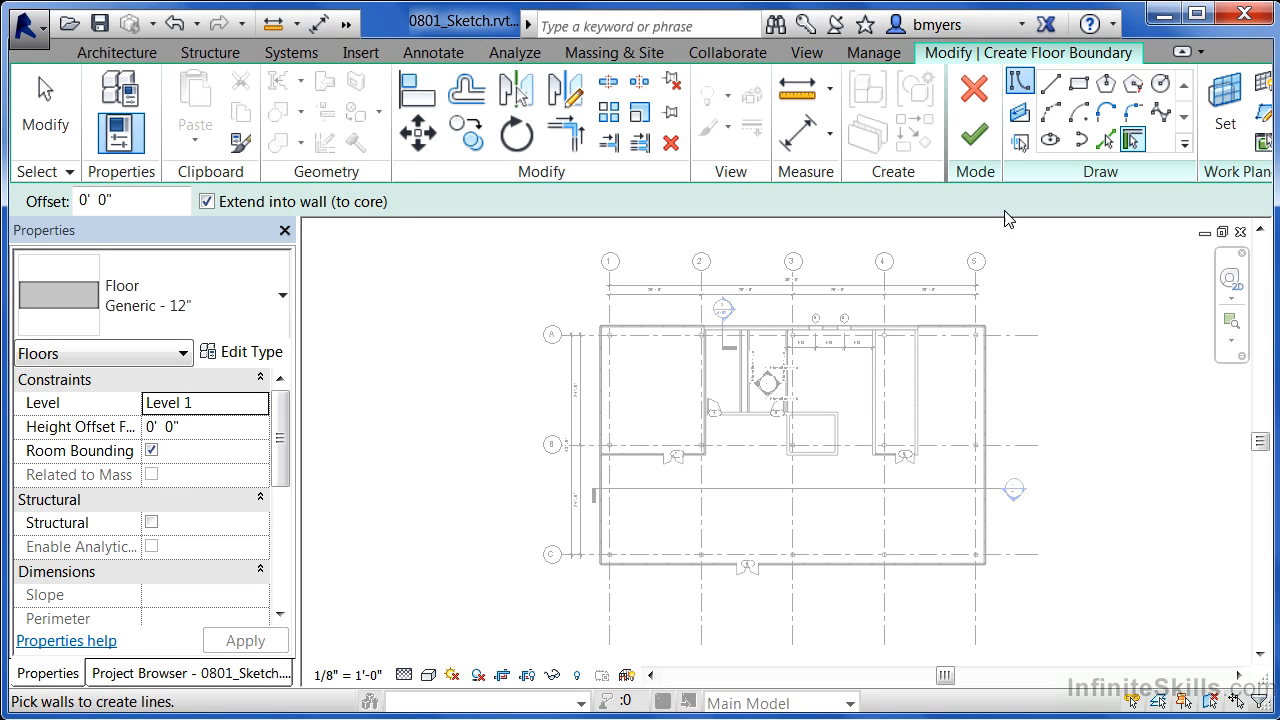
mouse_move(1078, 84)
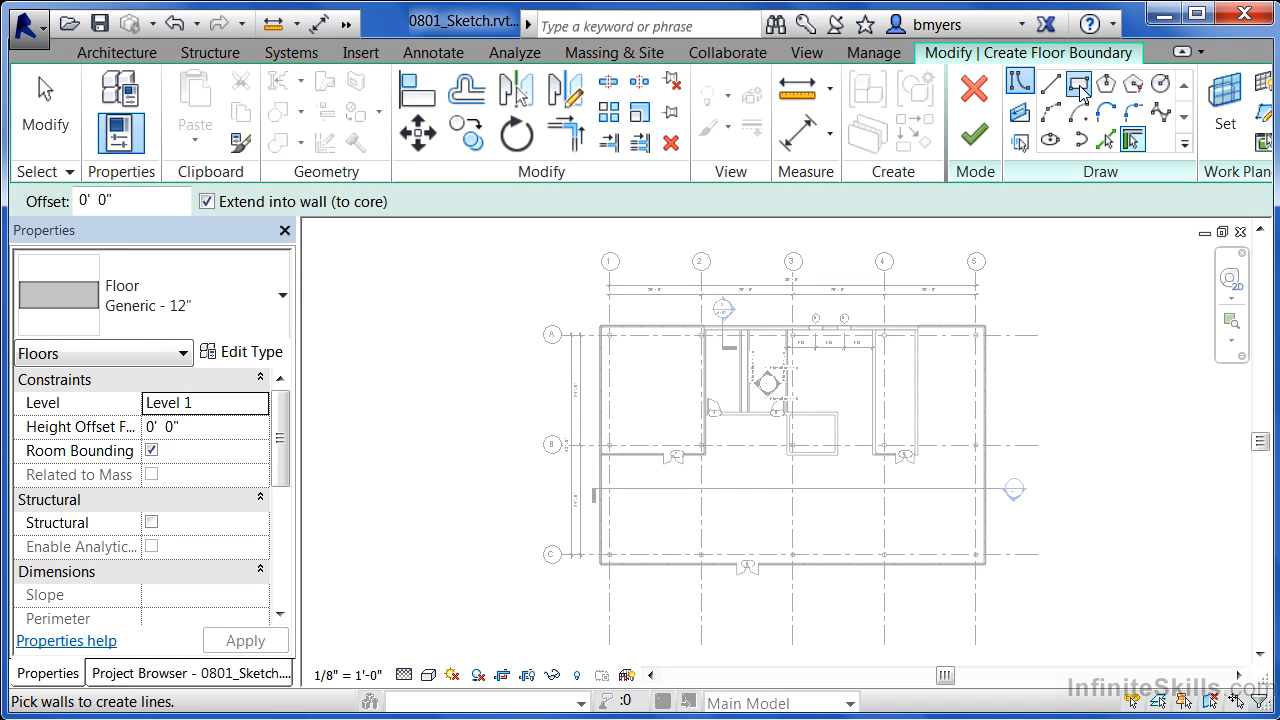
- Draw a rectangle between the top-left and bottom-right outer wall corners and drag its edges onto the wall faces
click(1078, 84)
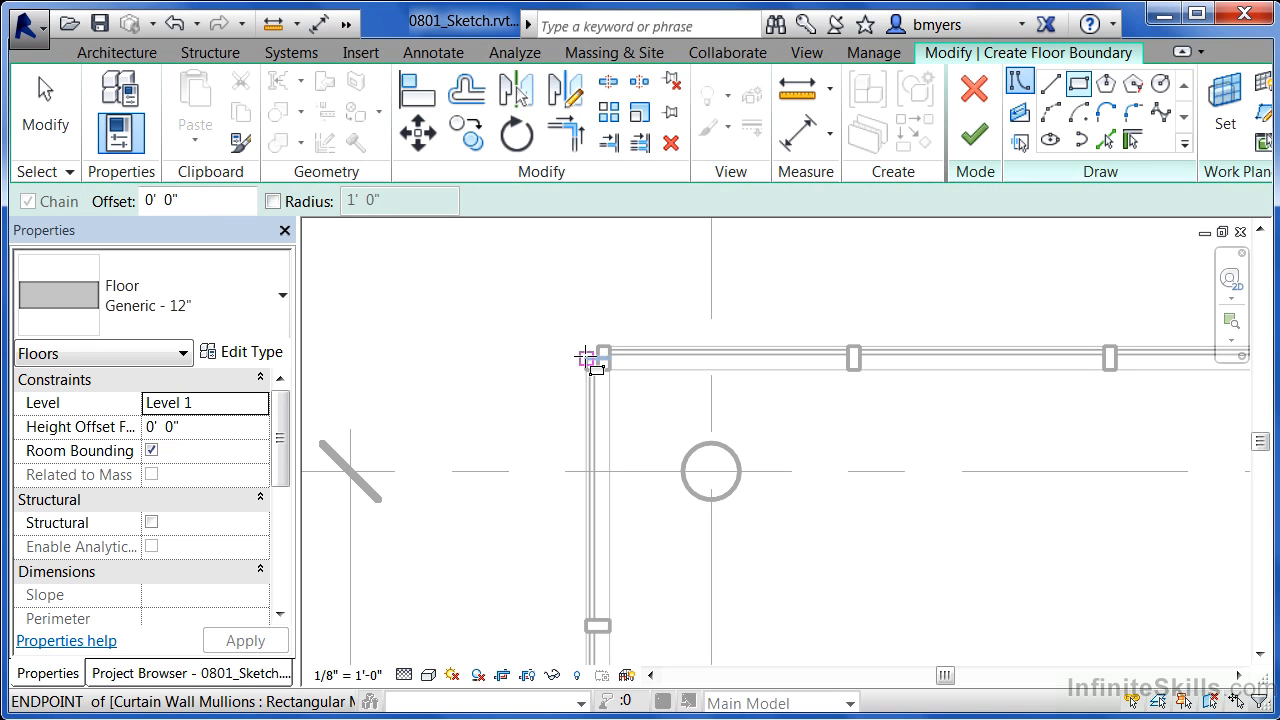
click(596, 358)
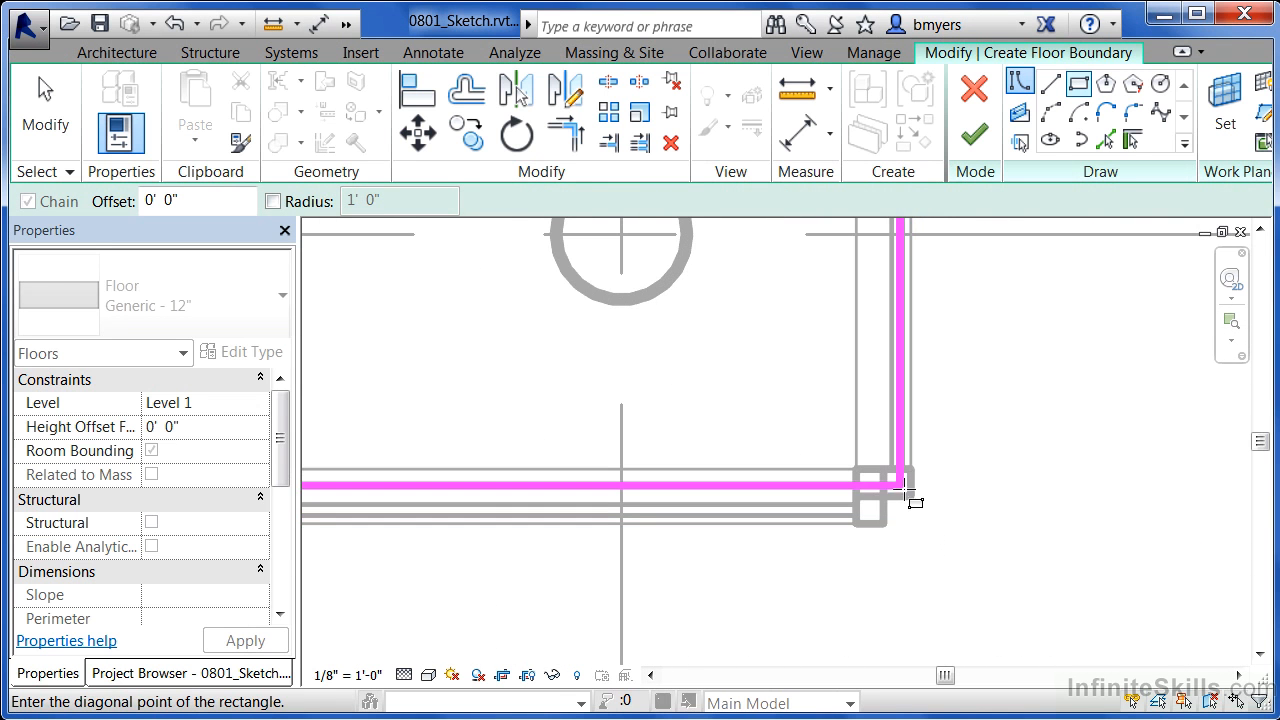
click(910, 496)
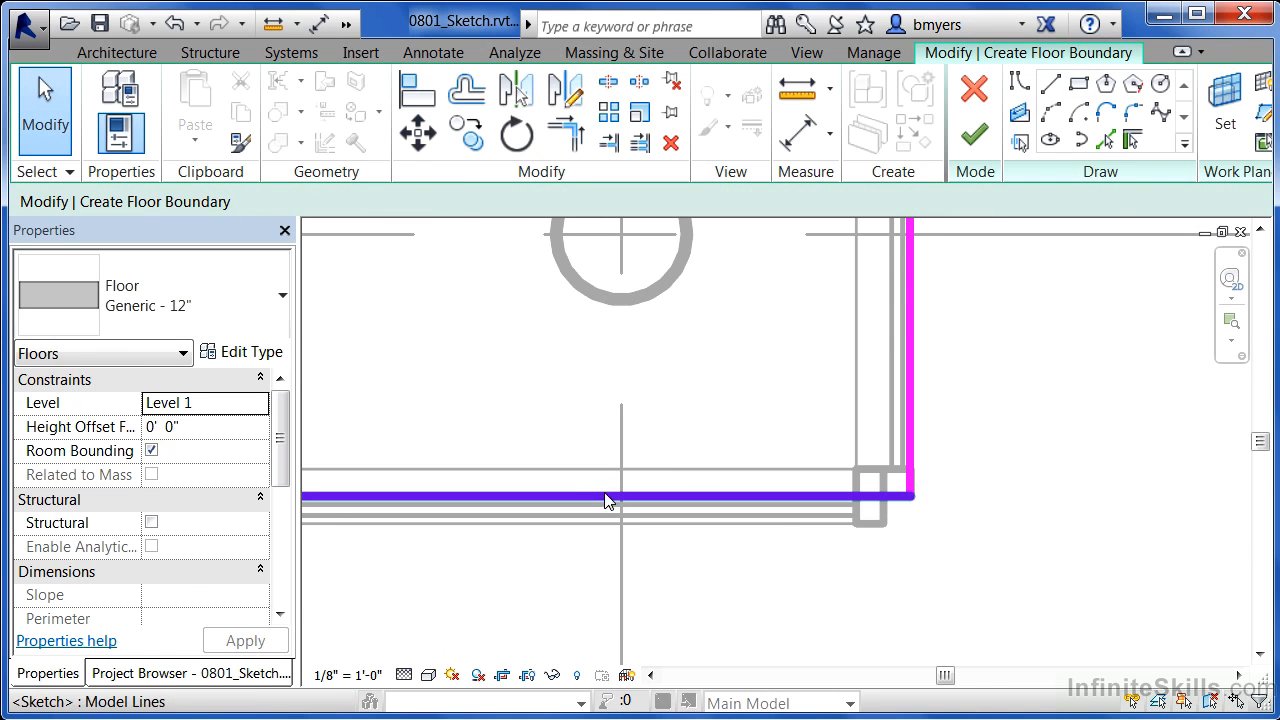
click(604, 496)
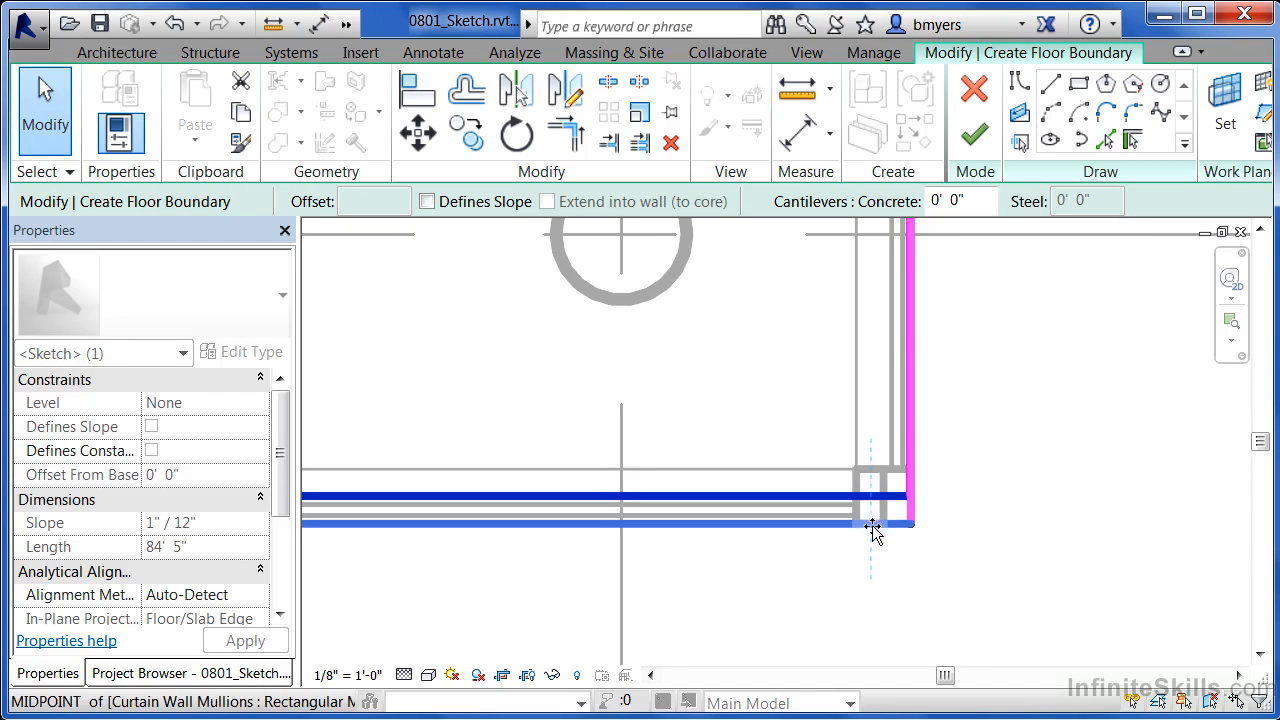
mouse_move(872, 524)
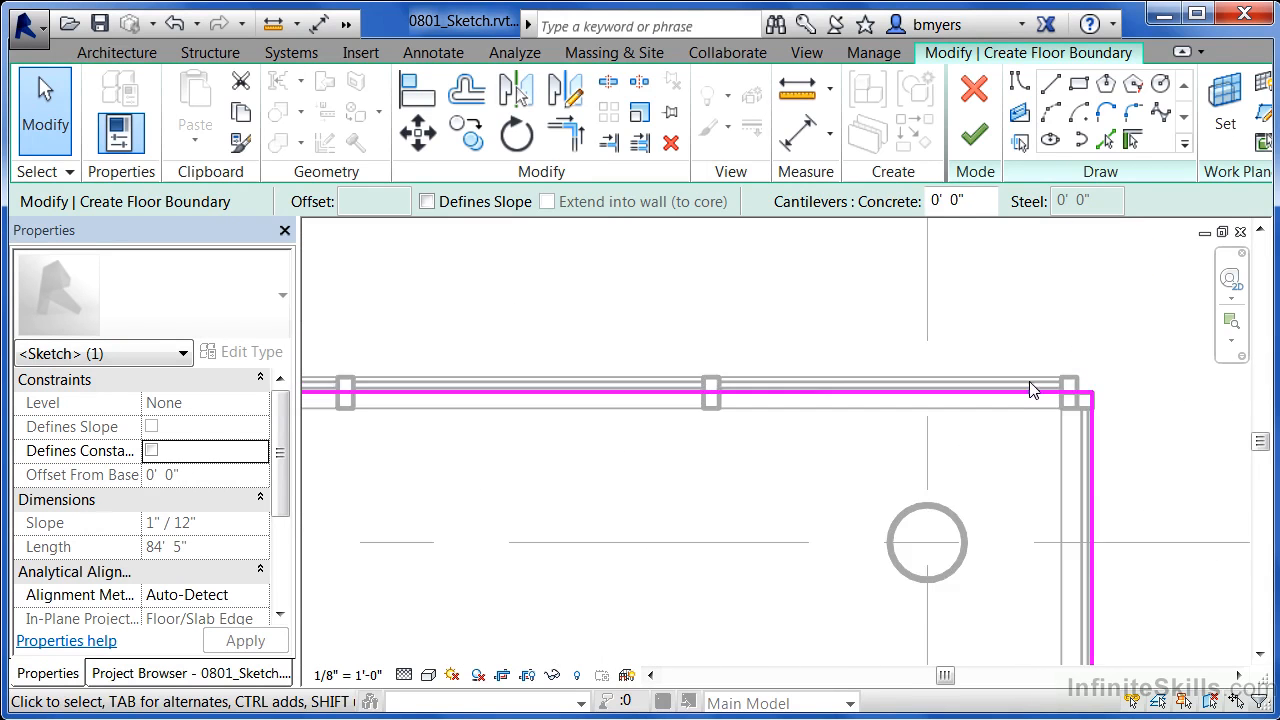
drag(1036, 390, 984, 362)
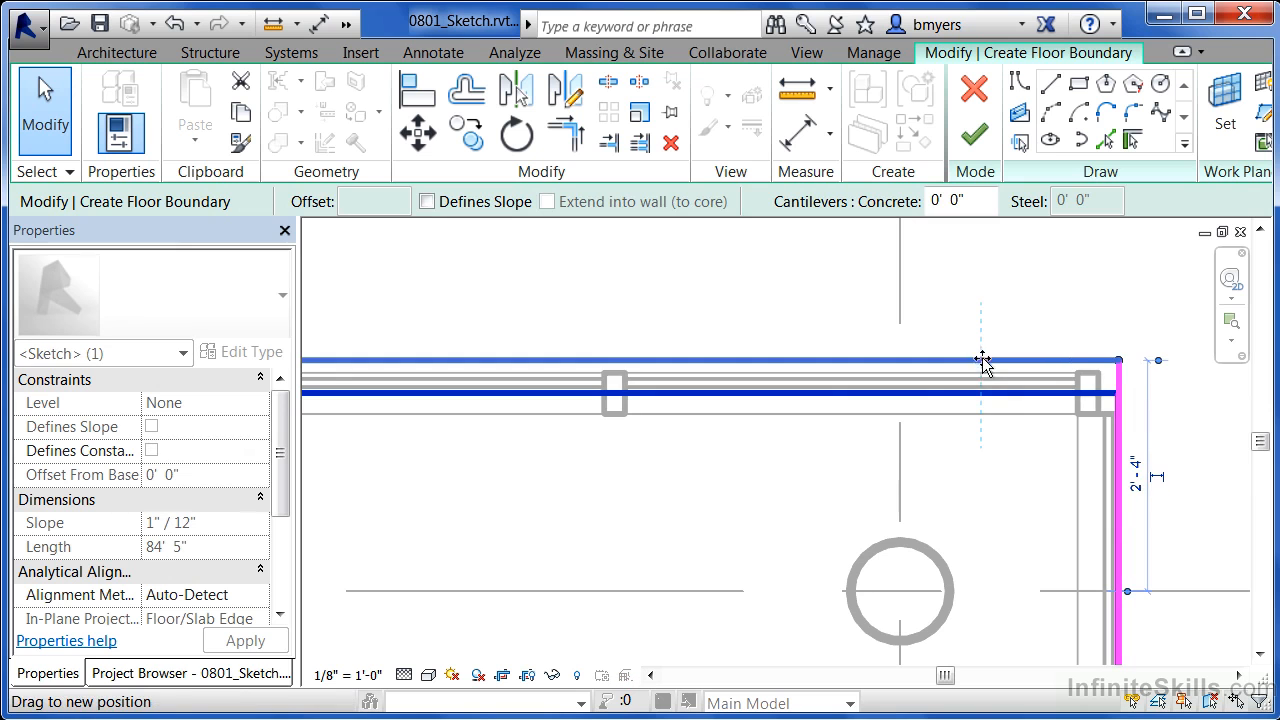
mouse_move(1090, 376)
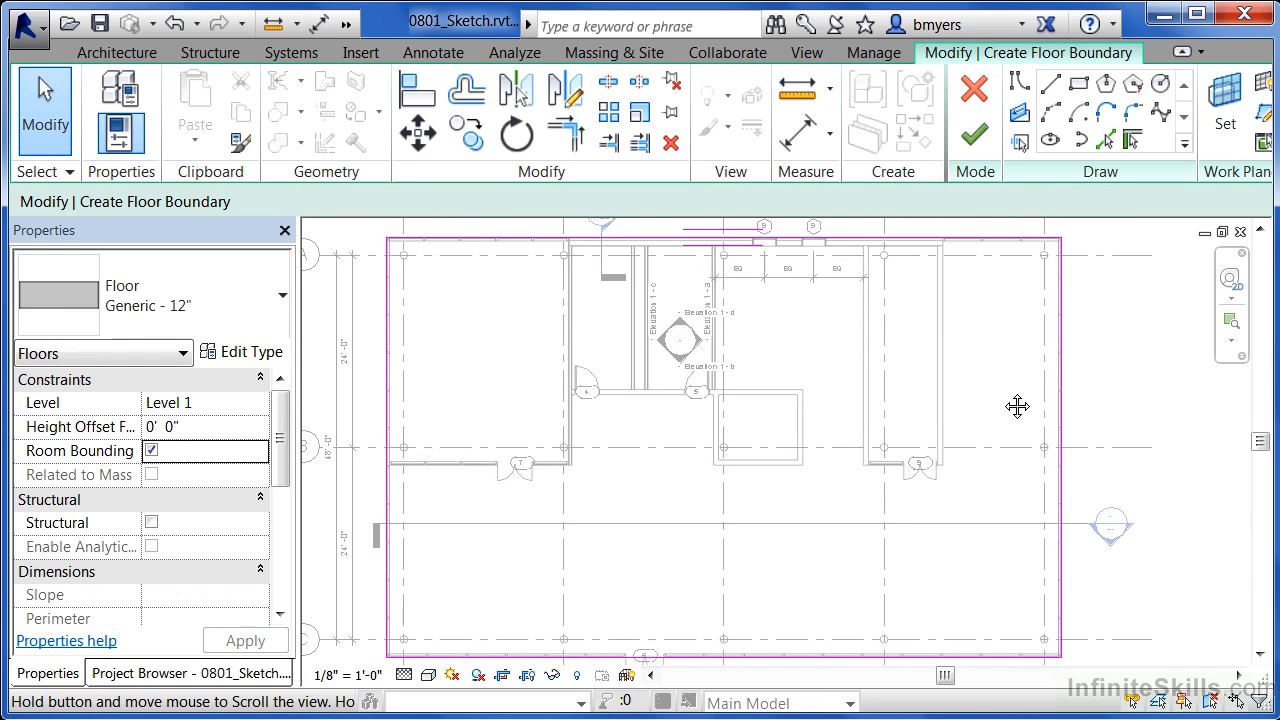
mouse_move(632, 700)
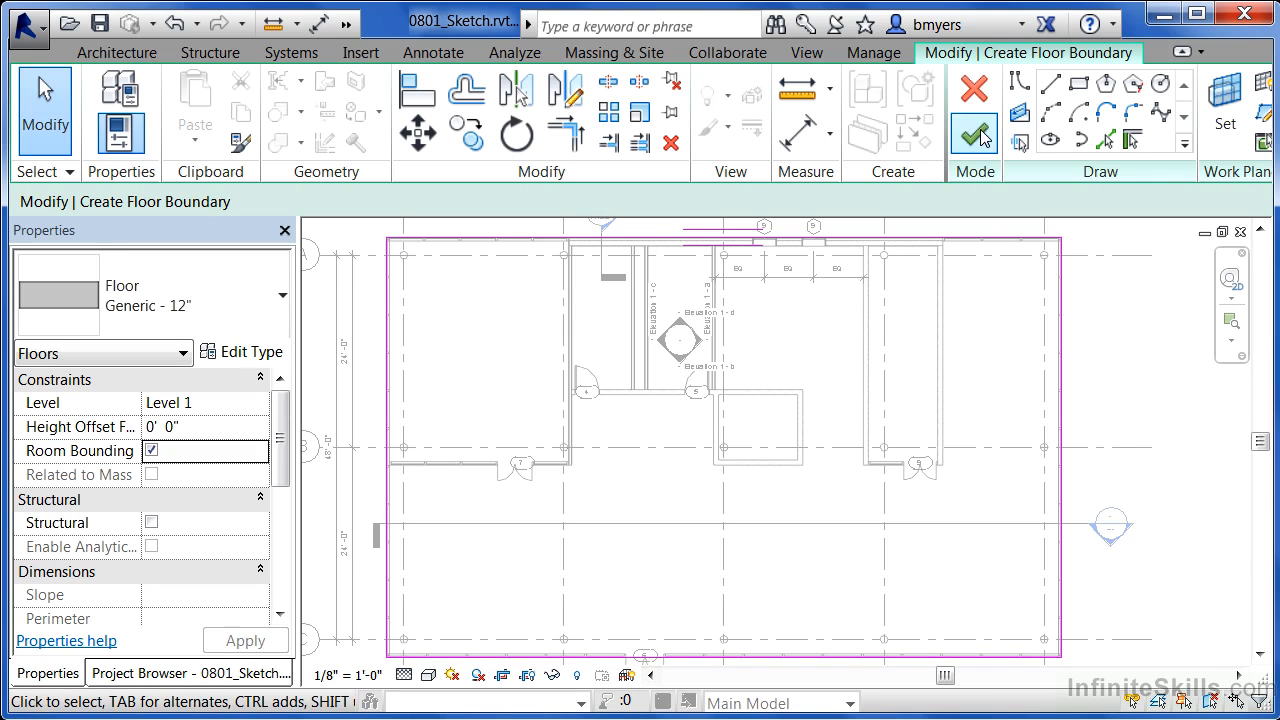
- Finish the boundary sketch so the Level 1 floor is created across the outer walls
click(974, 132)
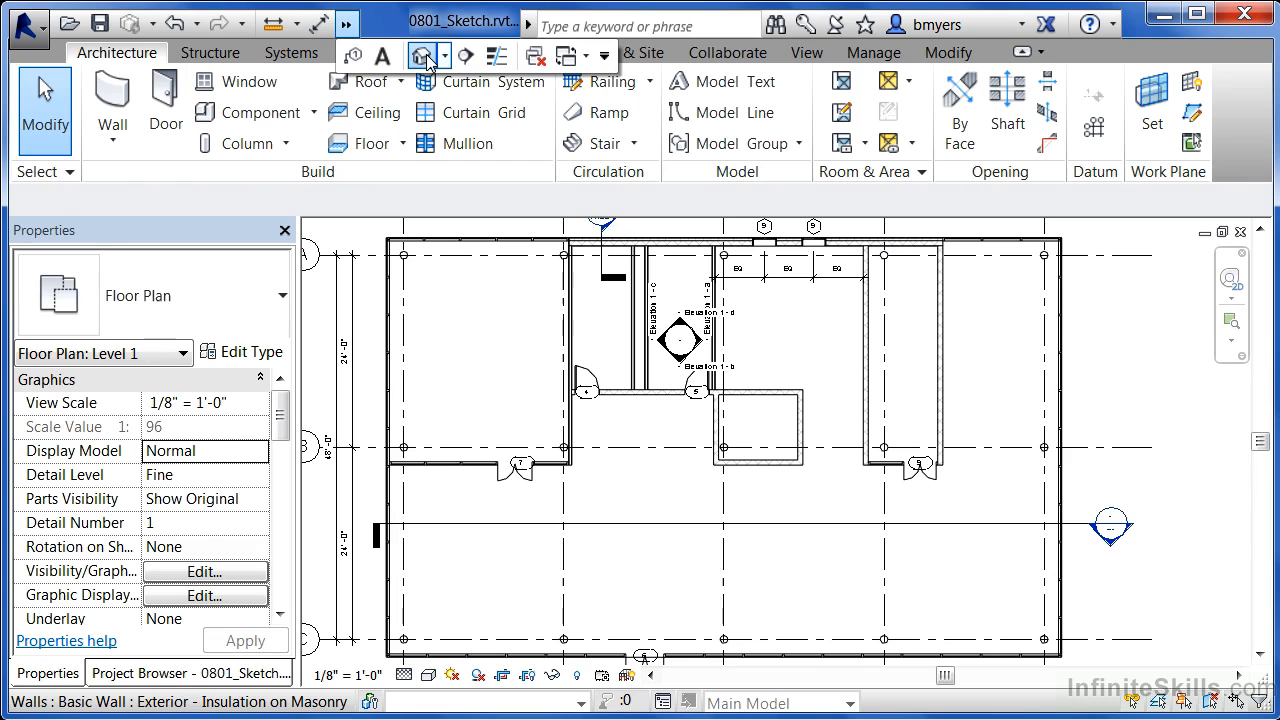
- View the building in 3D and set the new floor to type Generic - 12" - Filled
click(424, 56)
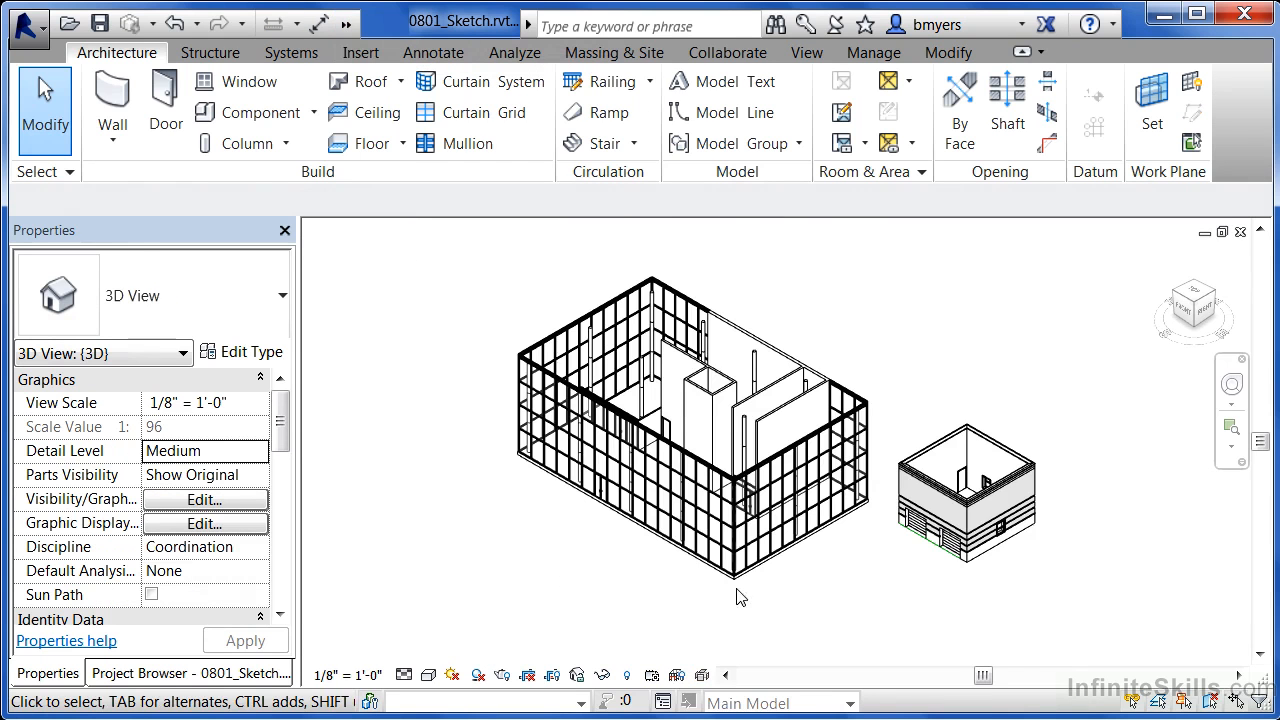
drag(740, 596, 656, 596)
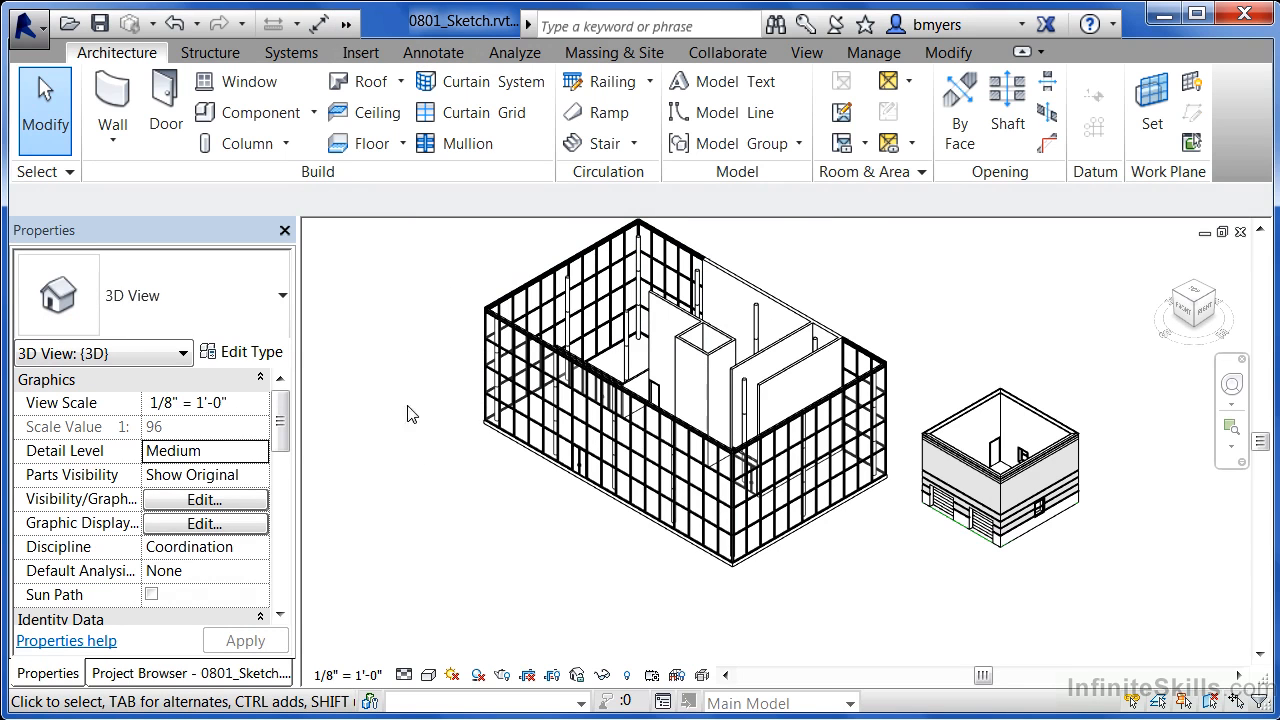
mouse_move(590, 502)
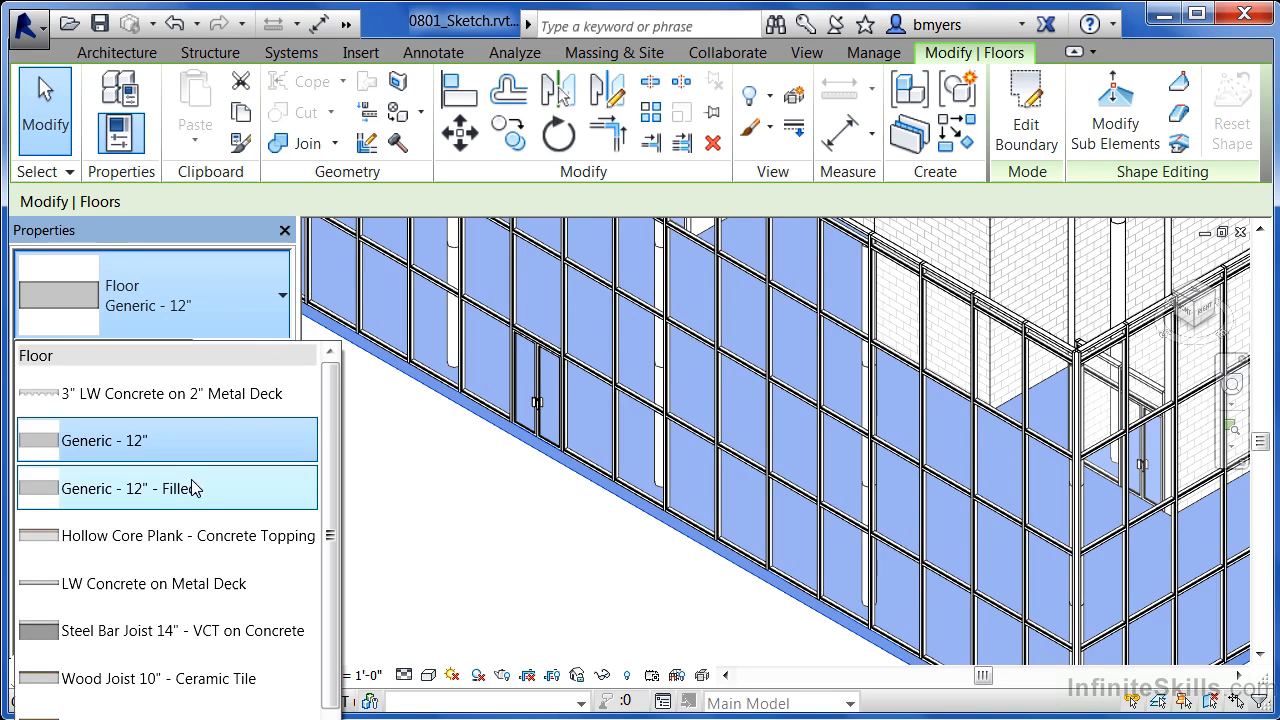
click(136, 488)
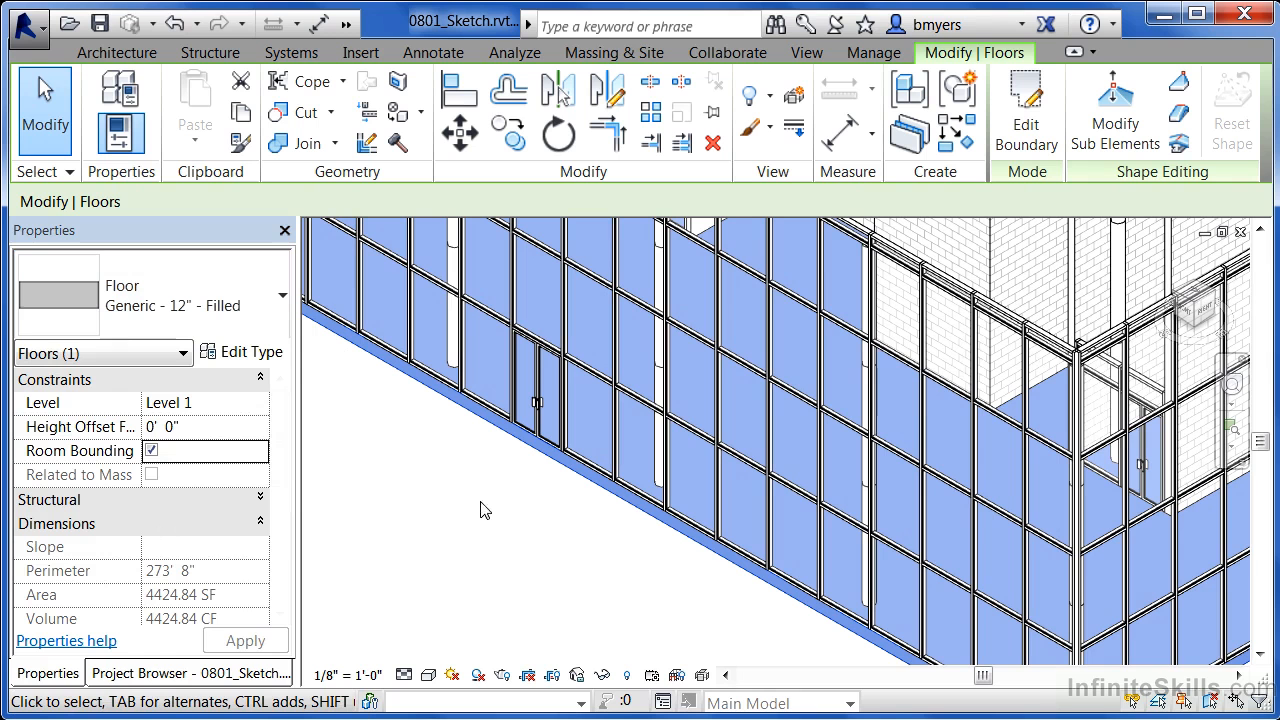
mouse_move(564, 552)
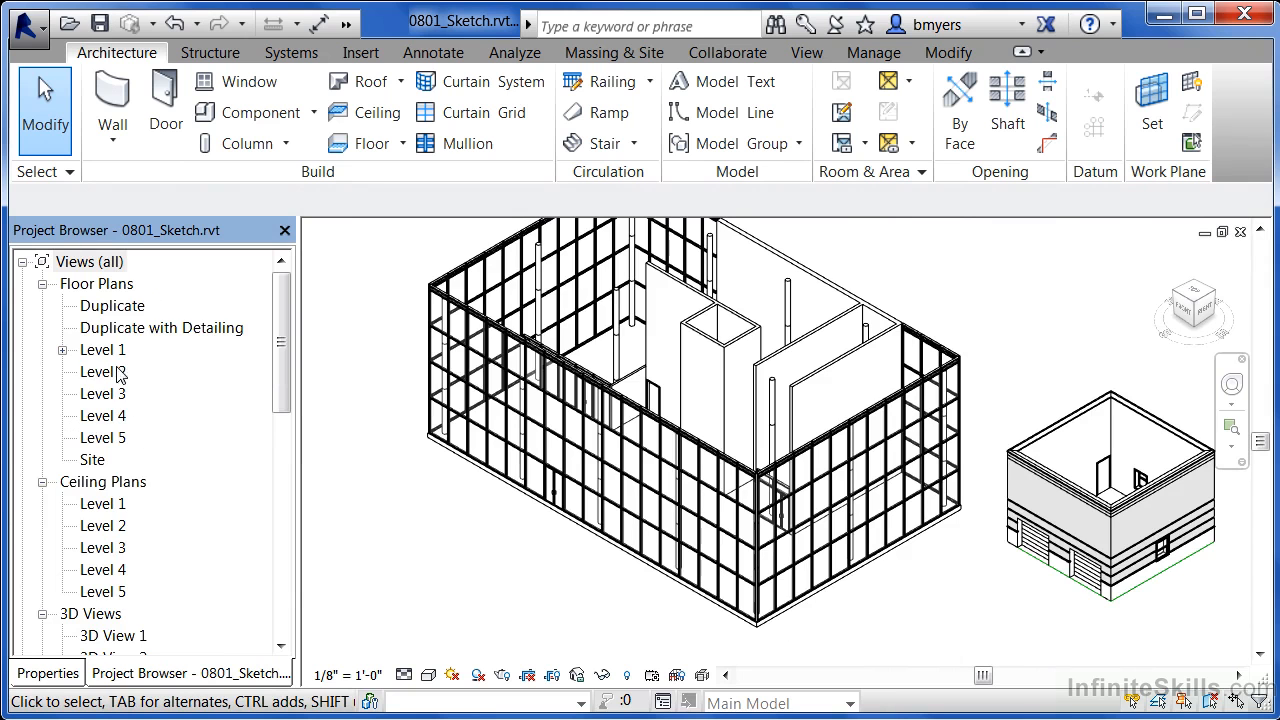
- Open the Level 2 floor plan from the Project Browser and inspect its walls
double_click(104, 370)
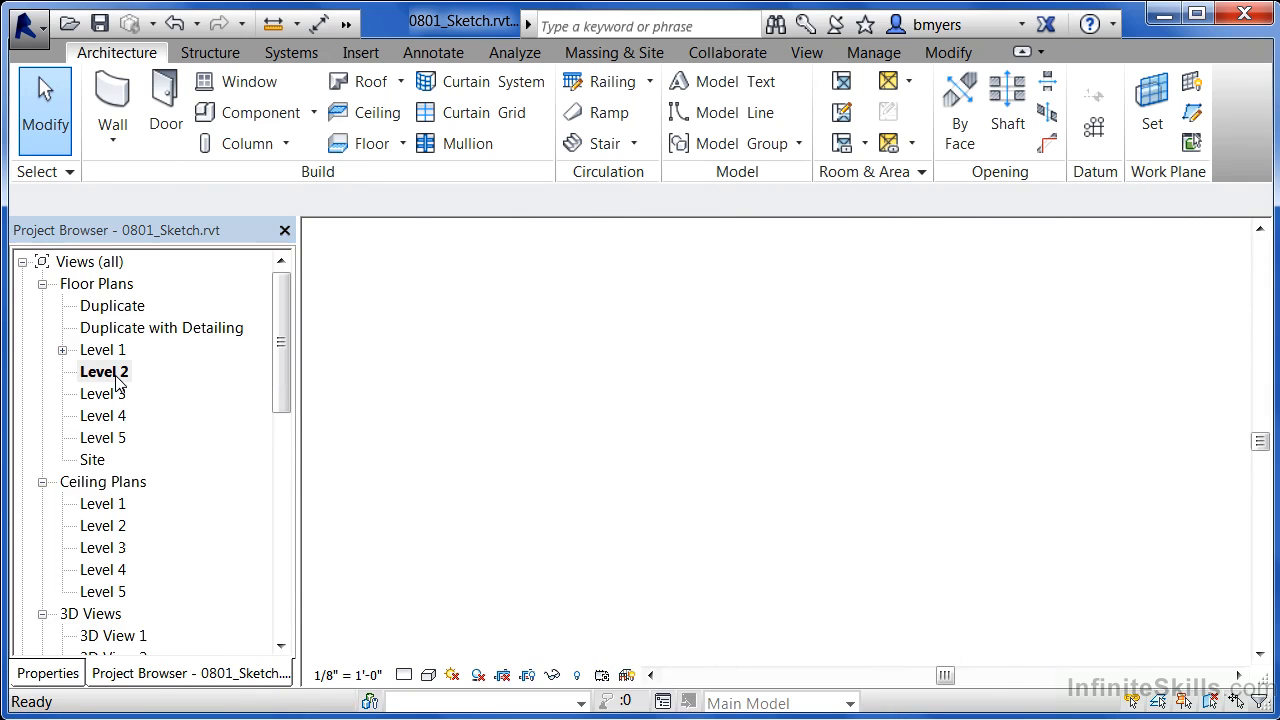
double_click(104, 370)
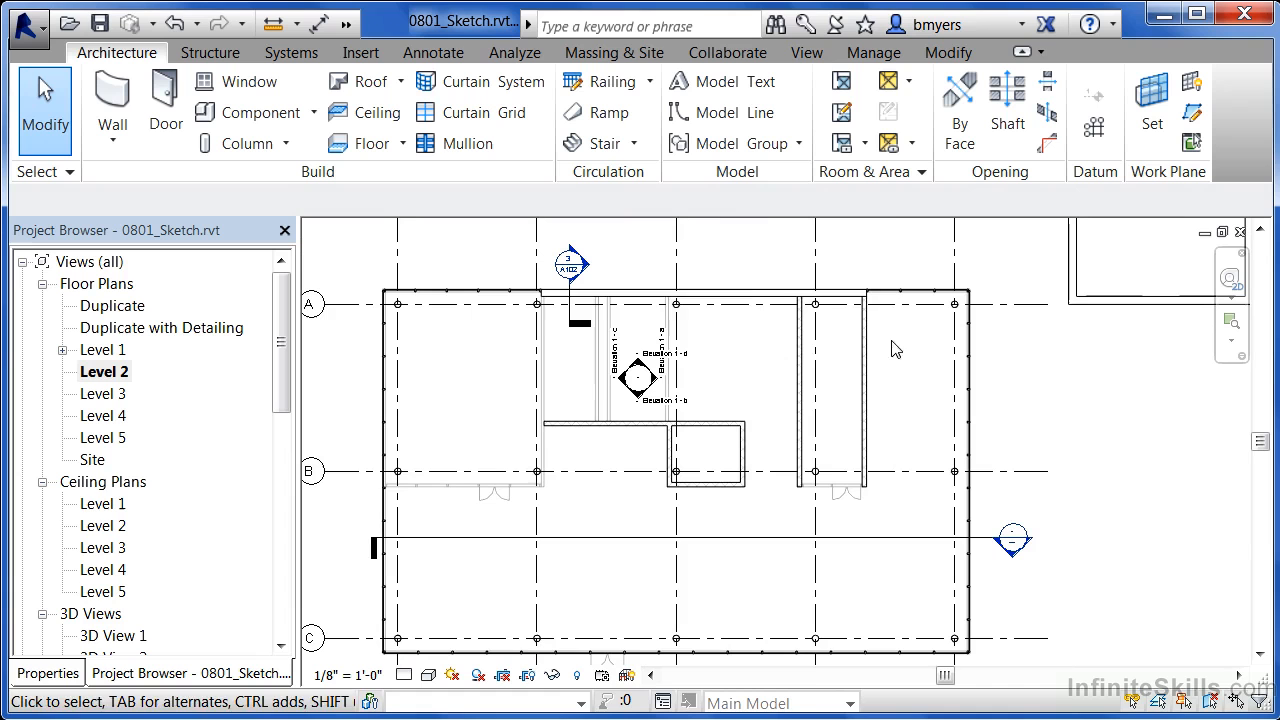
click(864, 390)
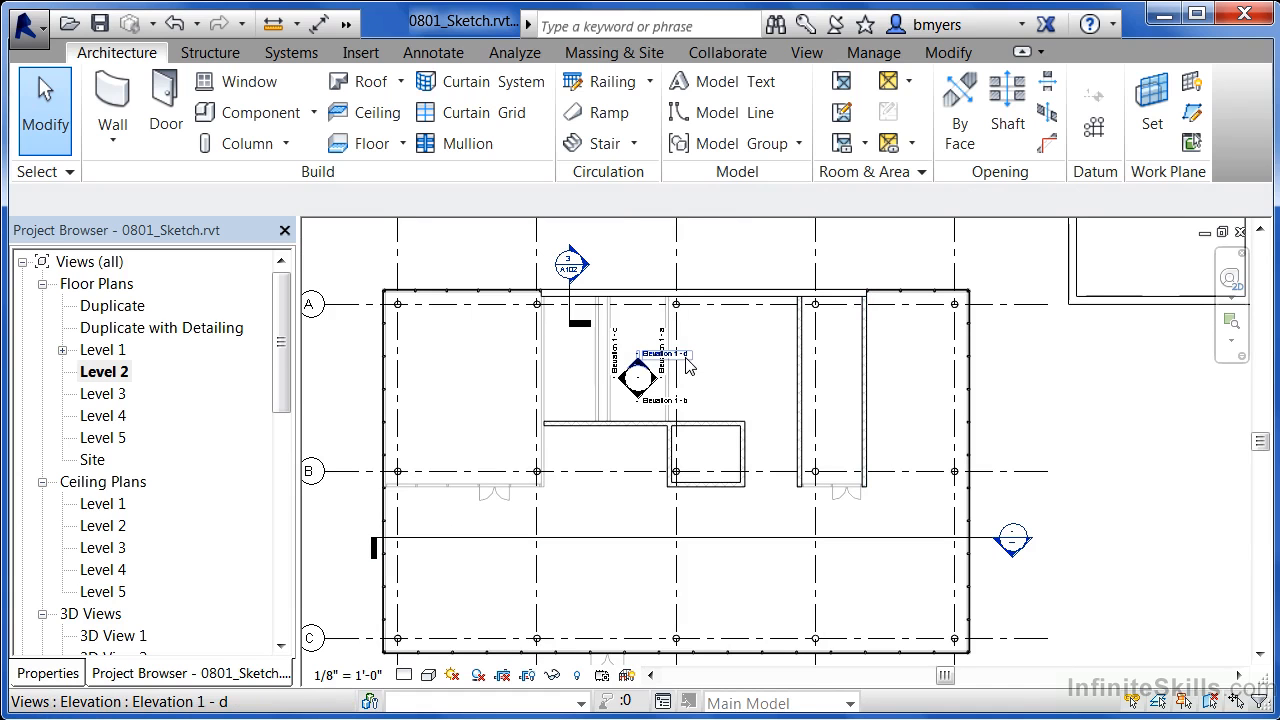
click(560, 450)
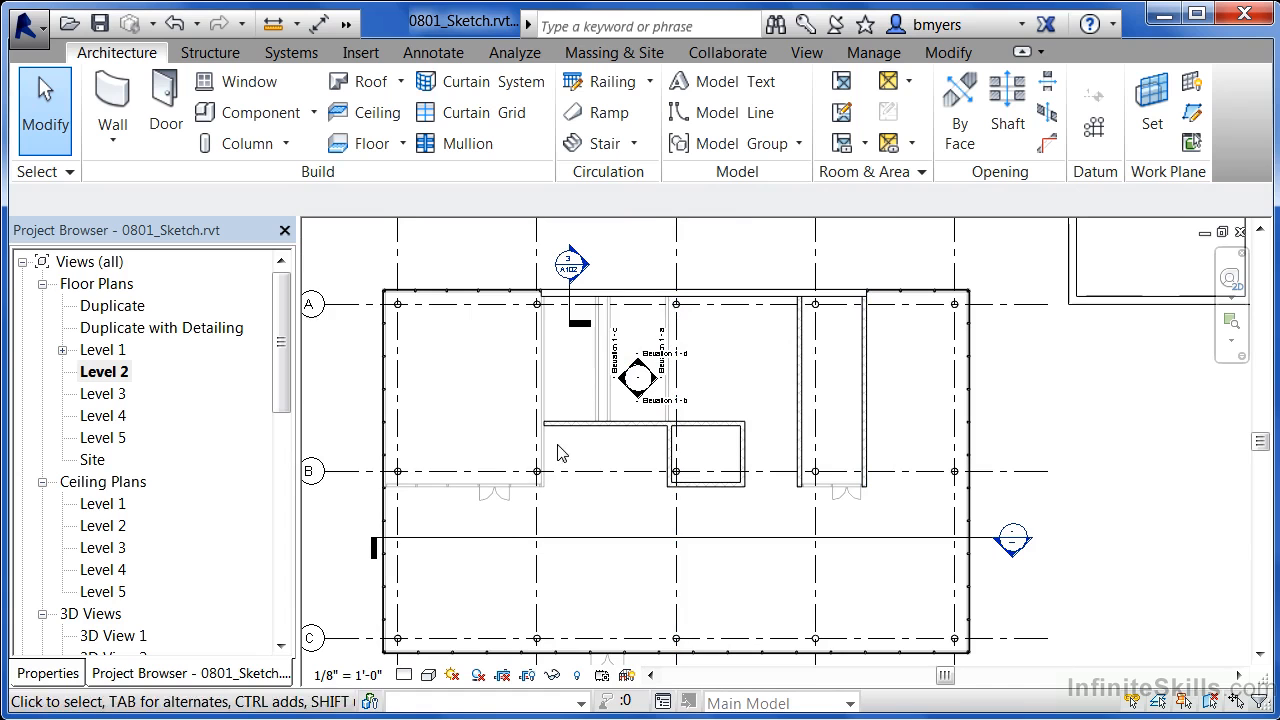
mouse_move(568, 572)
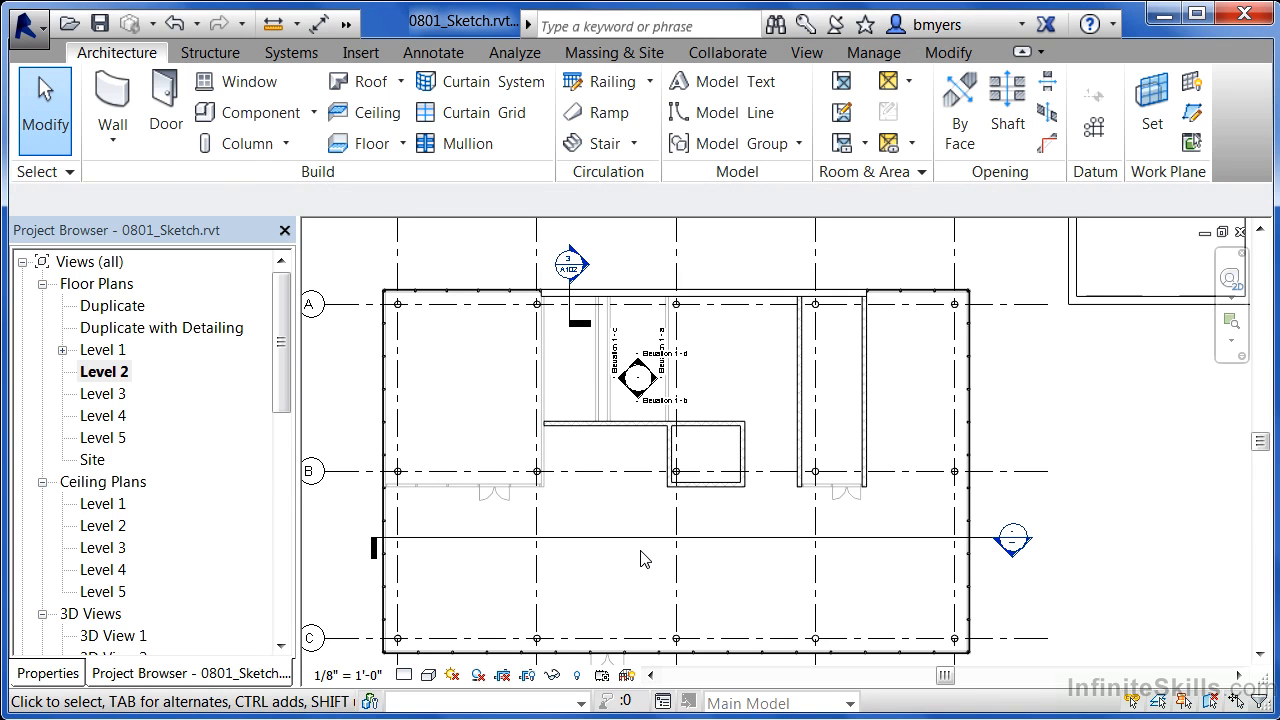
click(800, 400)
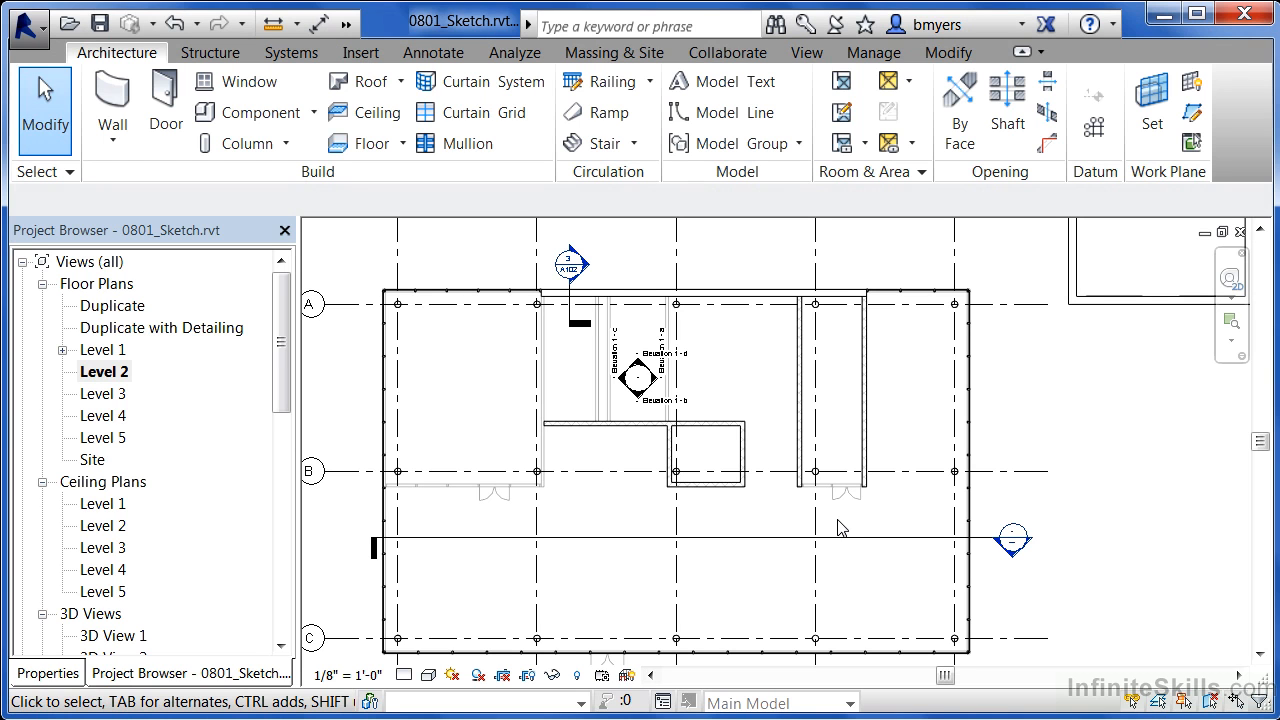
mouse_move(848, 512)
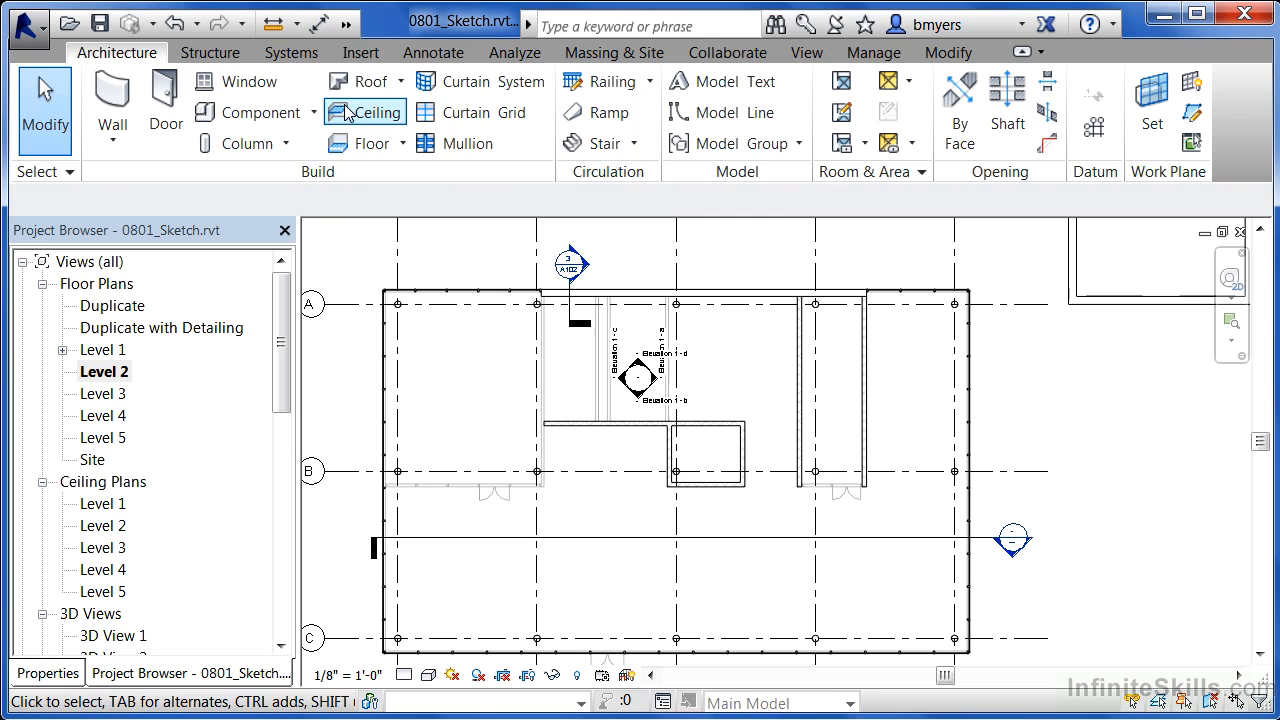
mouse_move(368, 144)
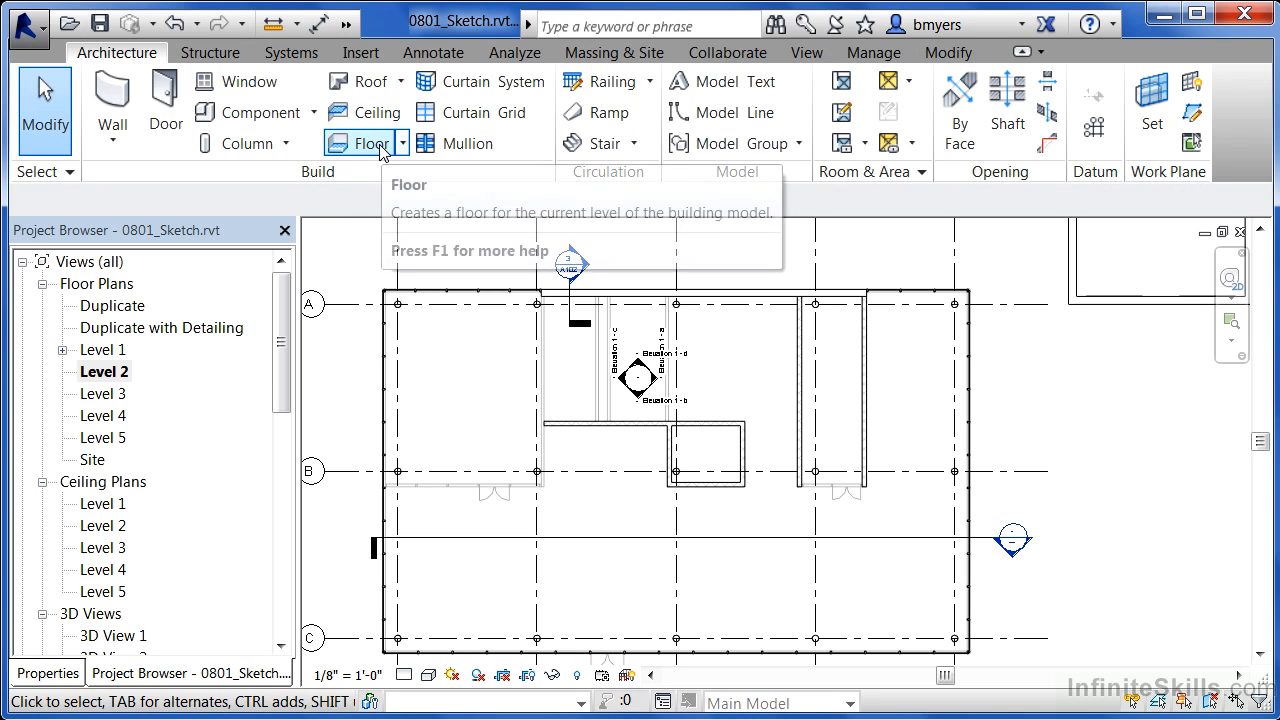
- Begin a Level 2 floor and draw a straight boundary line along the top wall to the top-right corner
click(370, 144)
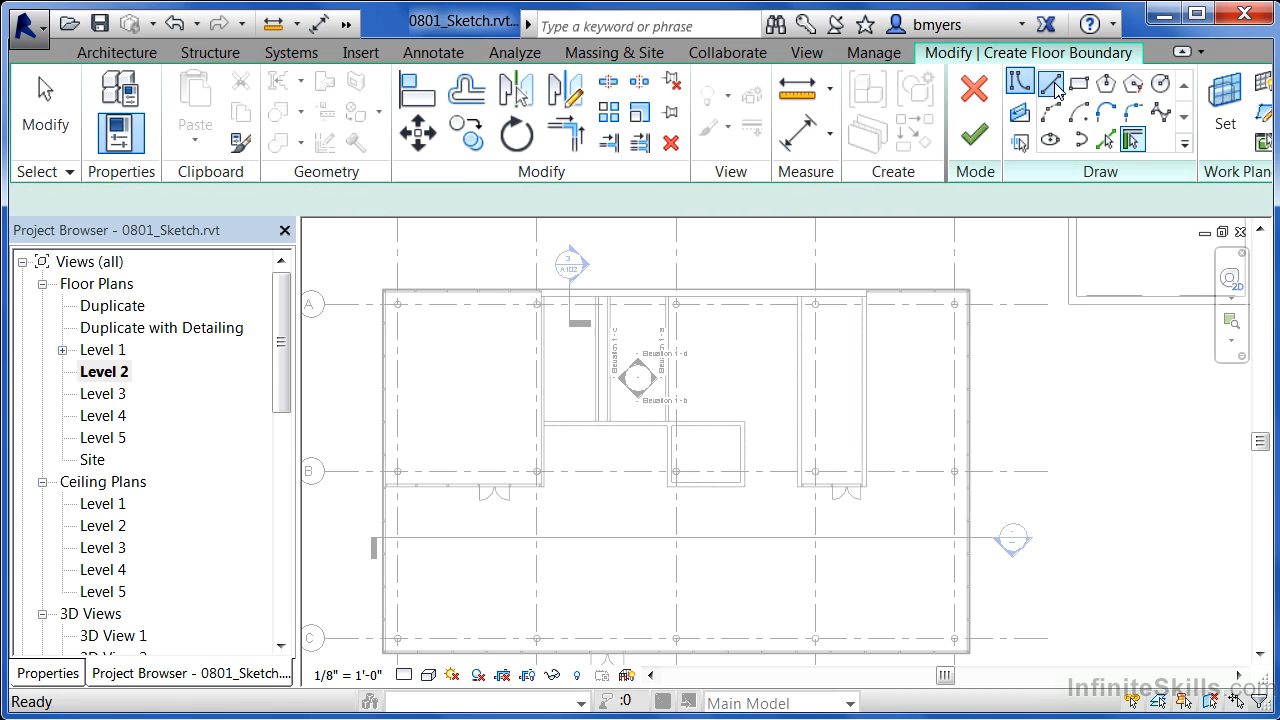
click(1052, 84)
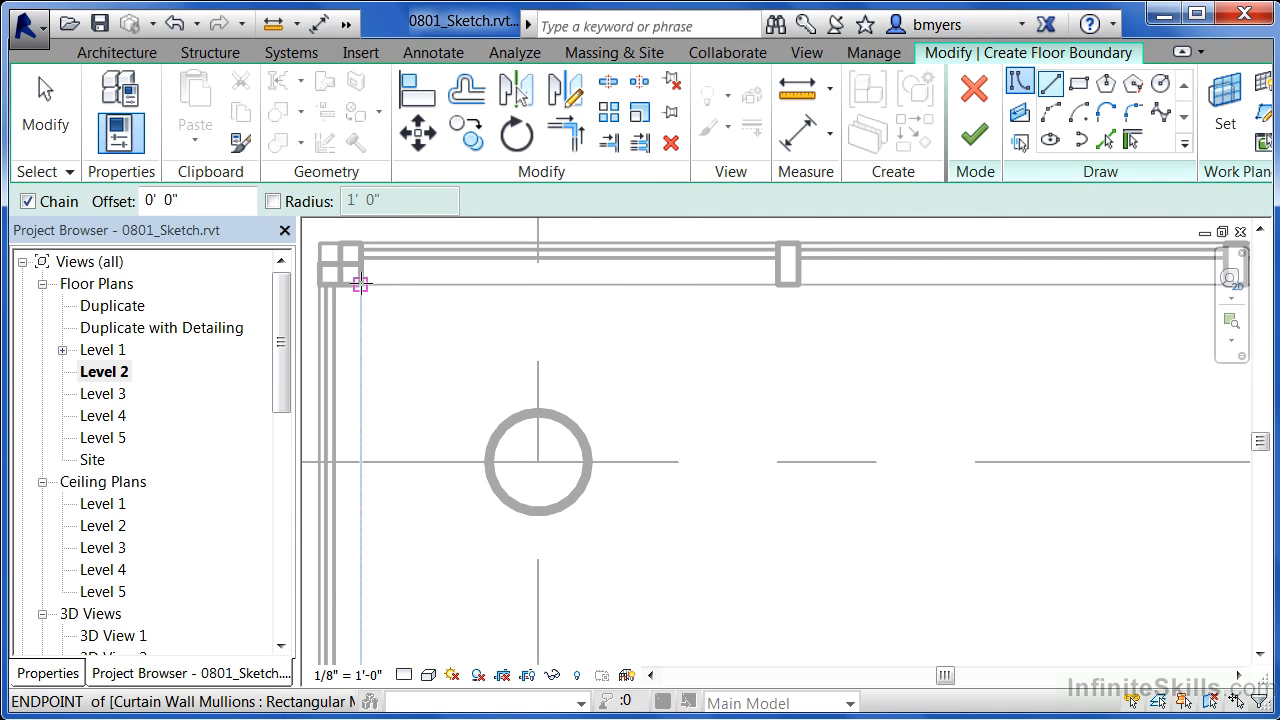
mouse_move(360, 284)
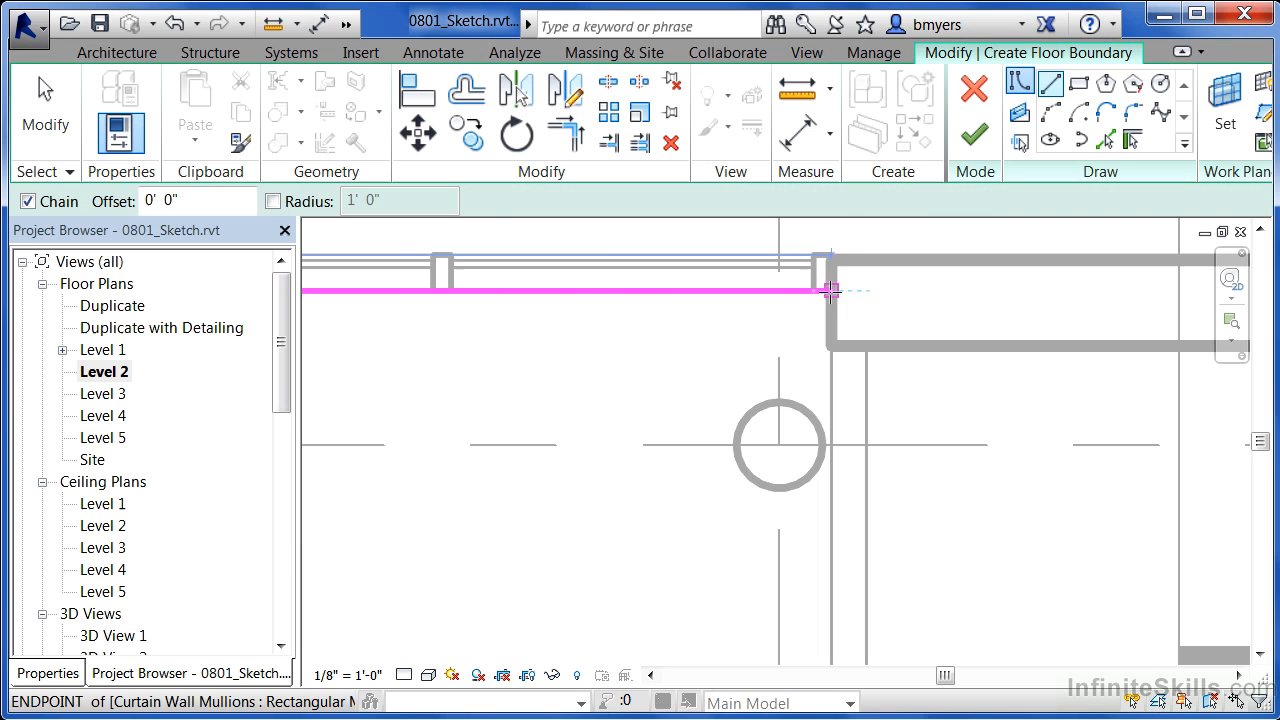
click(744, 464)
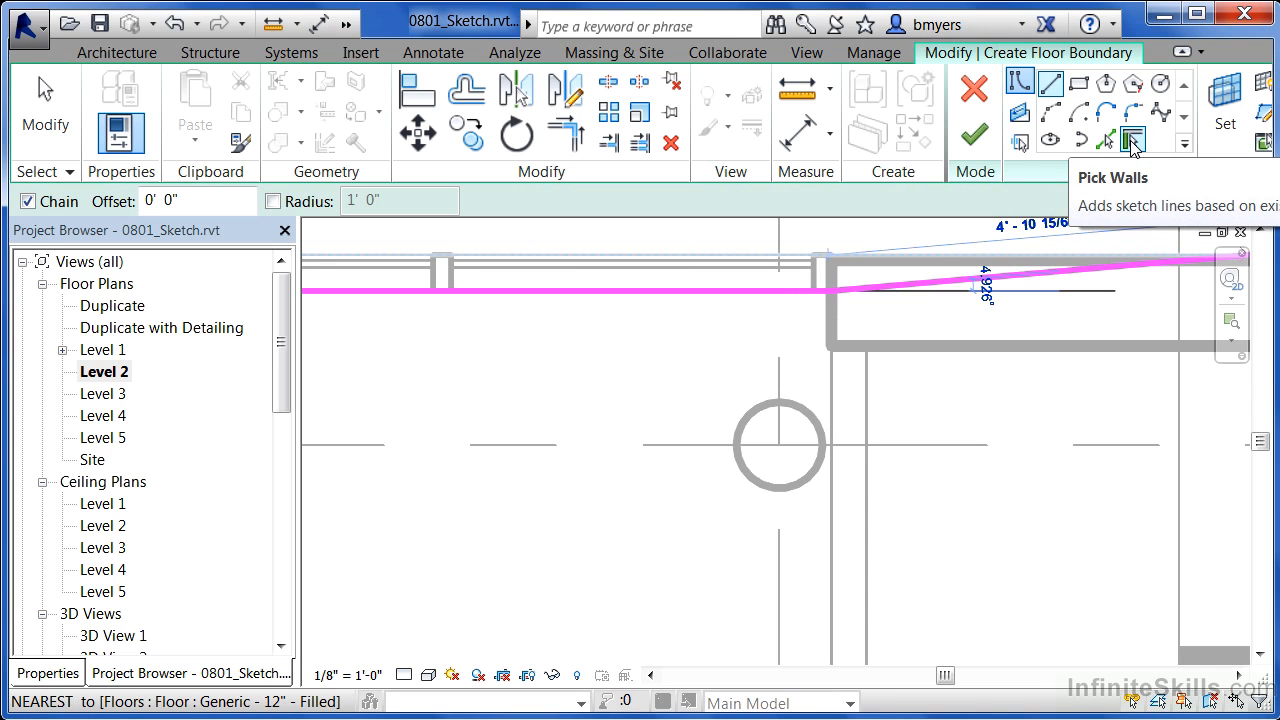
- Switch to Pick Walls for the boundary, leaving 'Extend into wall (to core)' checked
click(1132, 140)
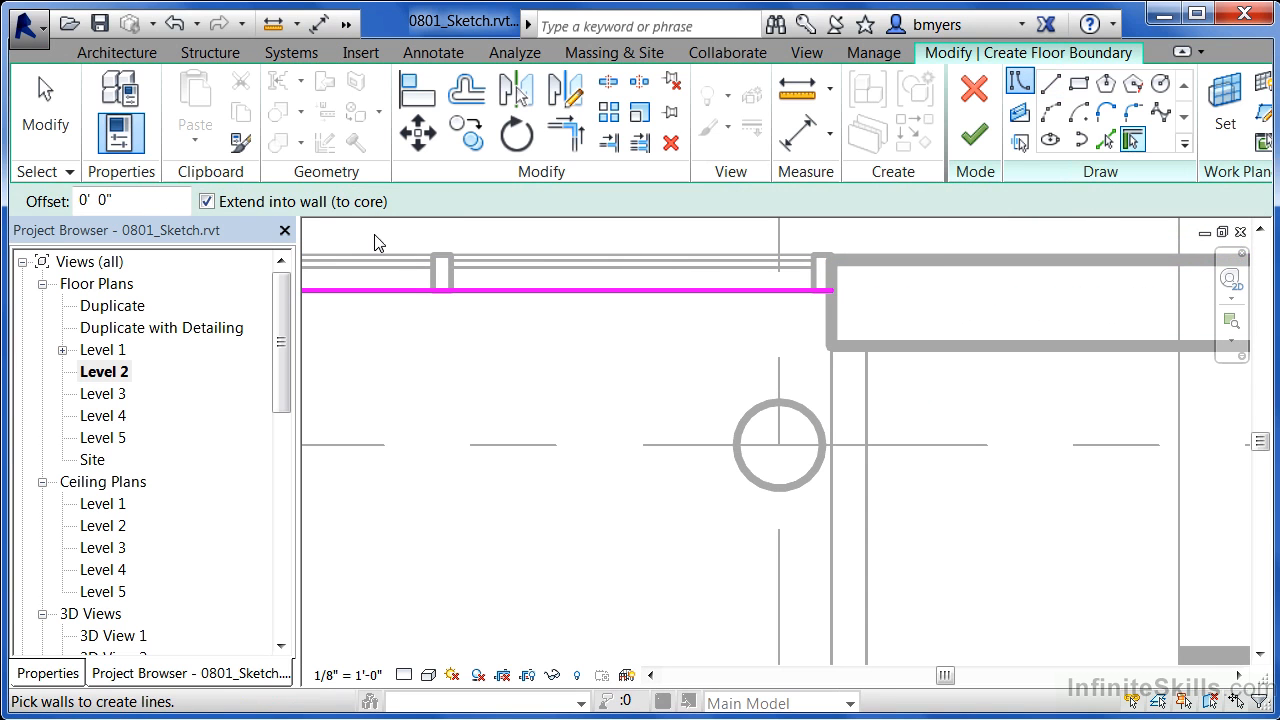
mouse_move(204, 460)
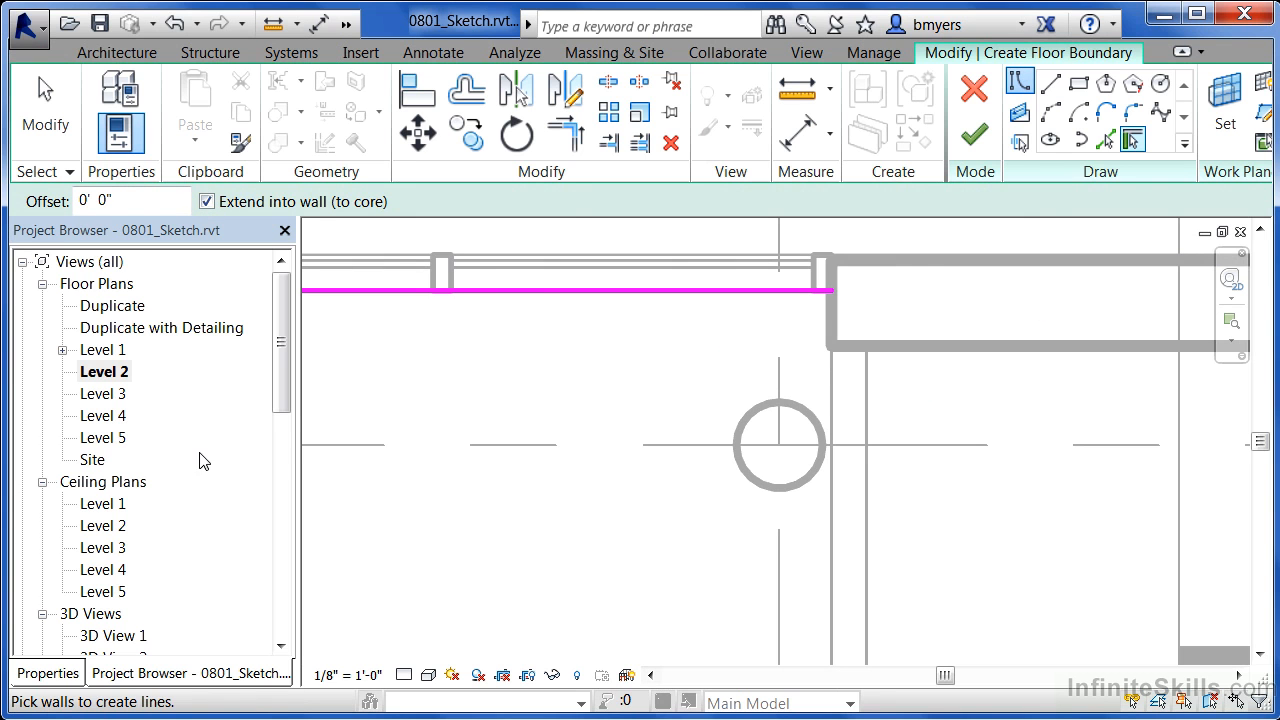
mouse_move(576, 208)
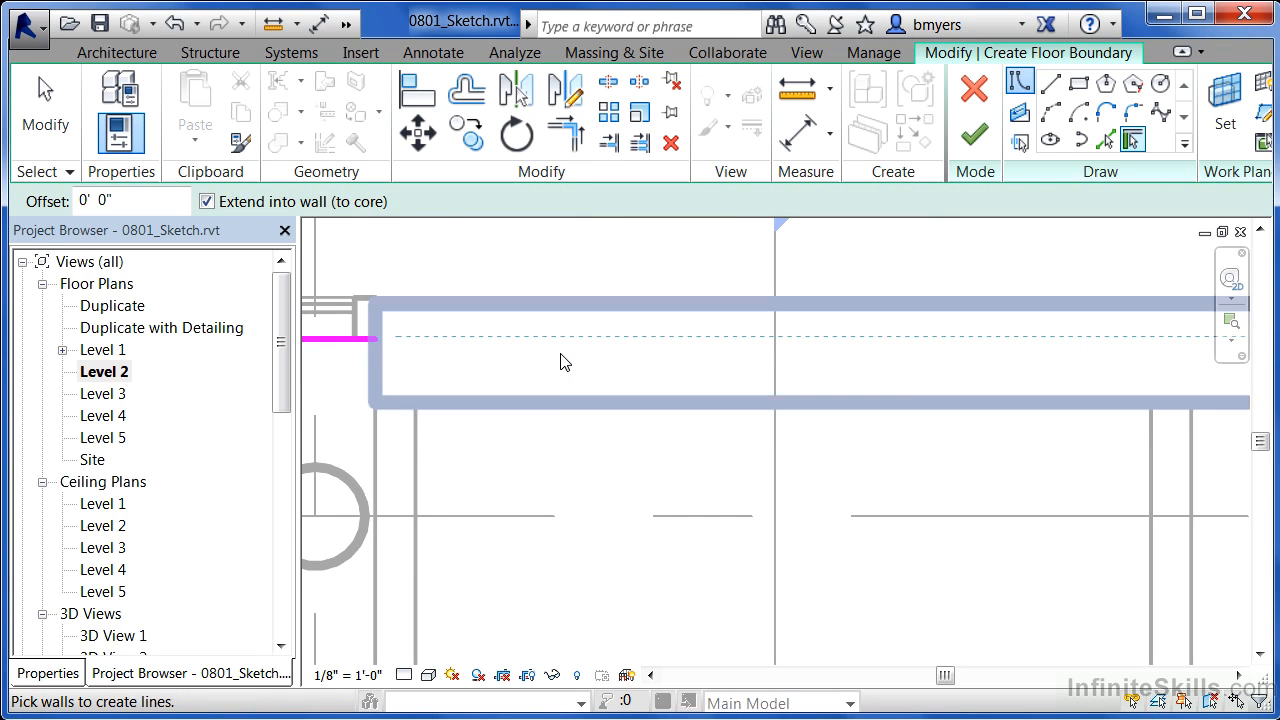
mouse_move(564, 360)
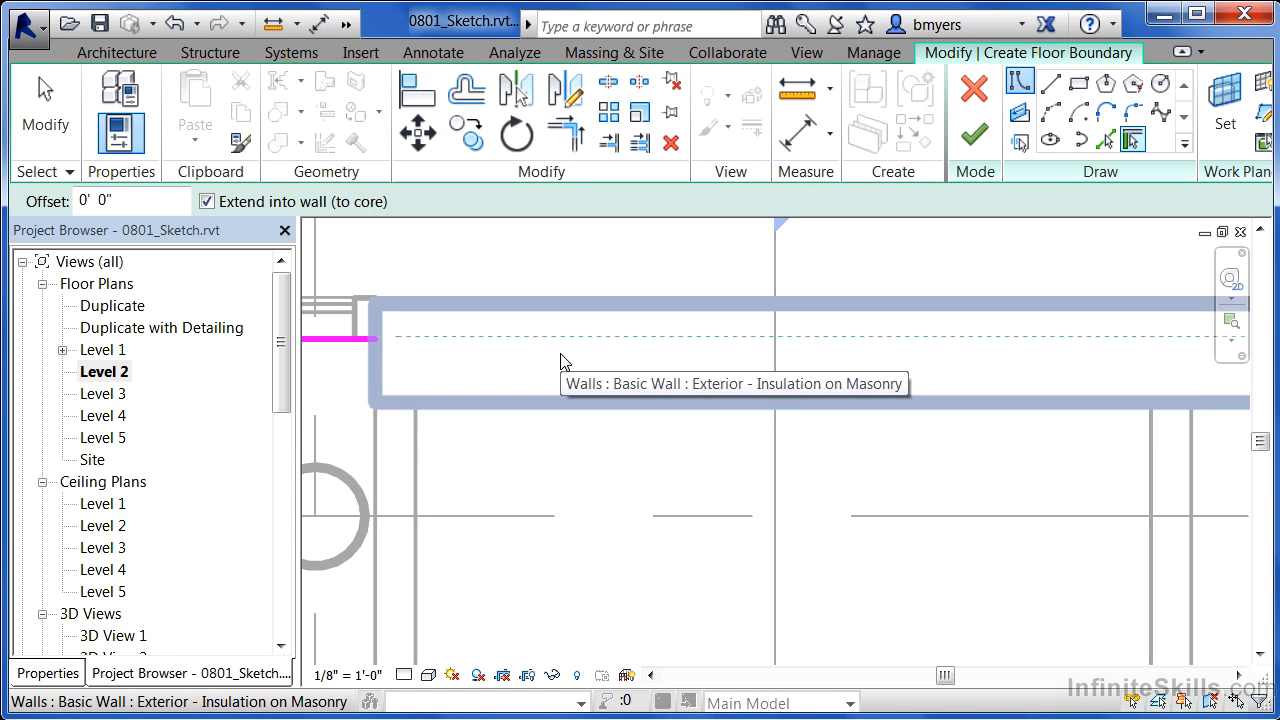
mouse_move(564, 360)
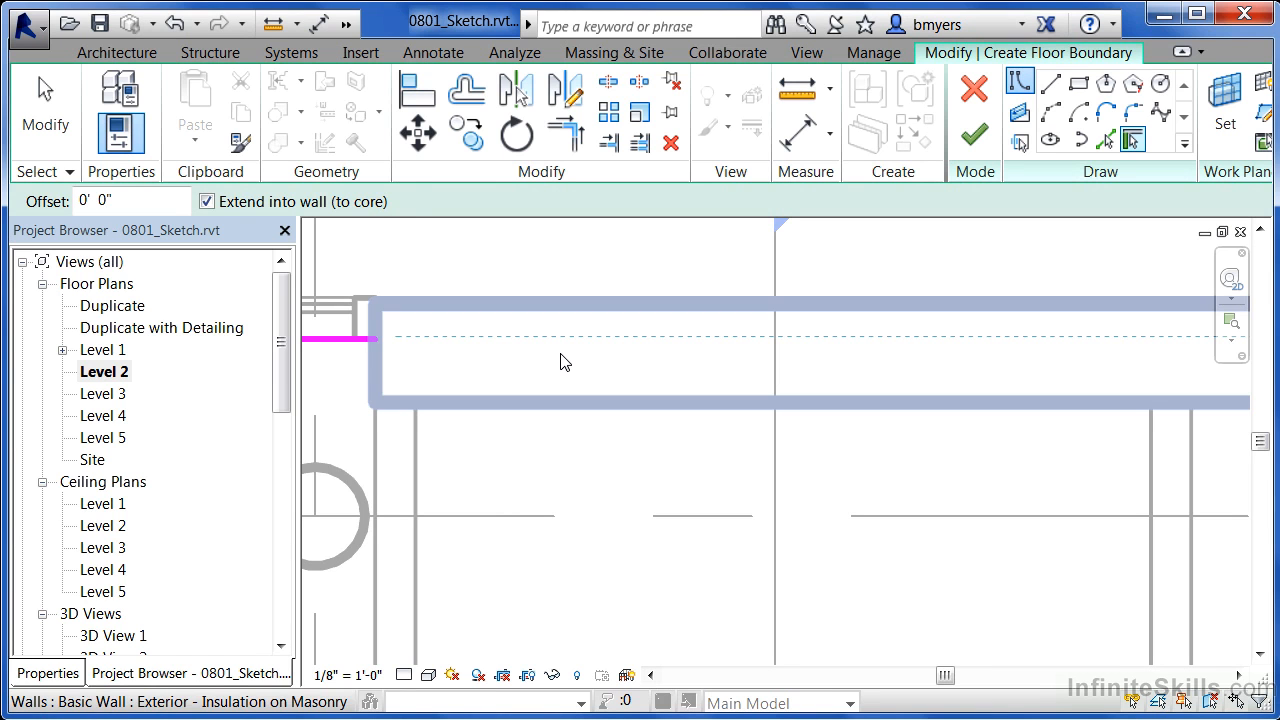
click(208, 200)
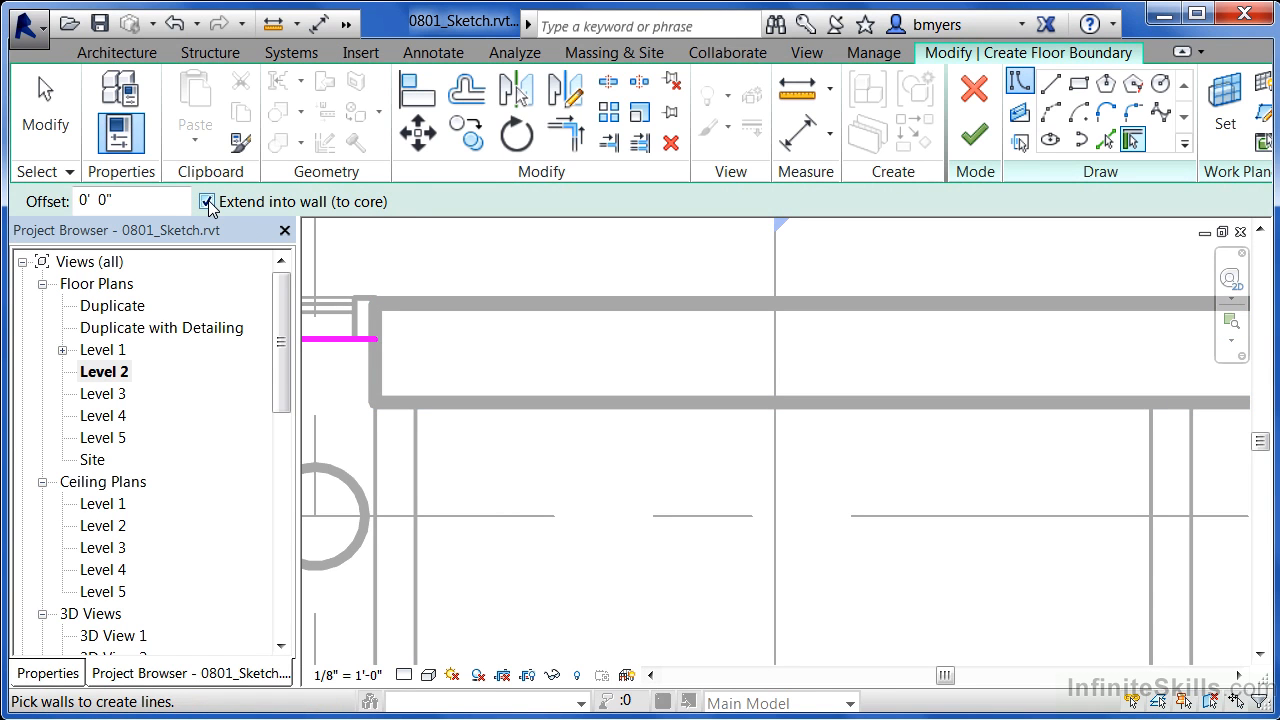
click(206, 200)
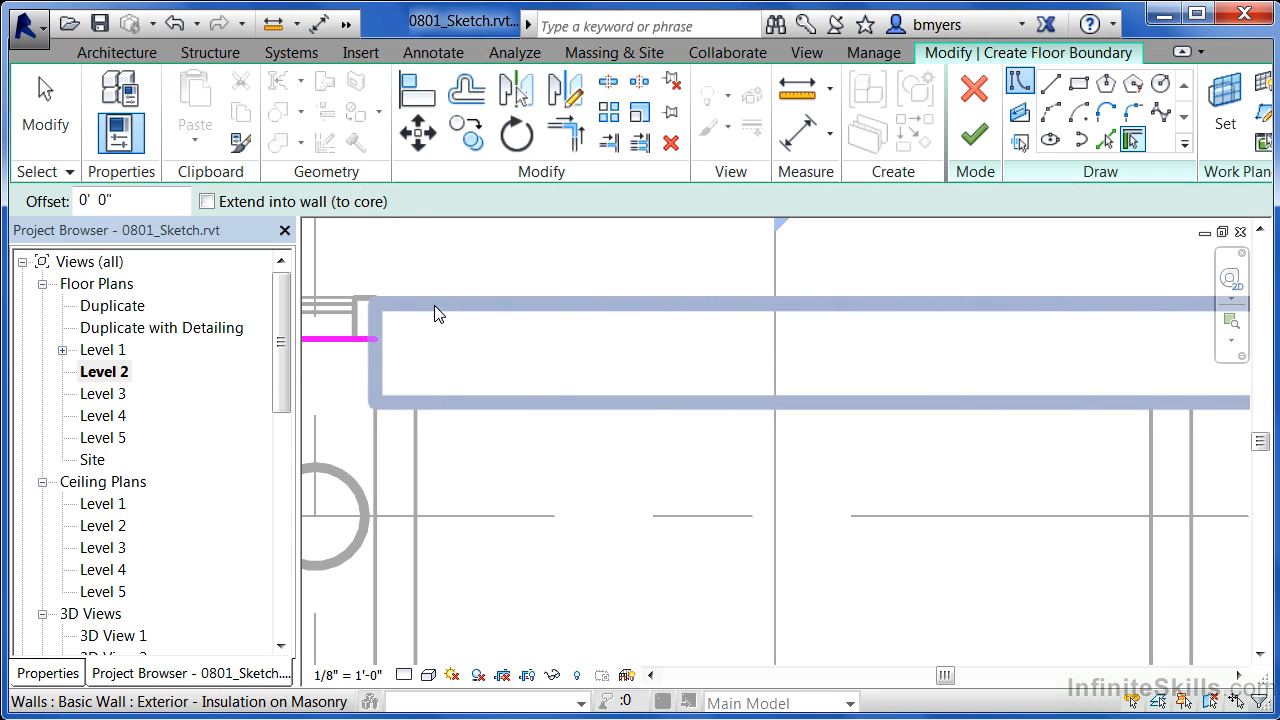
mouse_move(484, 316)
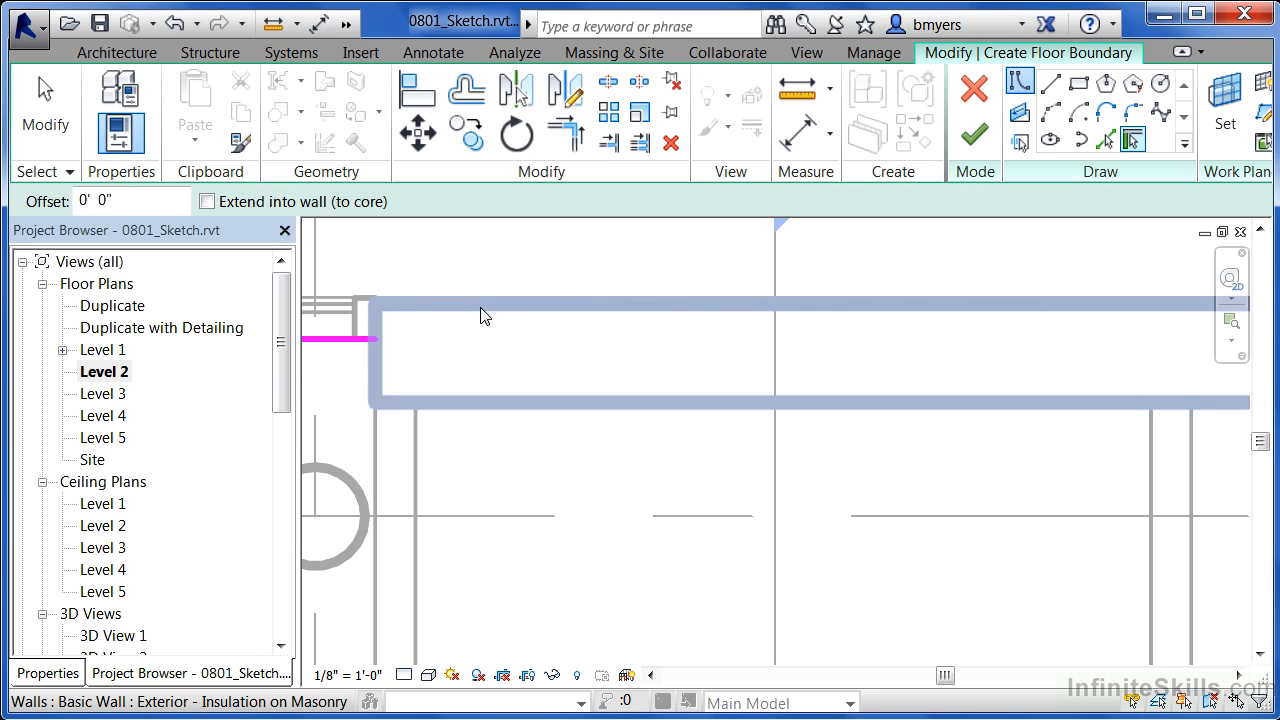
mouse_move(472, 412)
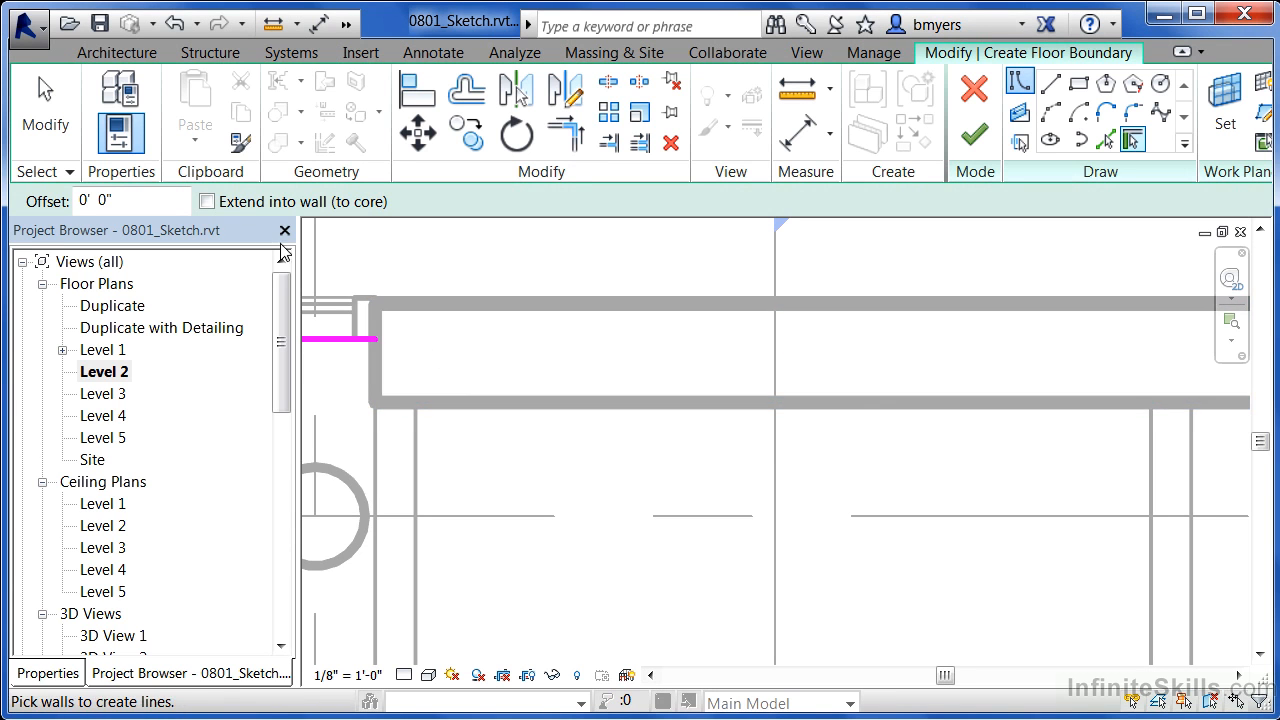
click(208, 200)
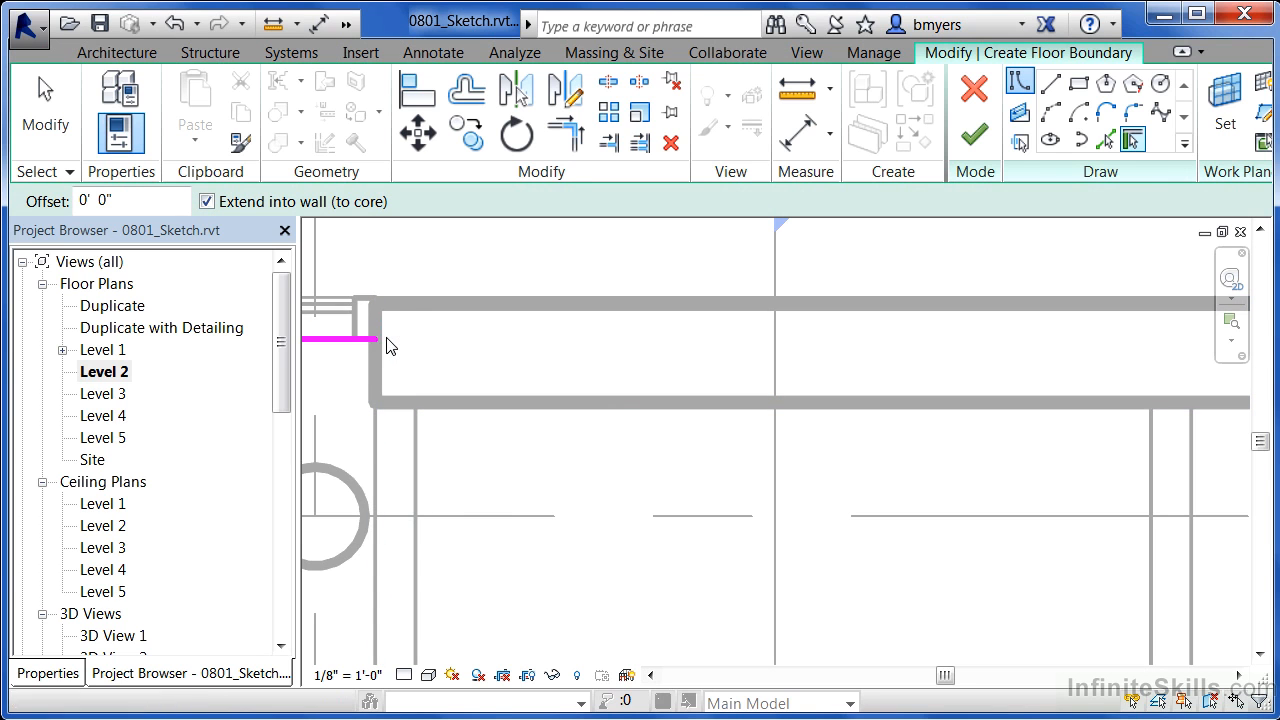
mouse_move(520, 318)
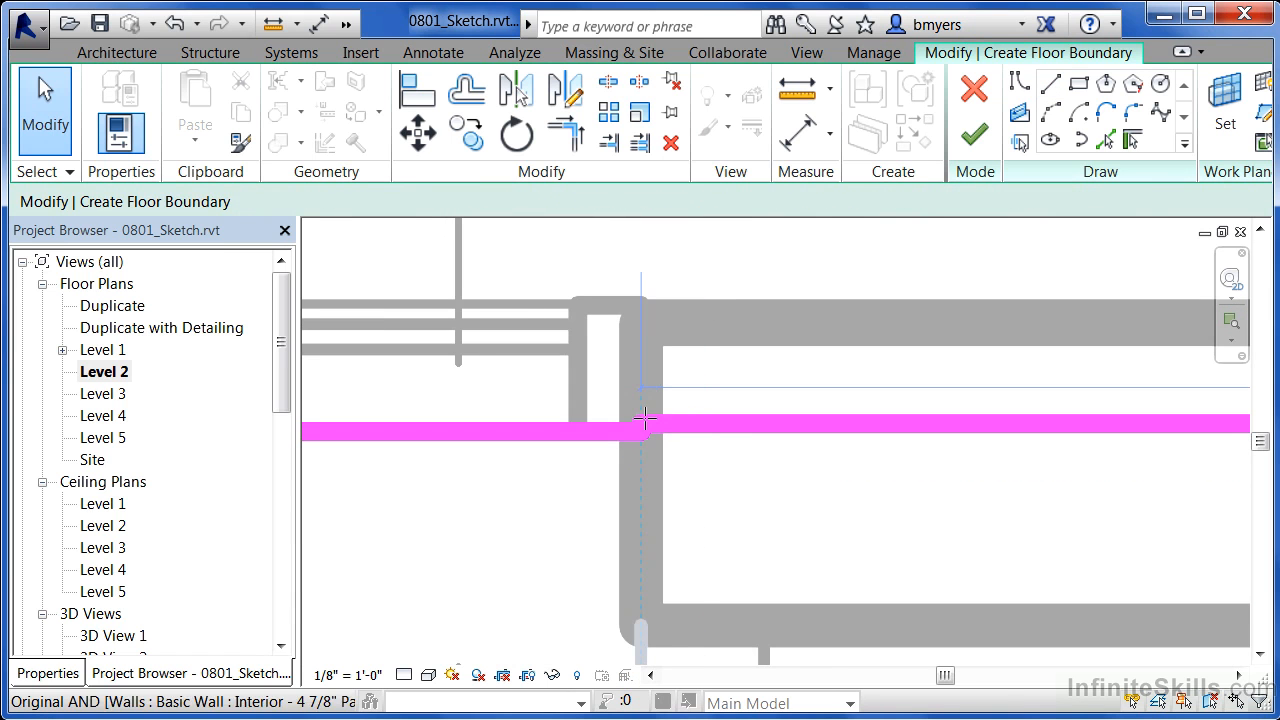
mouse_move(648, 418)
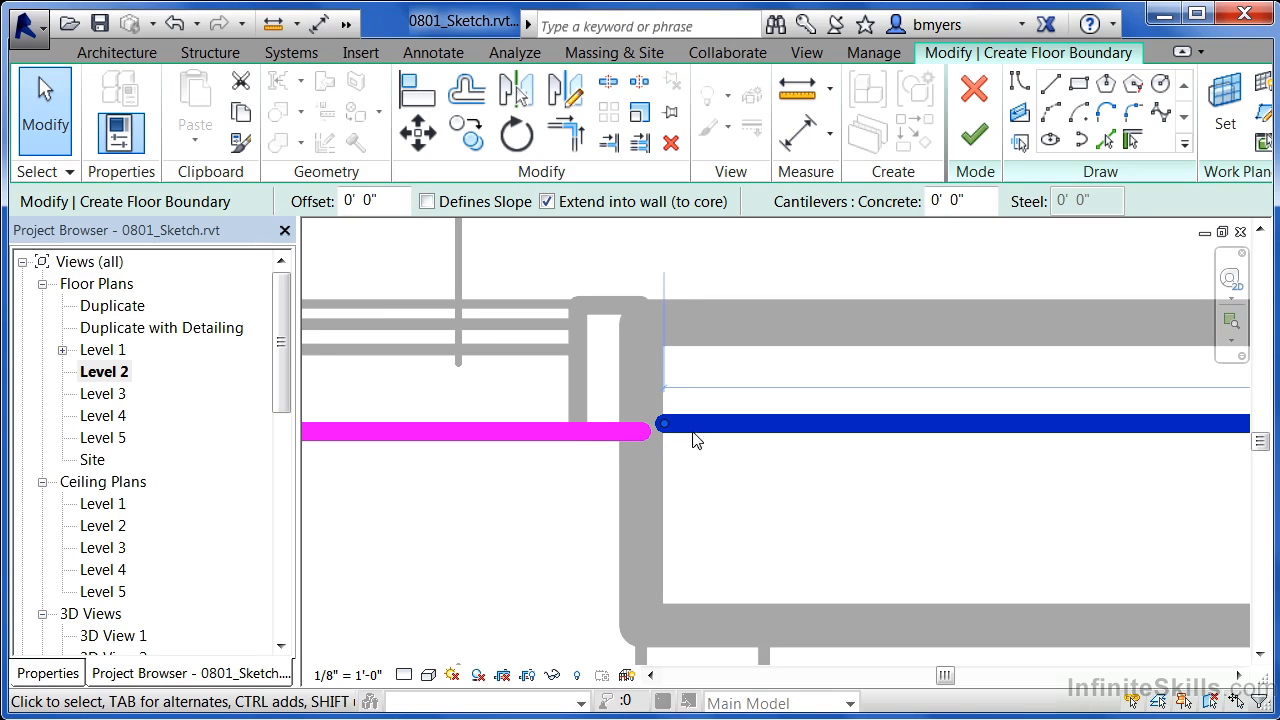
mouse_move(688, 504)
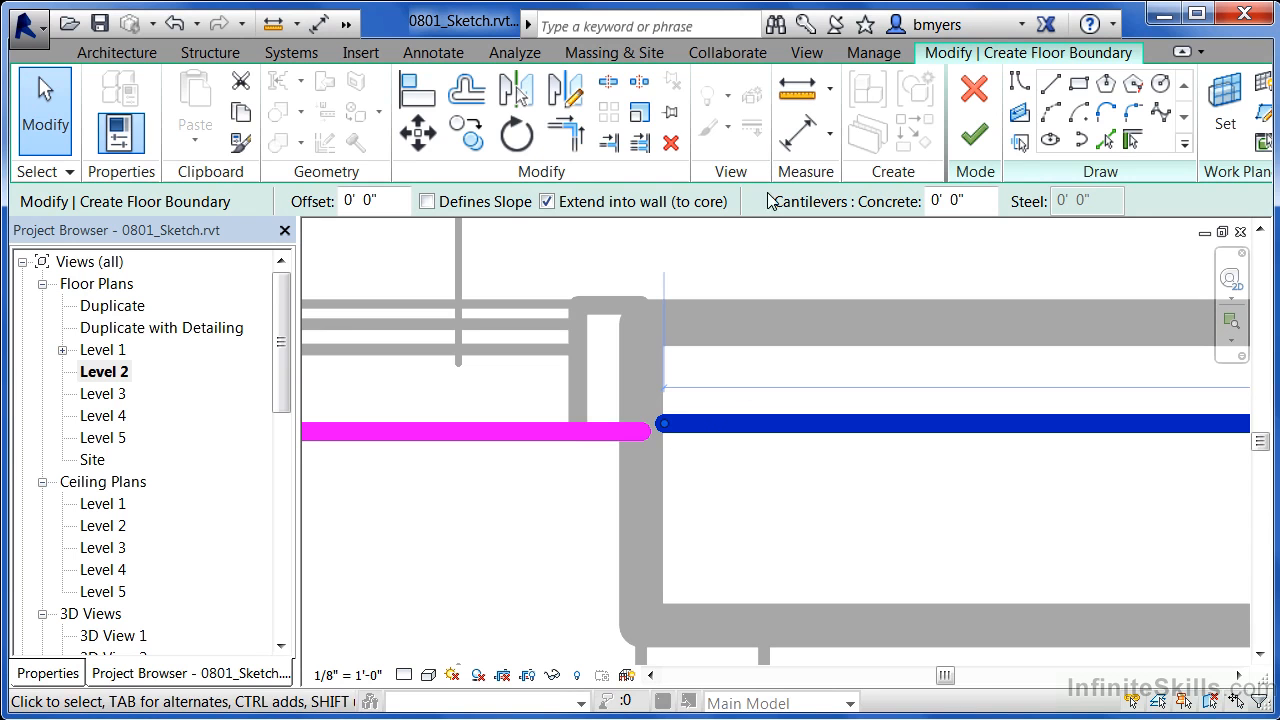
- Return to straight-line drawing with the Level 2 boundary outline enclosing the building
click(806, 52)
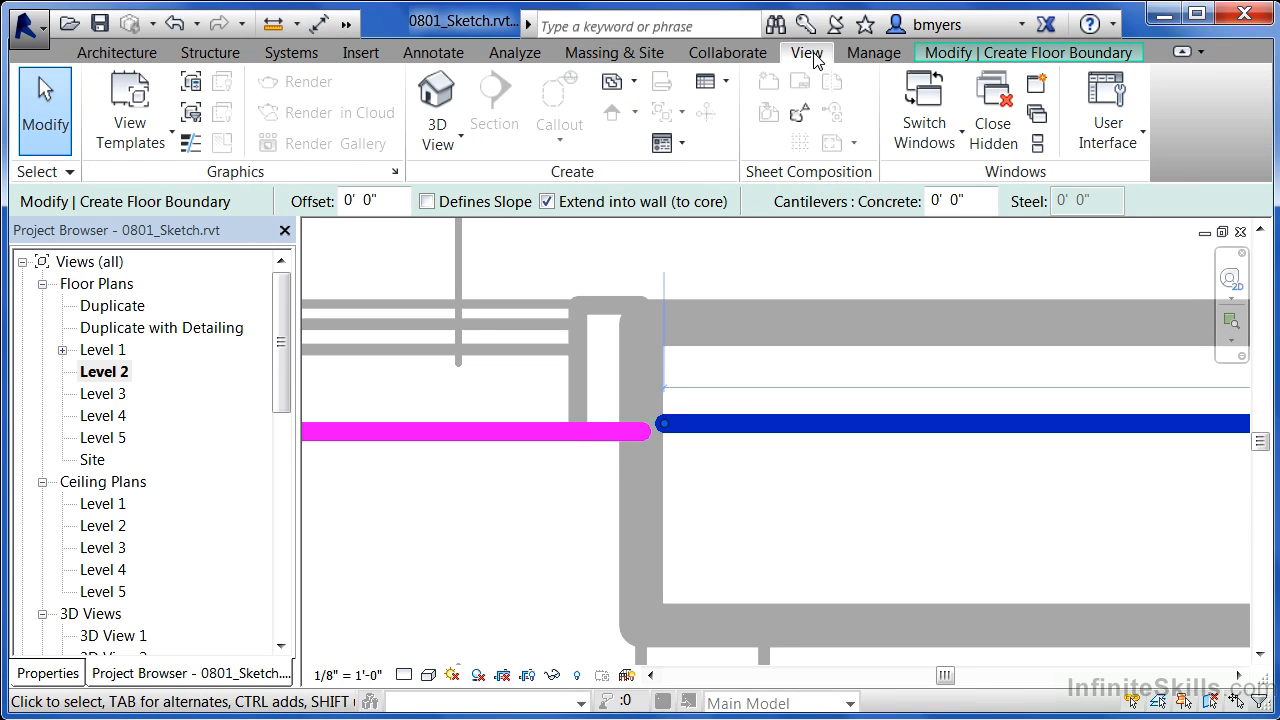
mouse_move(190, 144)
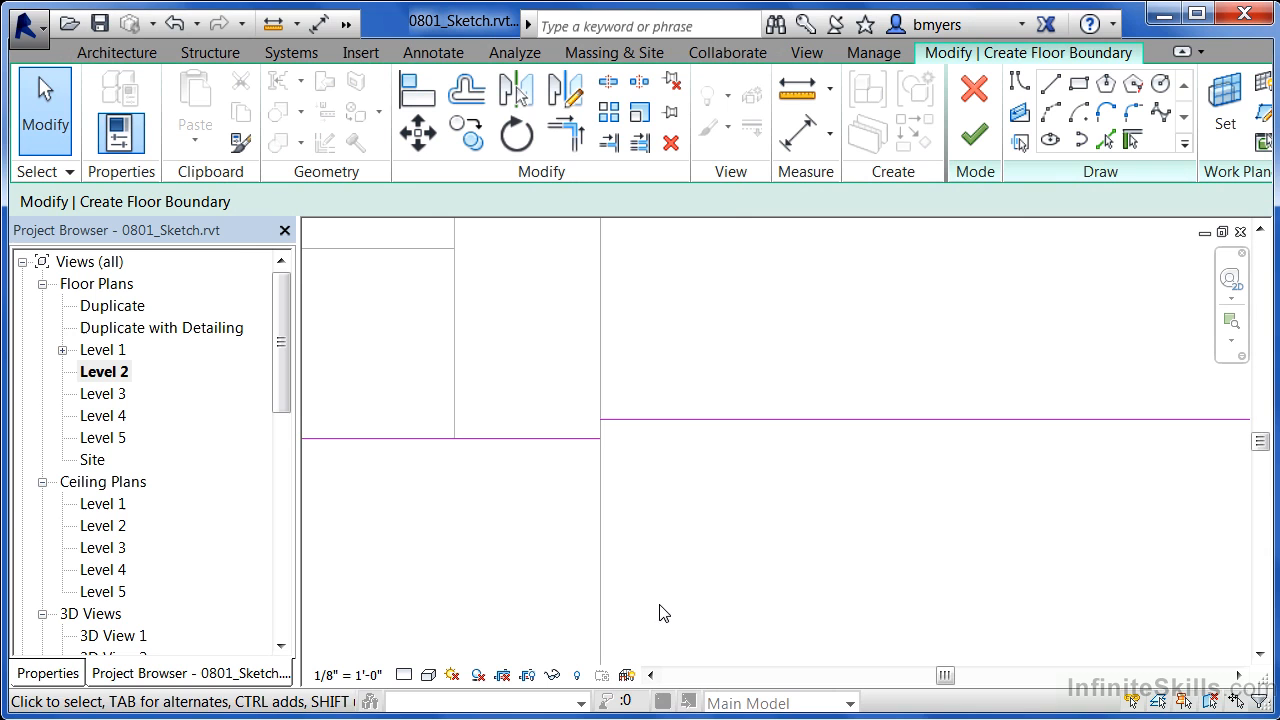
mouse_move(594, 410)
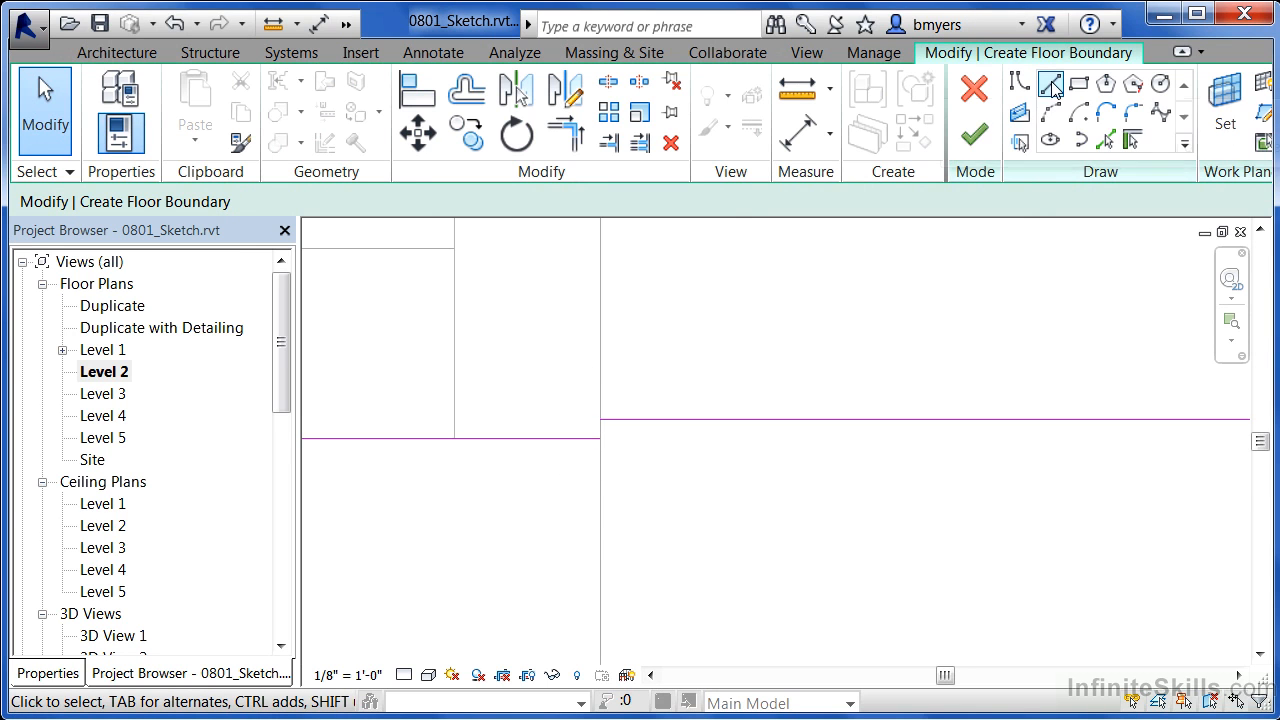
mouse_move(1050, 84)
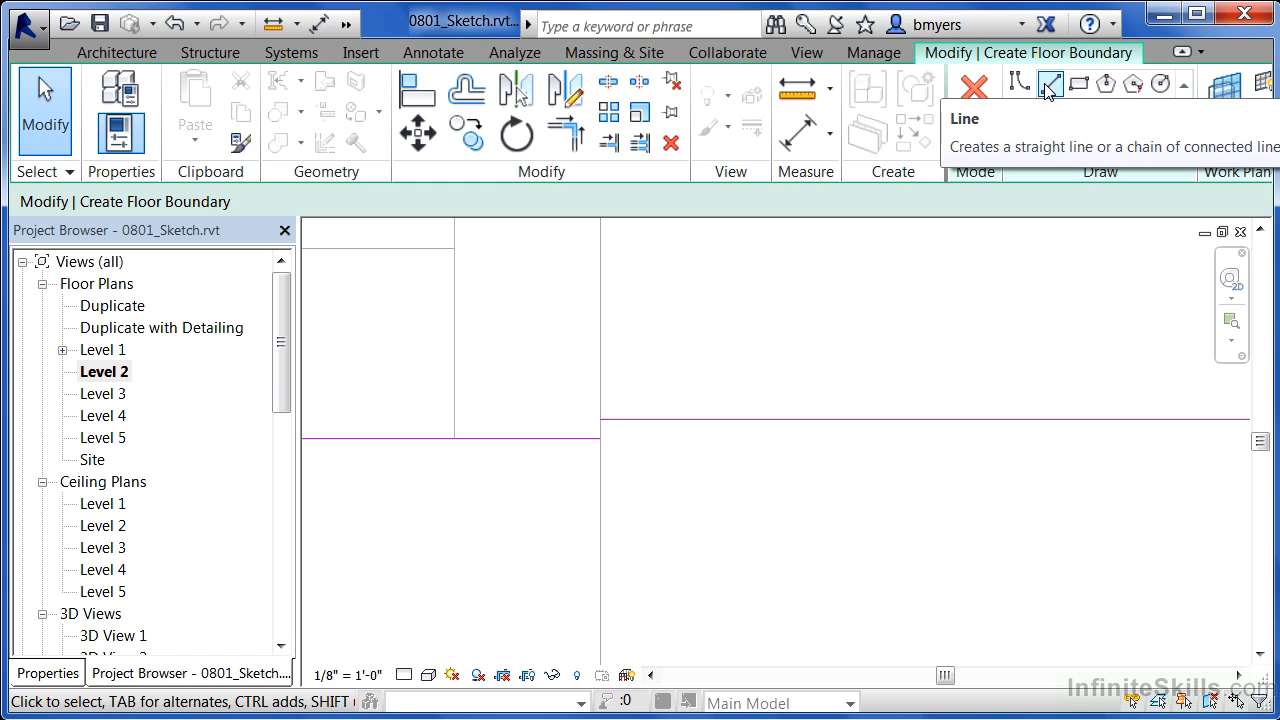
click(1020, 84)
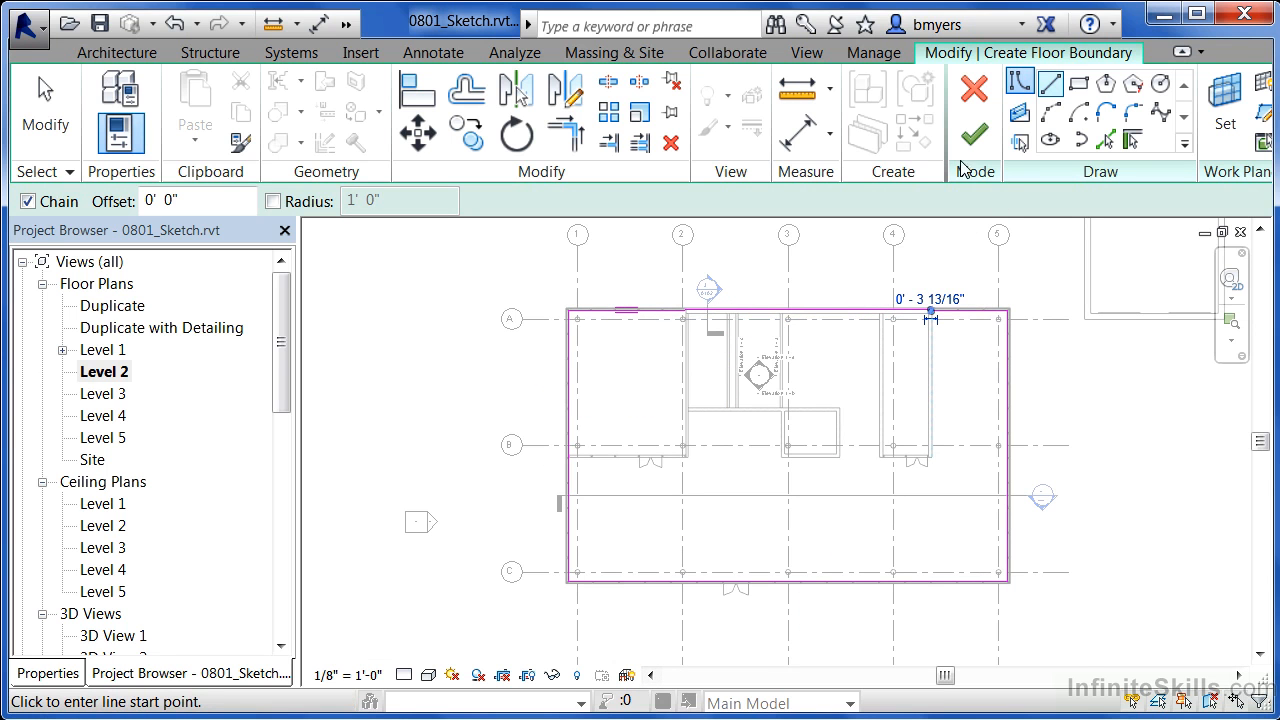
mouse_move(974, 132)
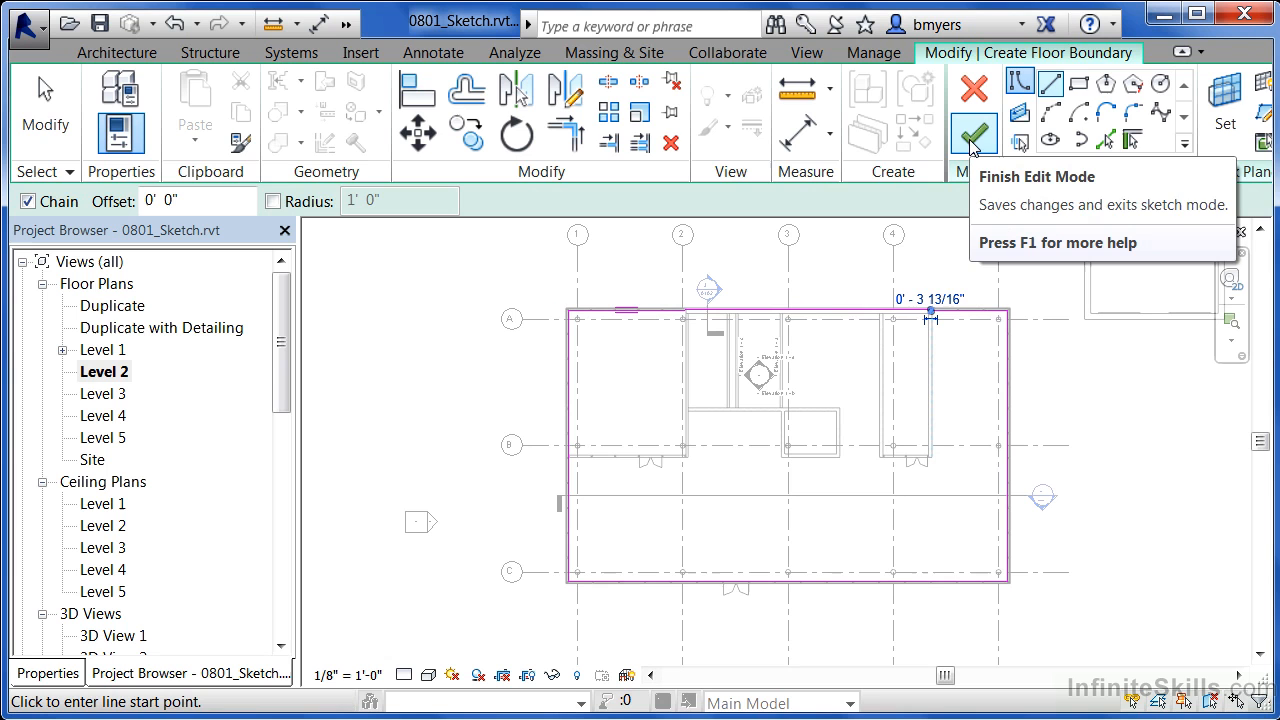
- Finish the sketch, answer the attach-walls prompt, delete the failing mullions and join the floor with overlapping walls
click(972, 132)
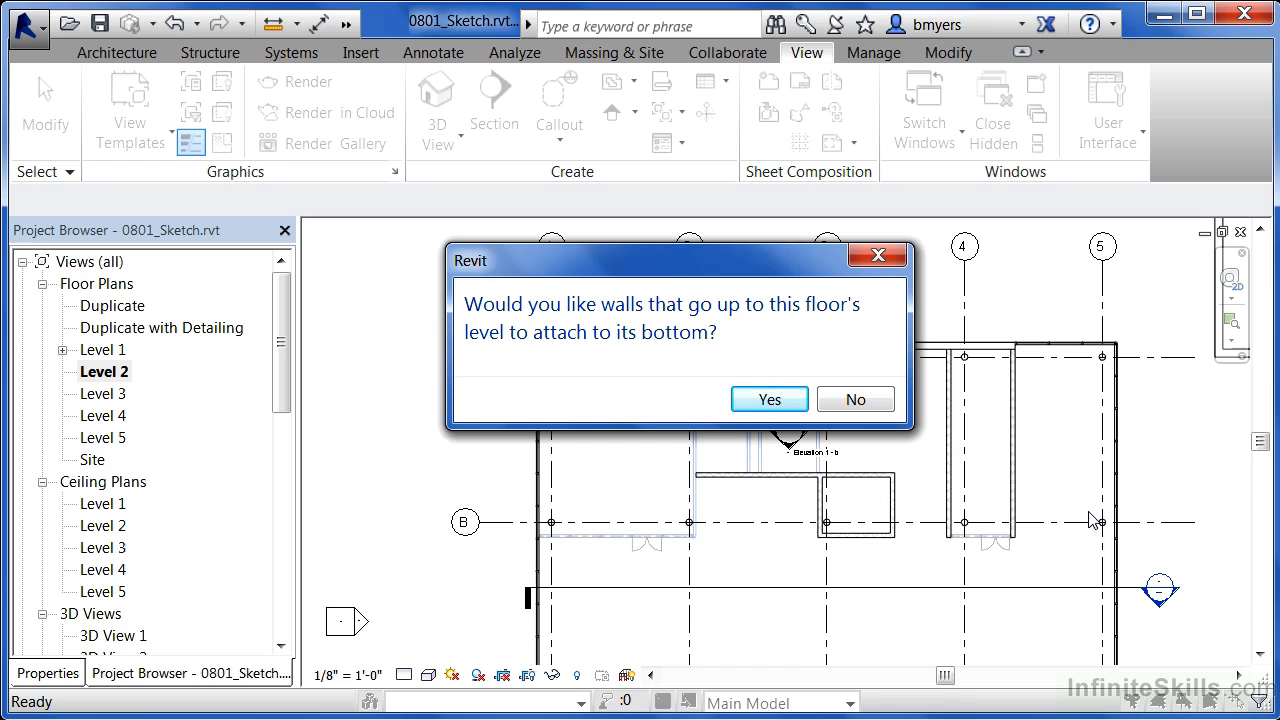
mouse_move(668, 378)
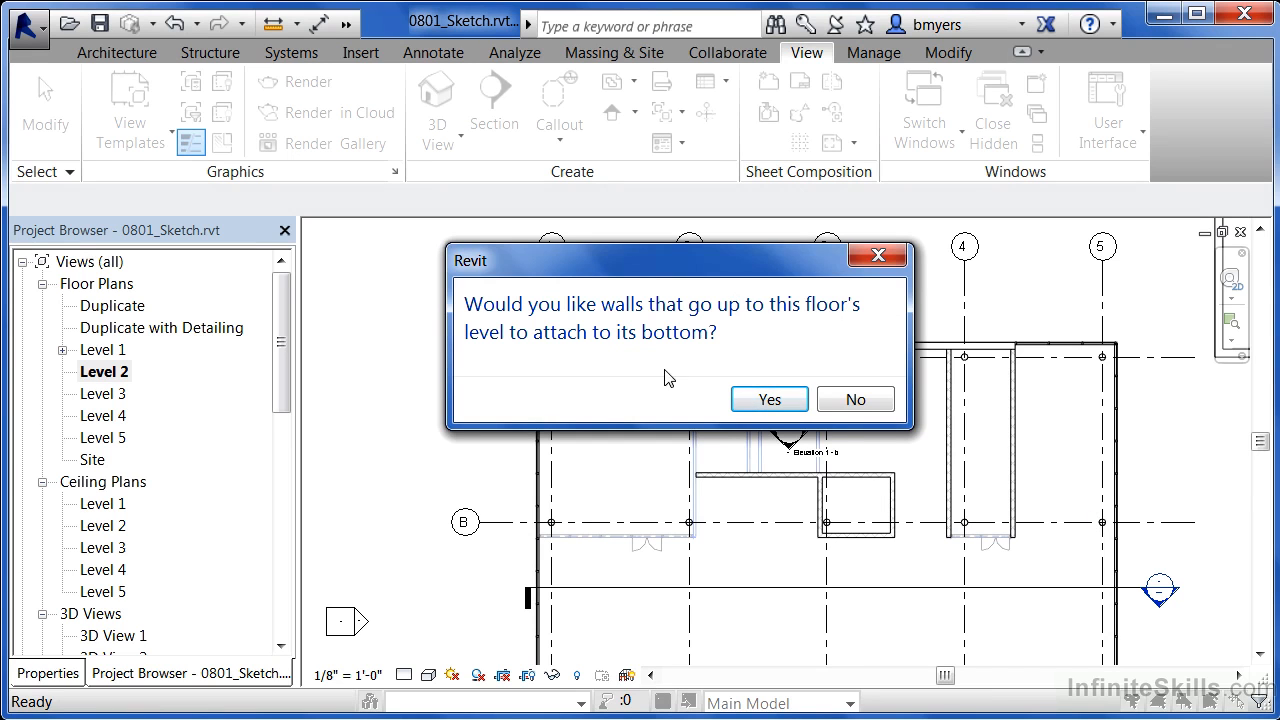
mouse_move(668, 546)
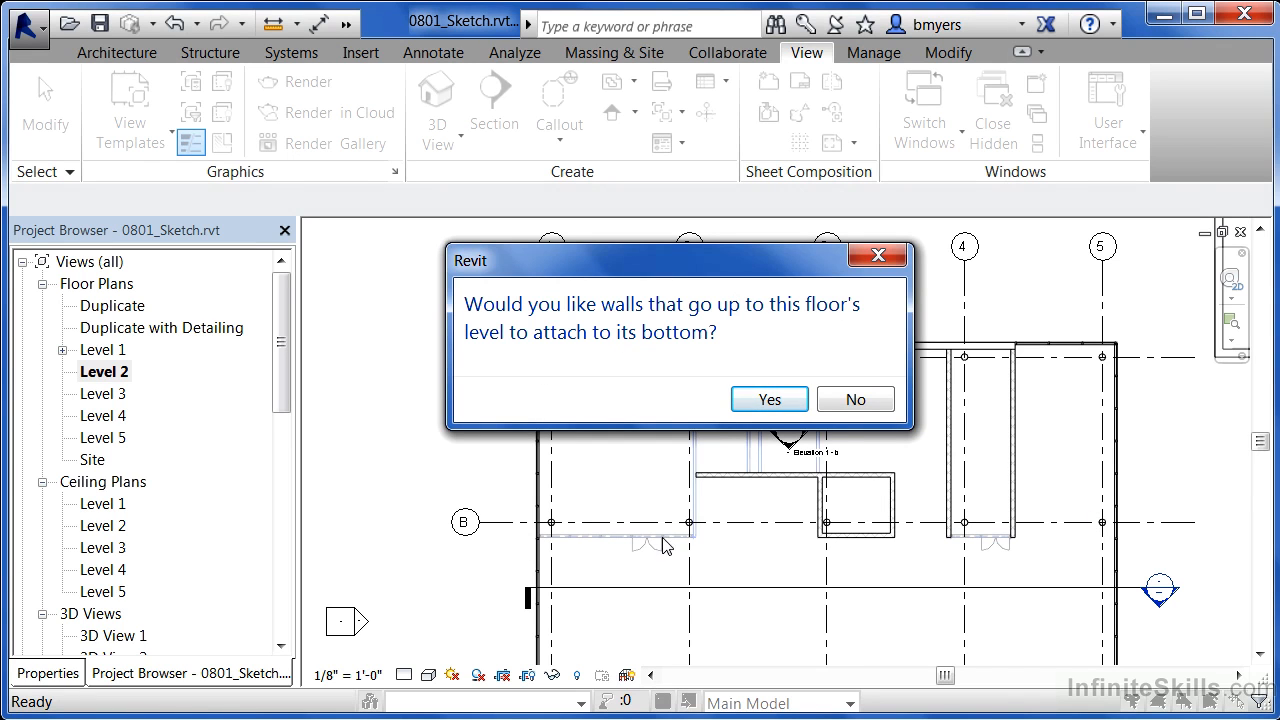
mouse_move(564, 546)
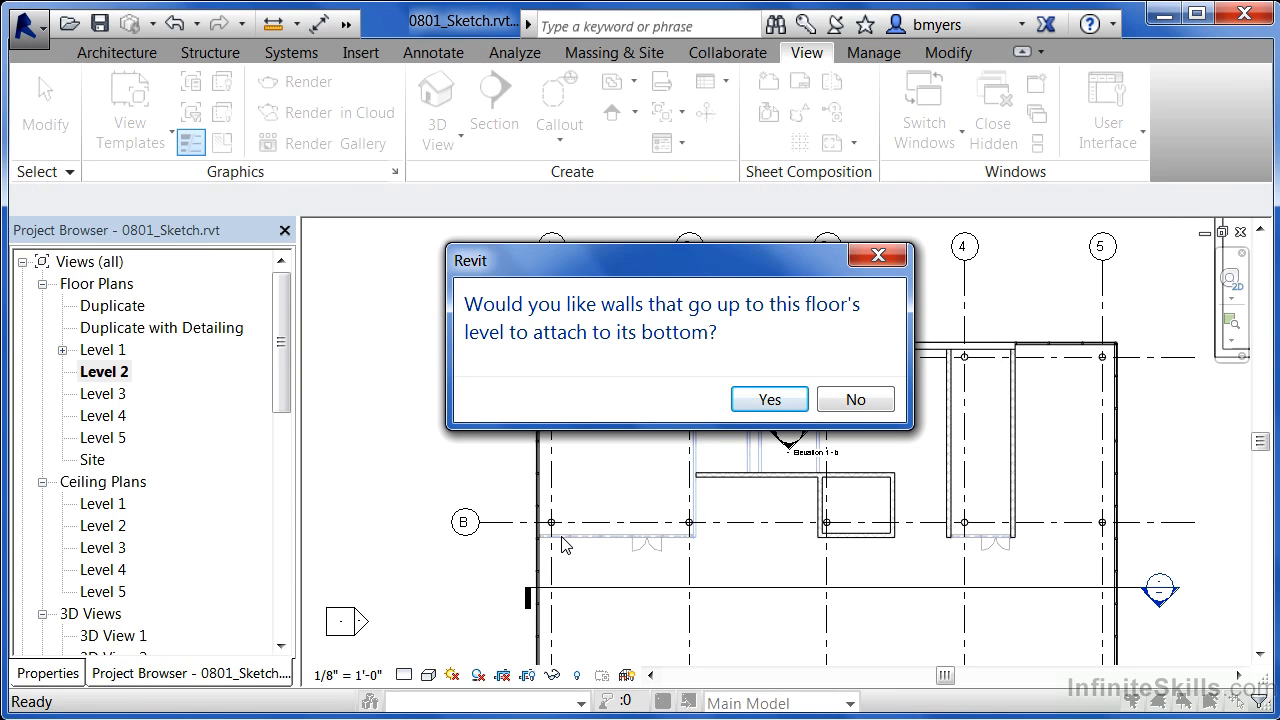
mouse_move(582, 558)
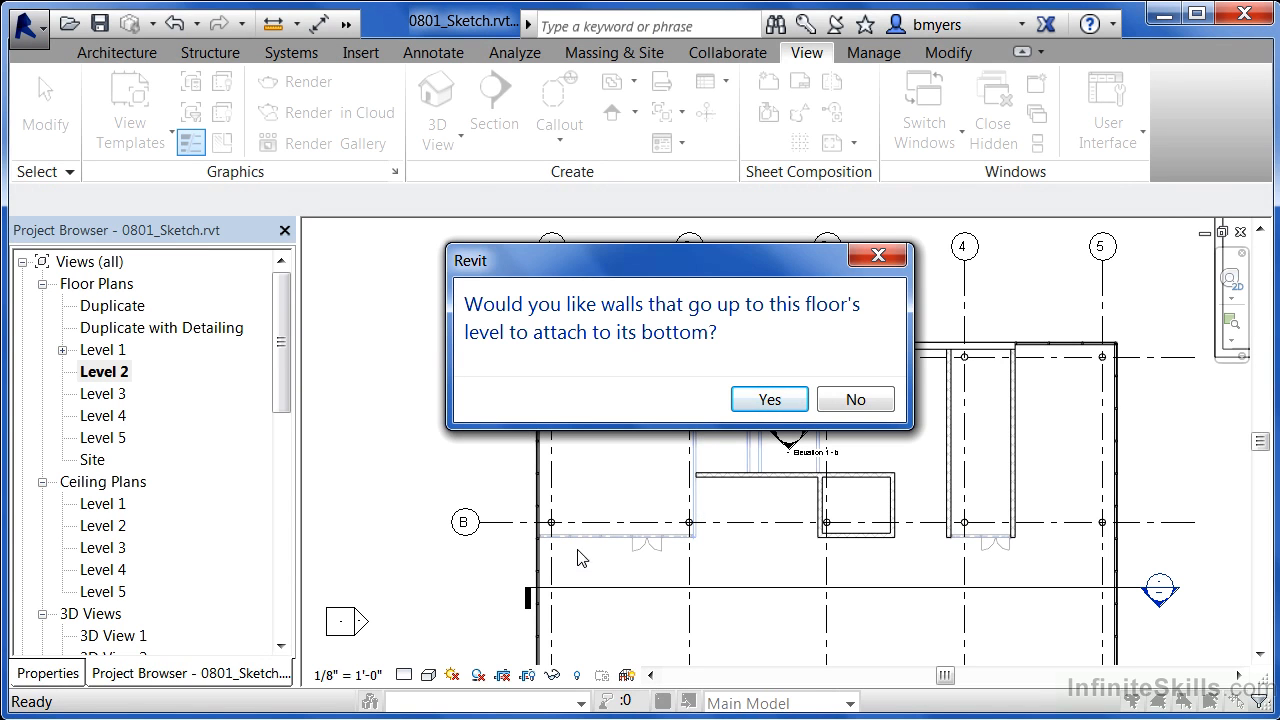
click(768, 400)
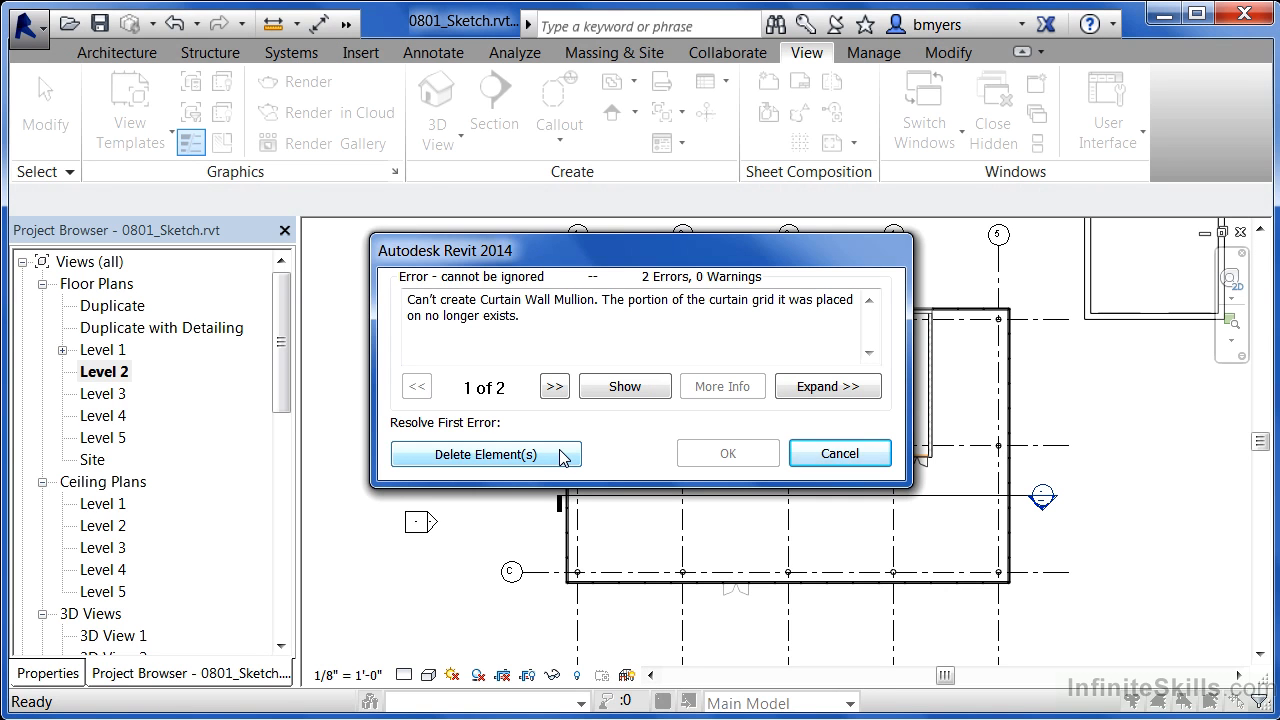
click(484, 454)
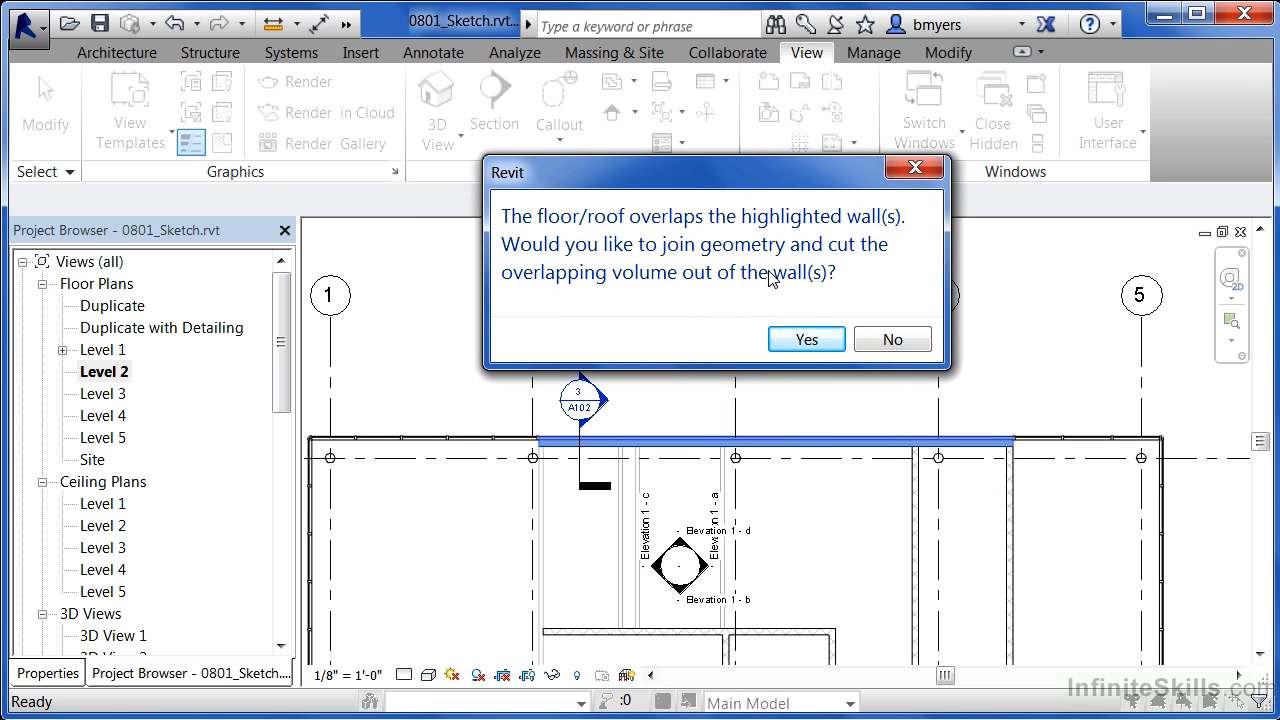
mouse_move(790, 478)
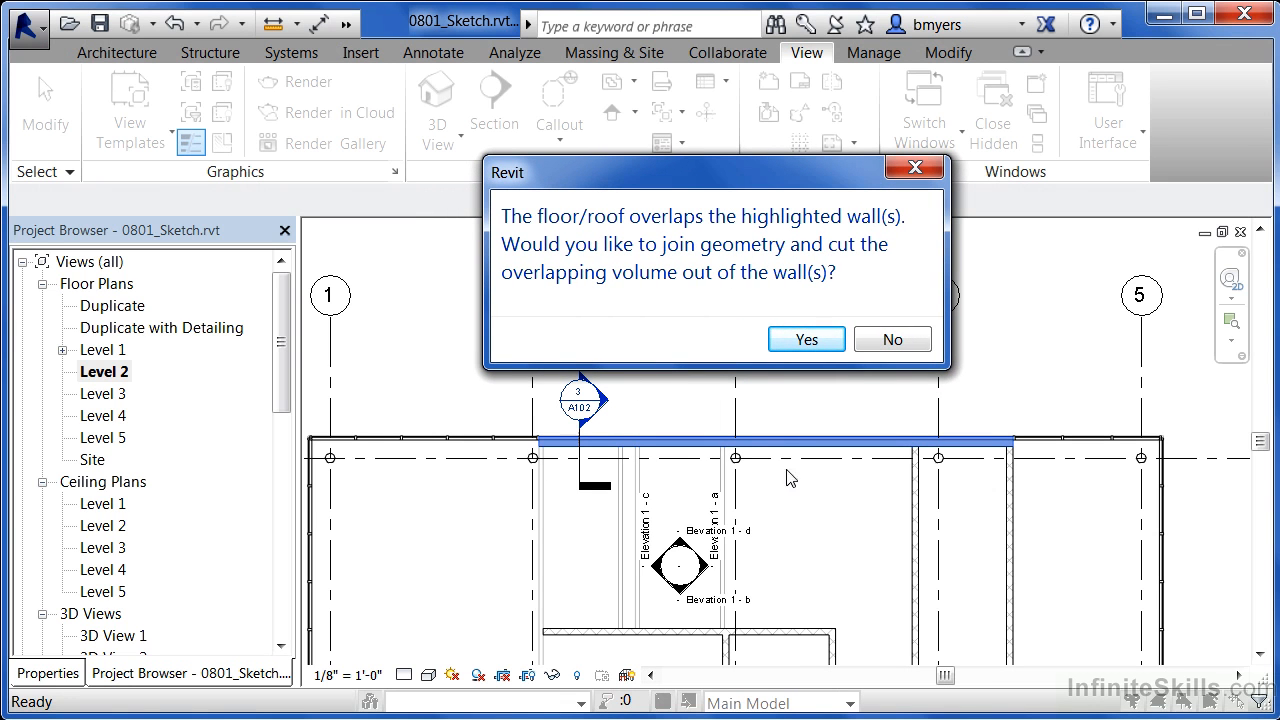
mouse_move(1028, 464)
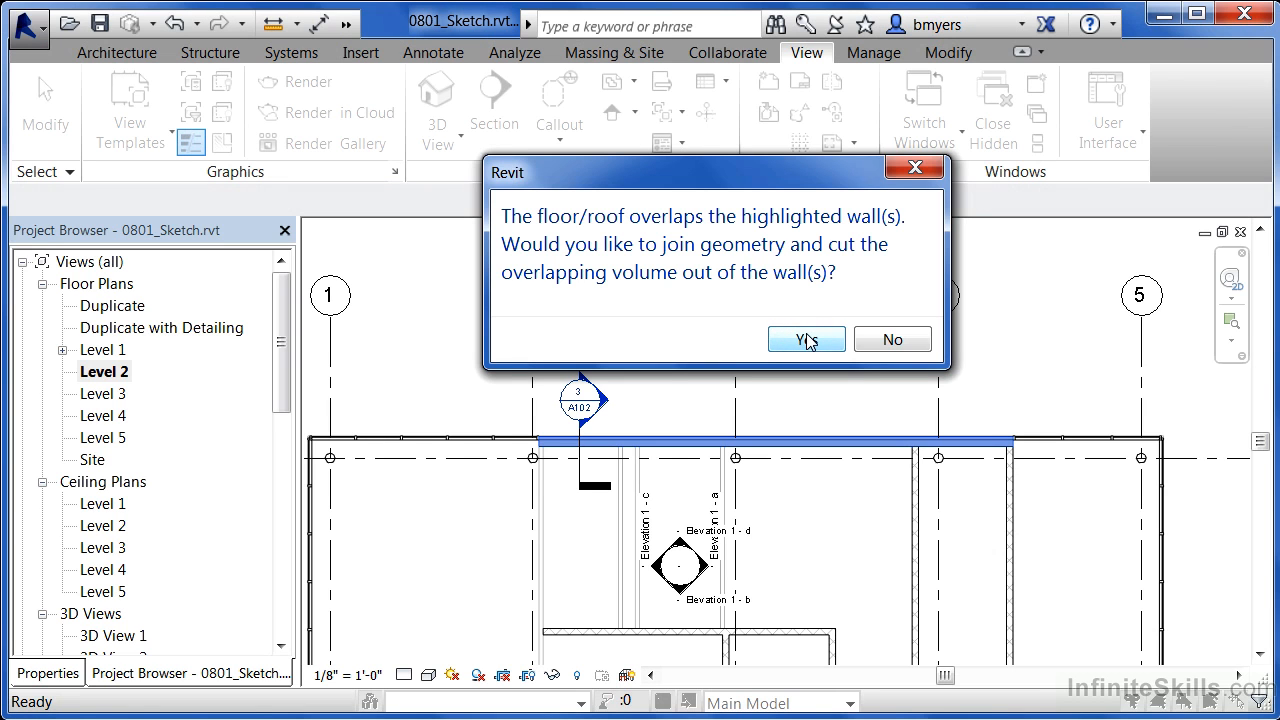
click(806, 340)
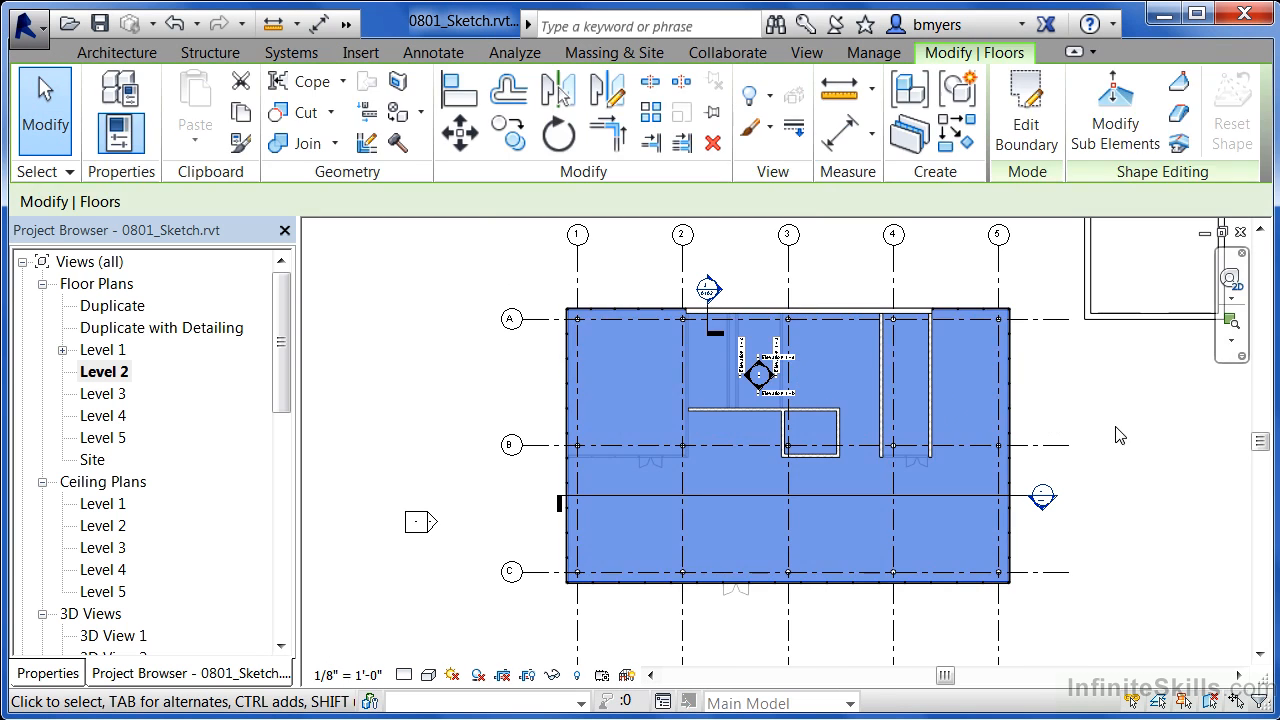
click(806, 52)
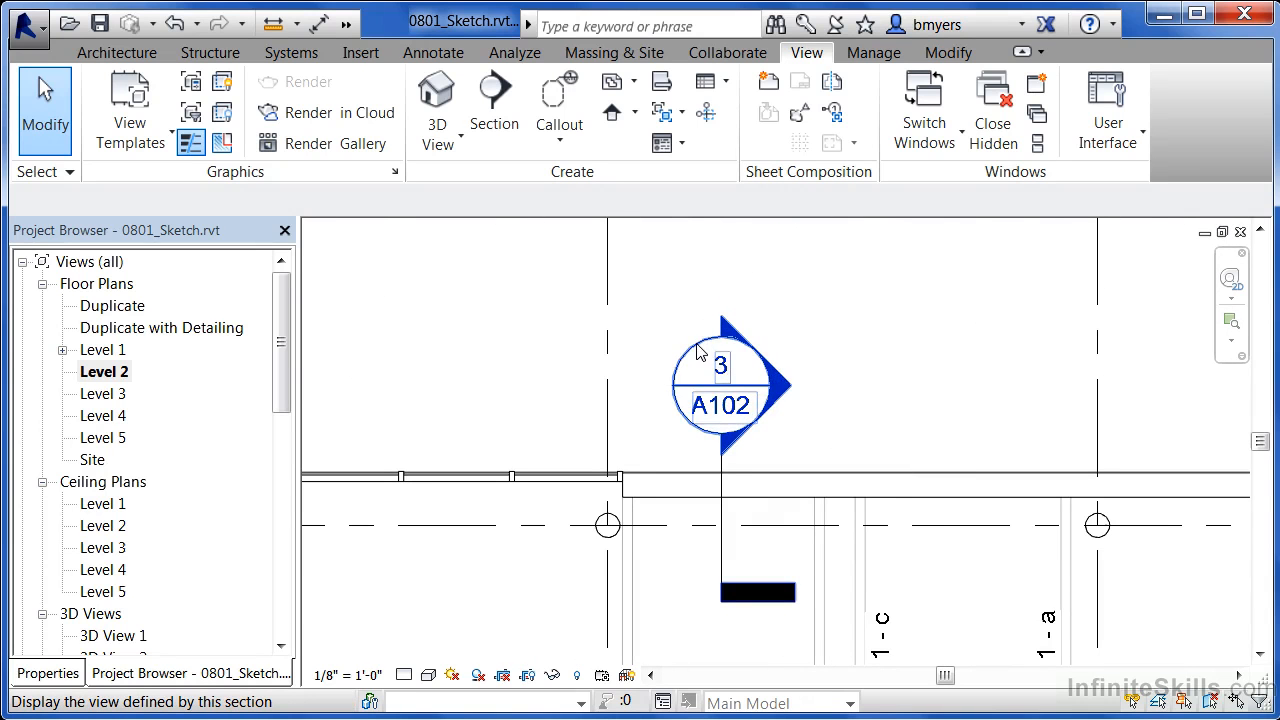
mouse_move(696, 360)
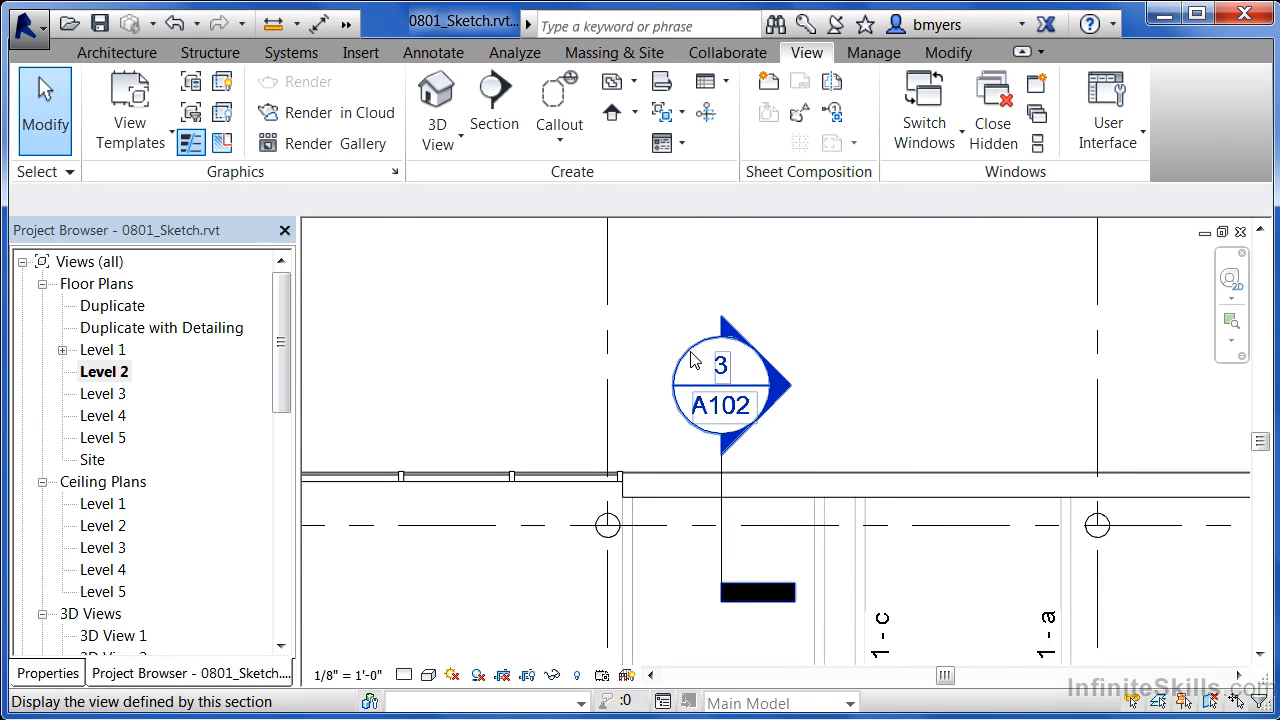
double_click(720, 384)
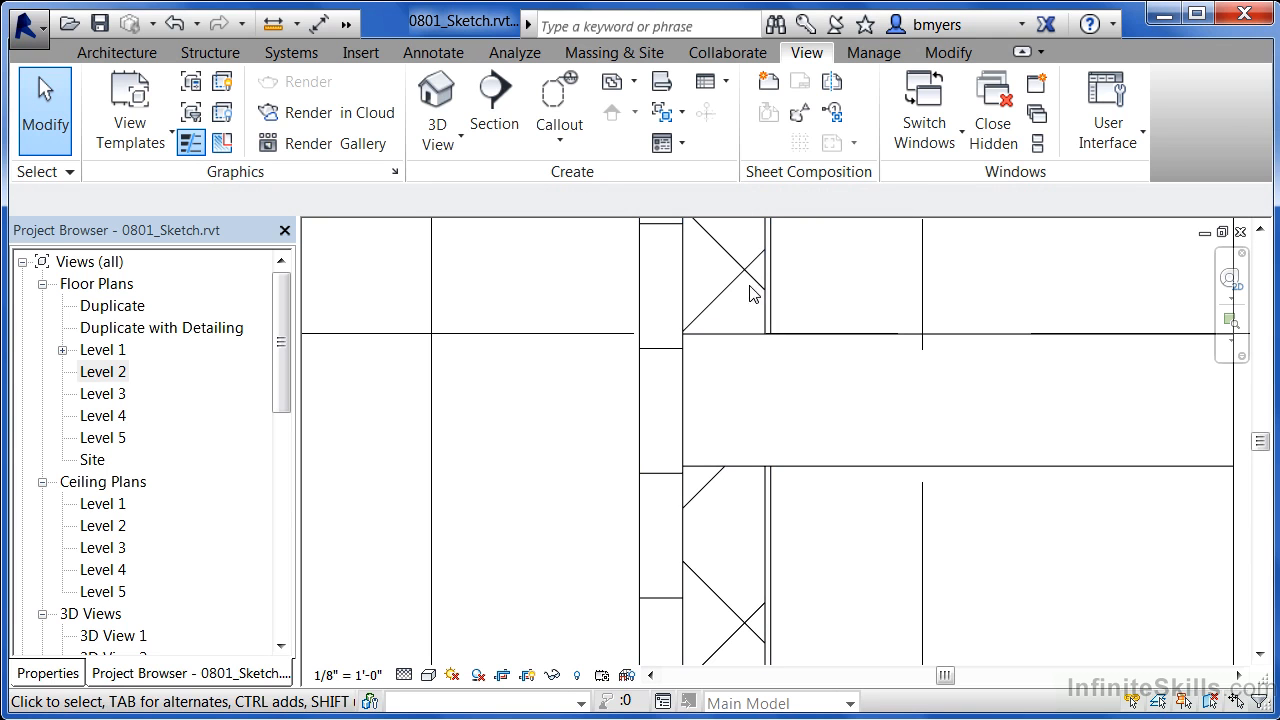
mouse_move(728, 370)
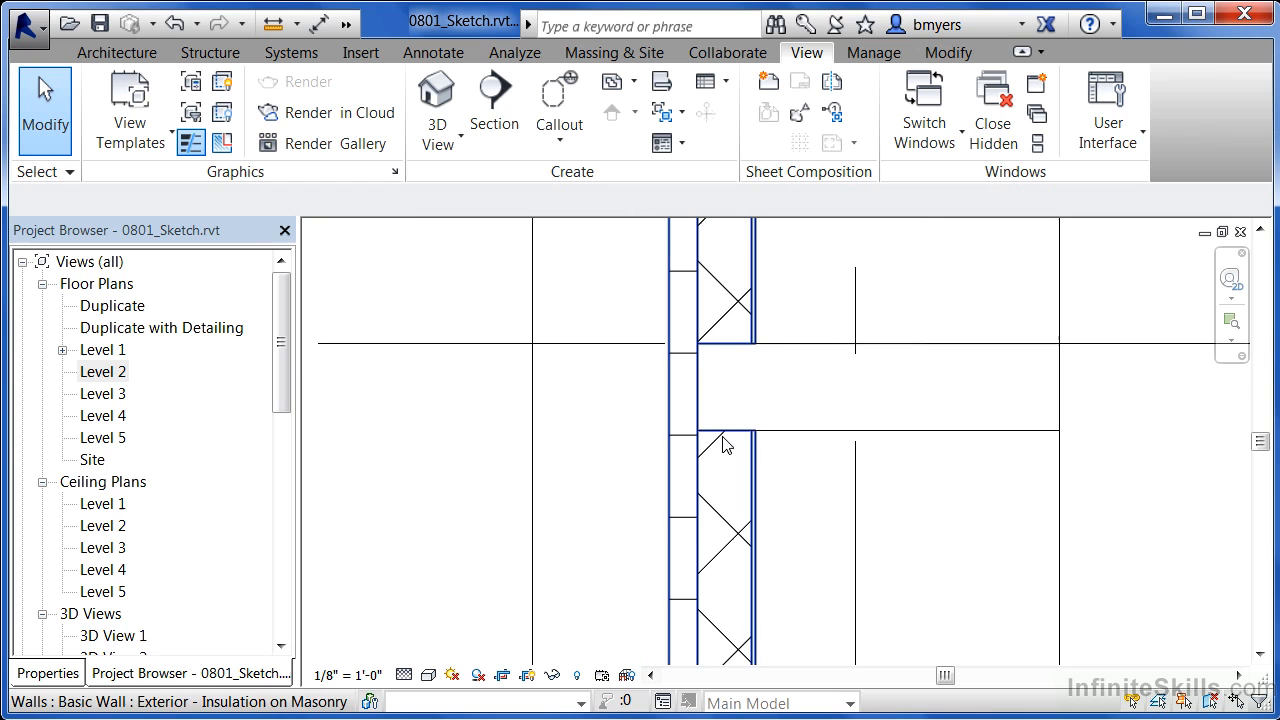
mouse_move(728, 412)
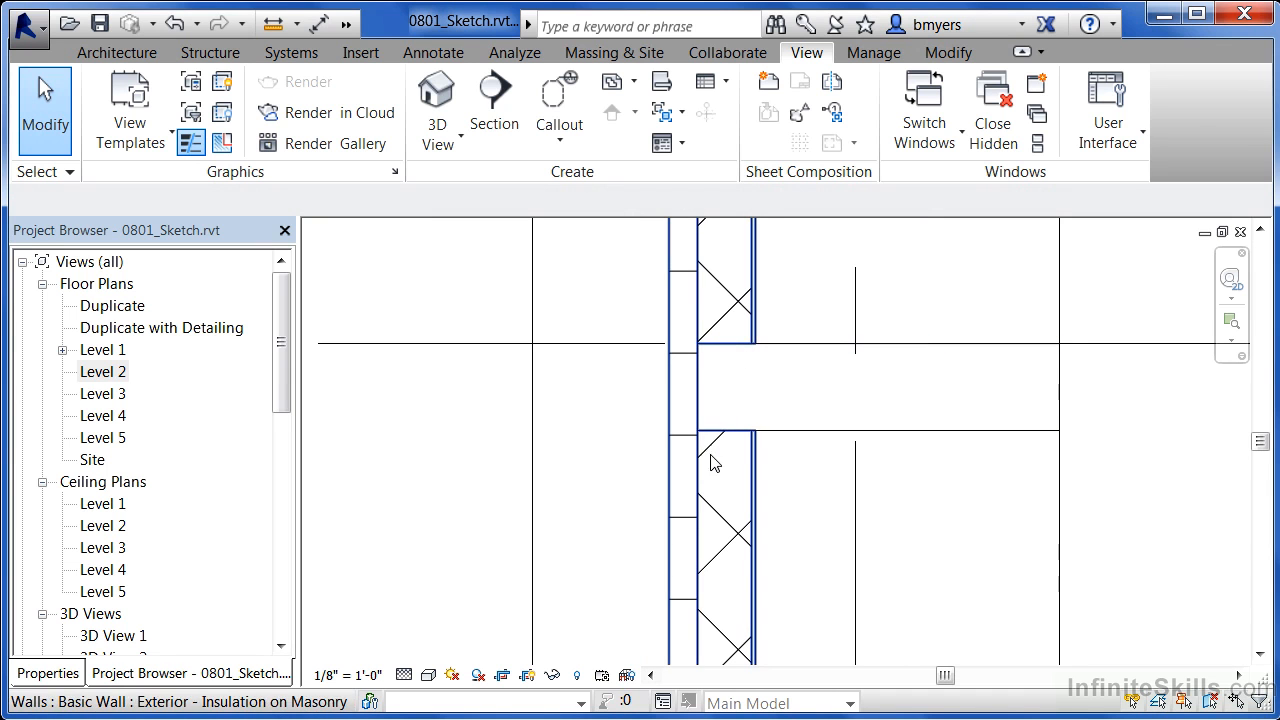
mouse_move(728, 392)
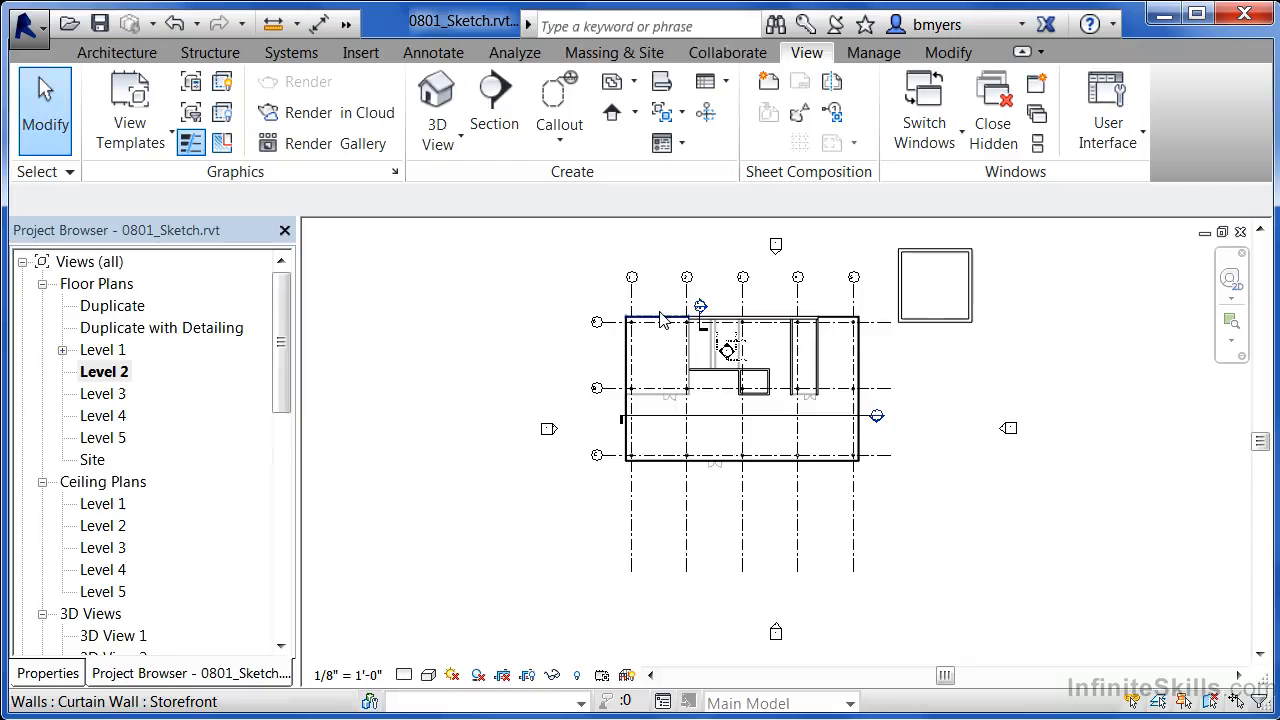
mouse_move(664, 320)
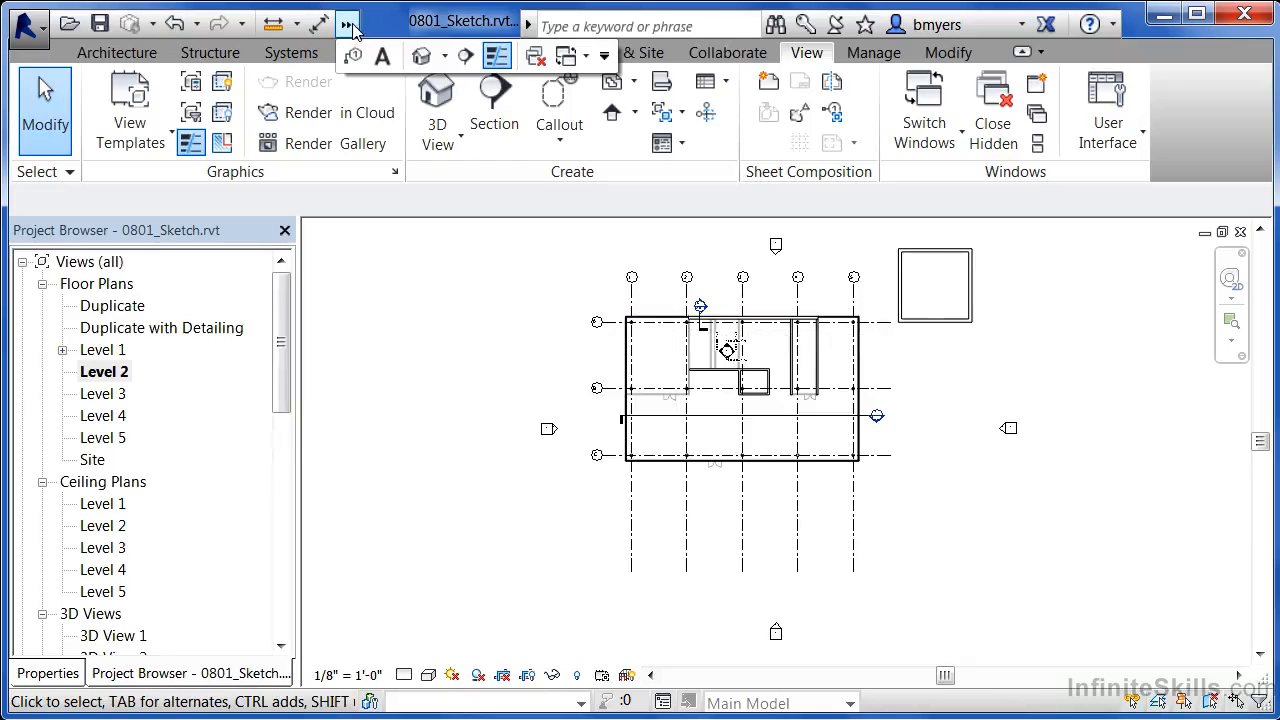
- Show the building in the default 3D view and begin another floor with boundaries extending into wall cores
click(436, 108)
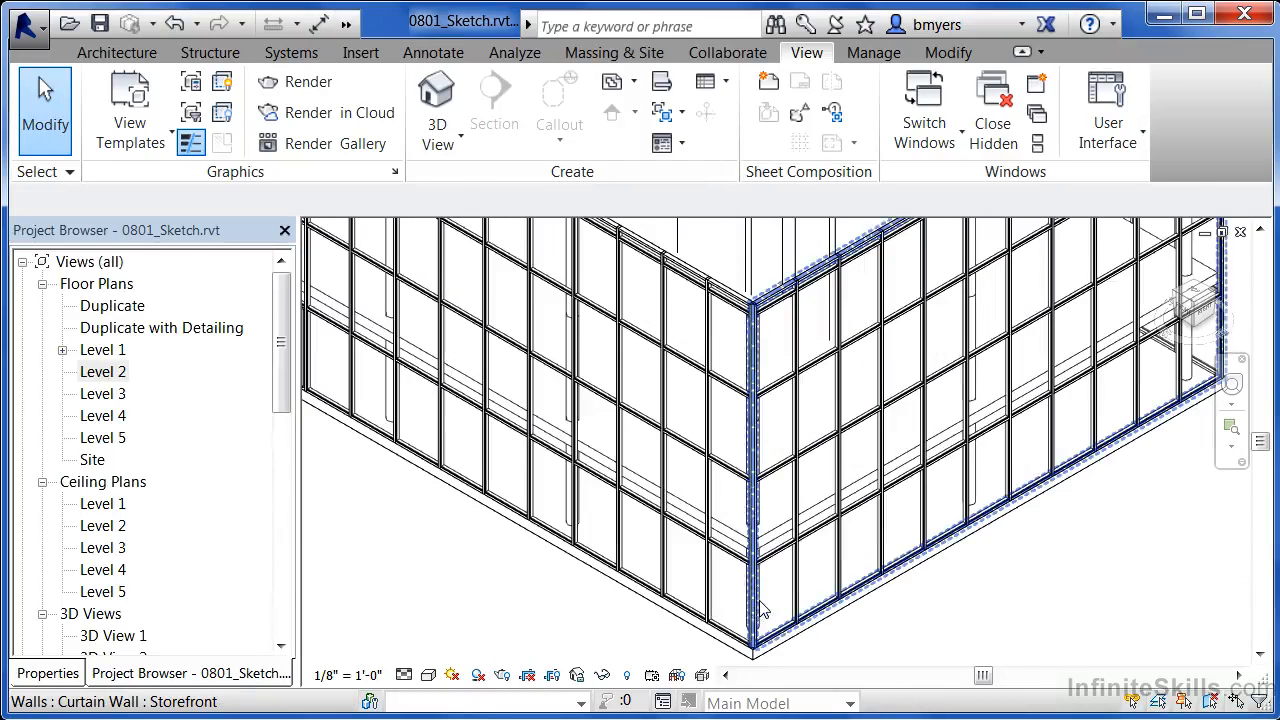
click(778, 656)
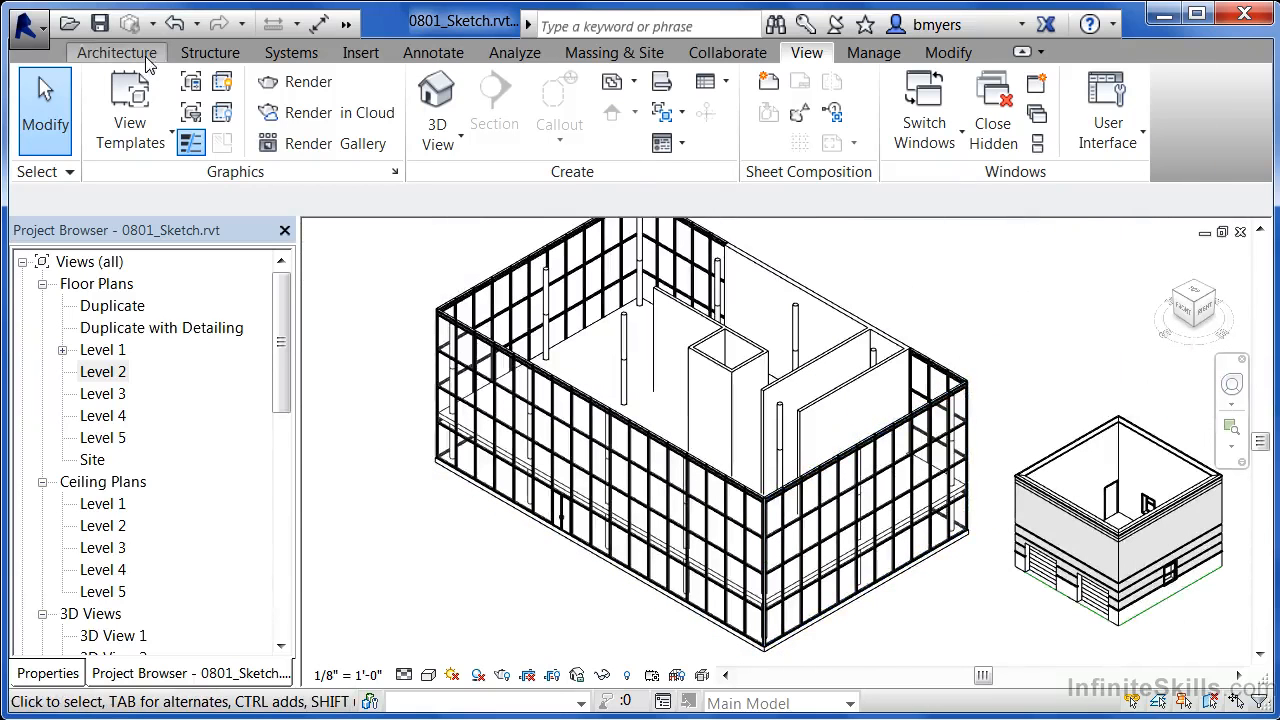
click(116, 52)
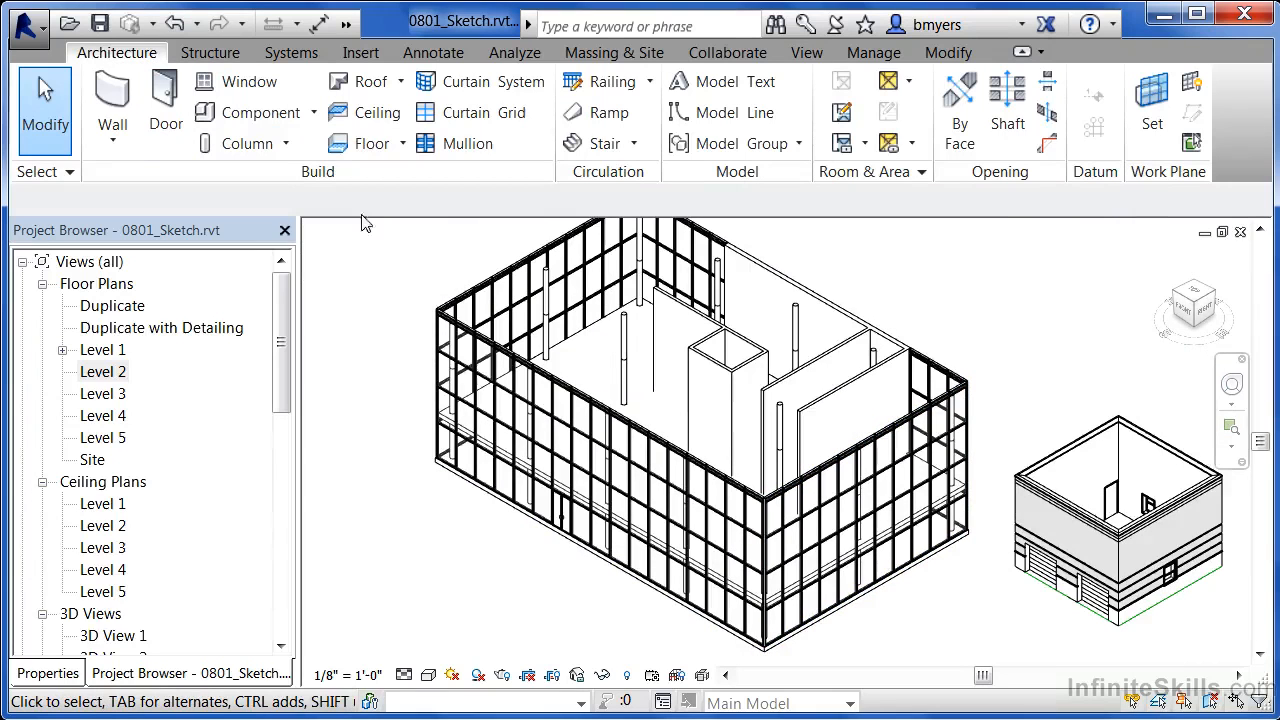
click(372, 142)
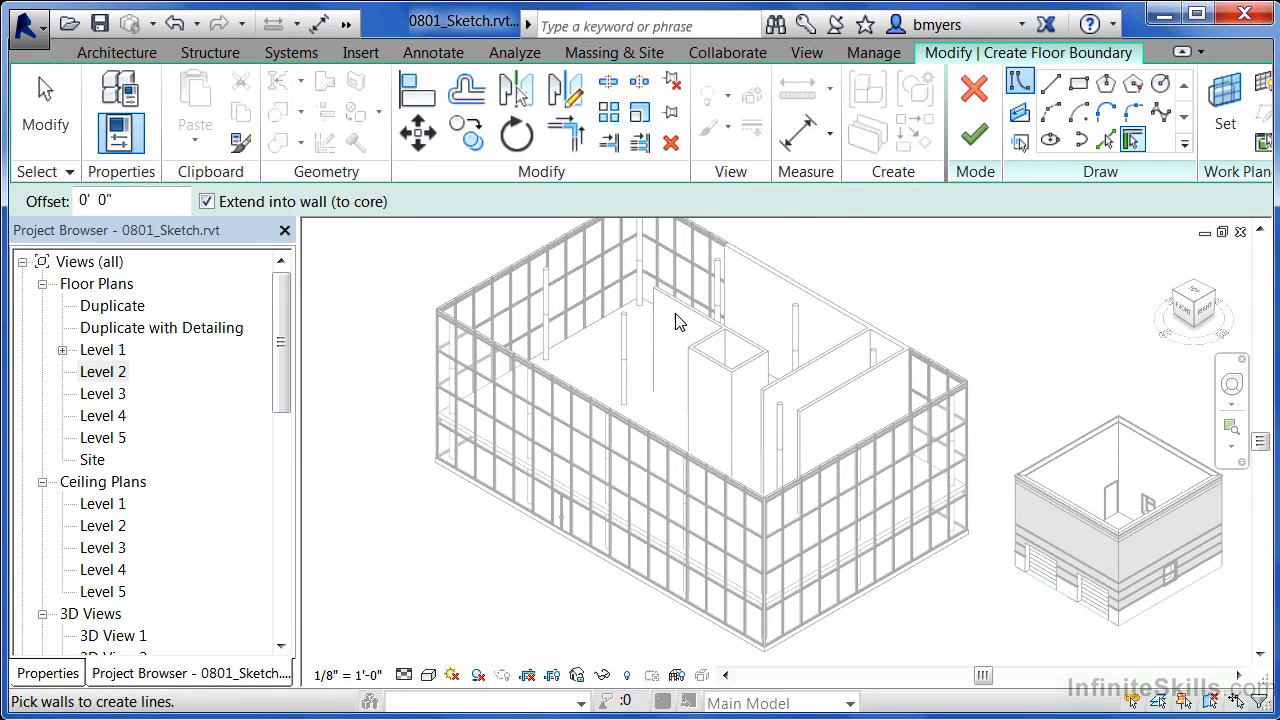
mouse_move(976, 132)
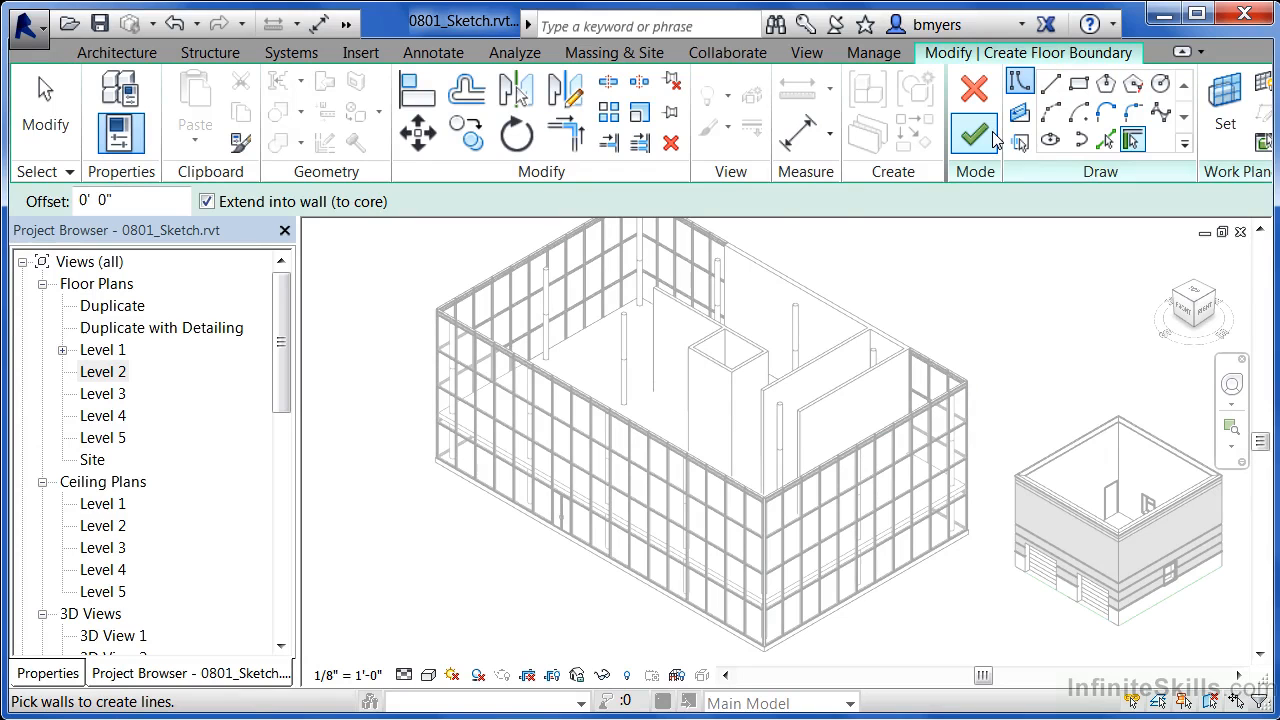
mouse_move(972, 132)
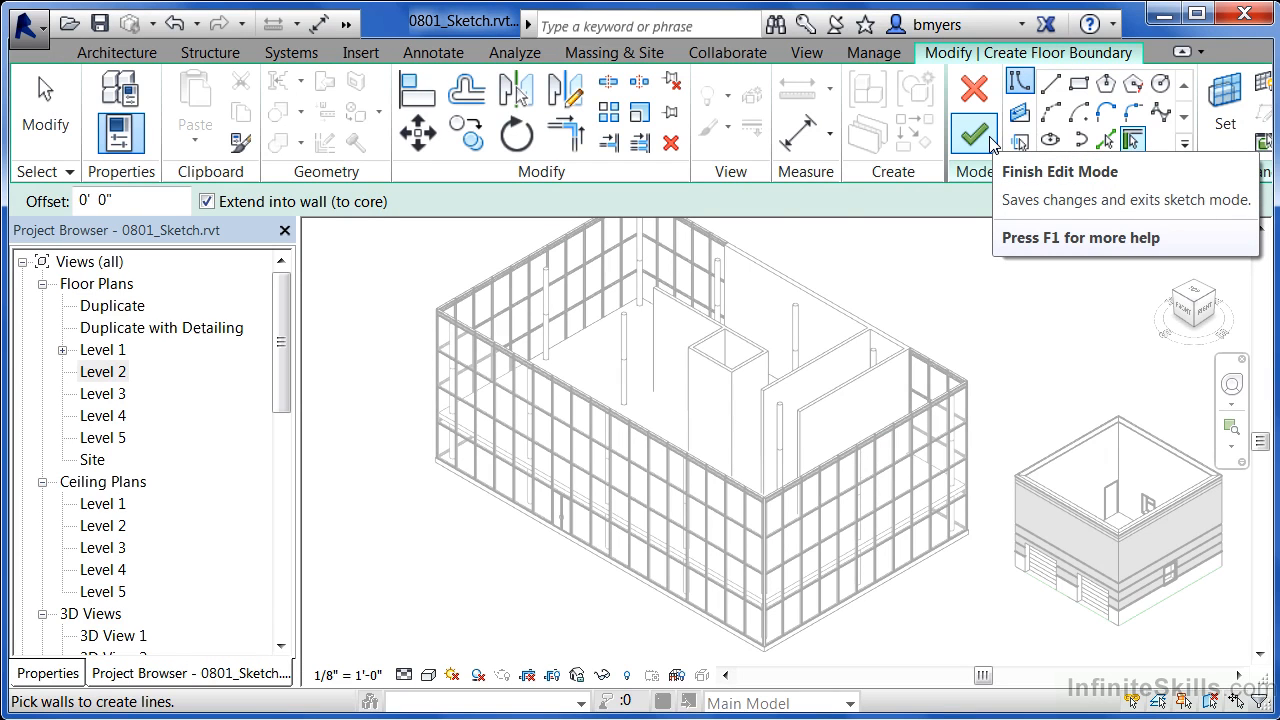